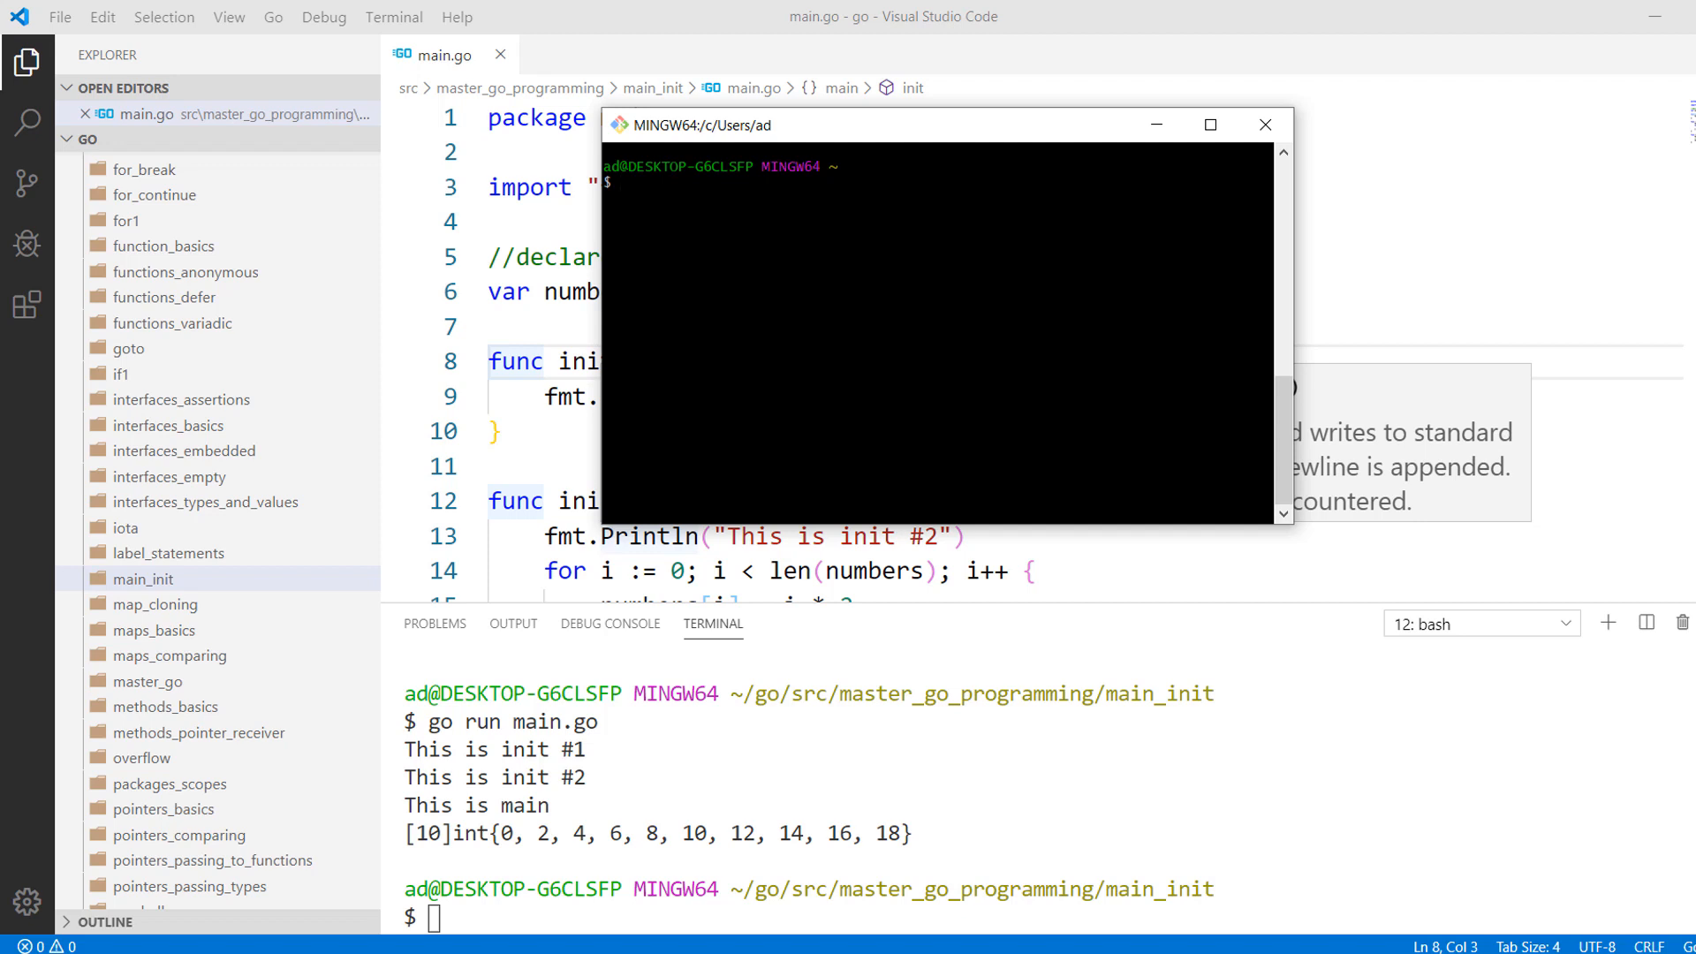
Run 'go version' in Git Bash to report the installed Go version
{"action": "type", "text": "go"}
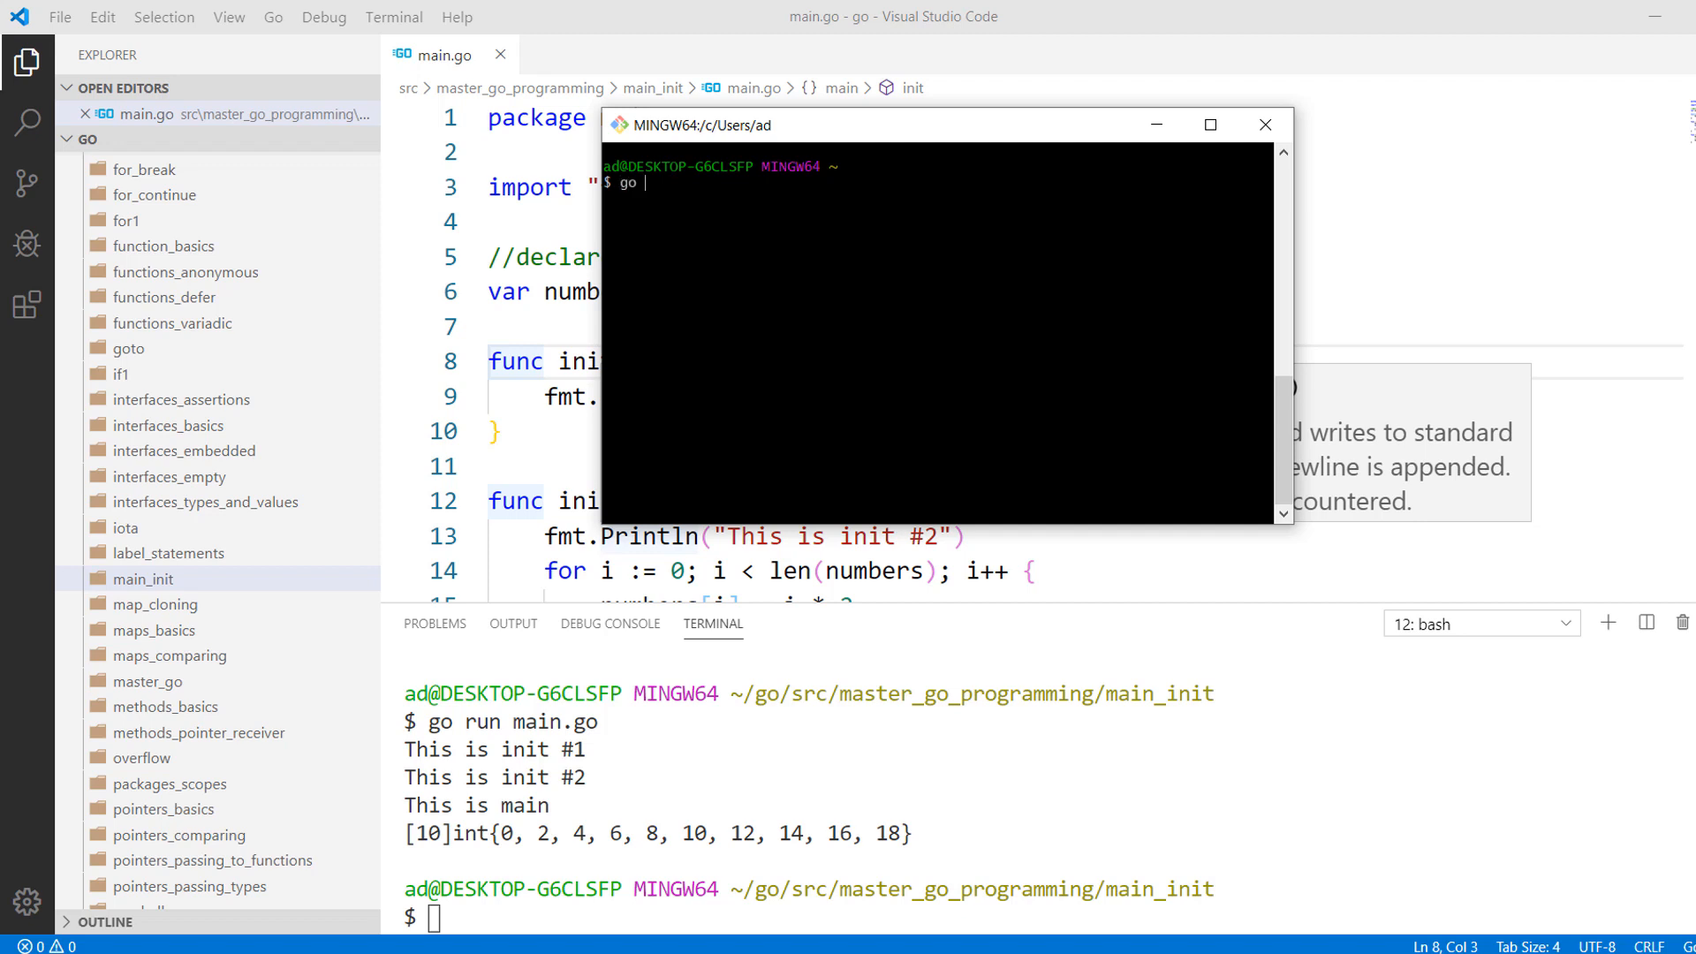
{"action": "type", "text": "version"}
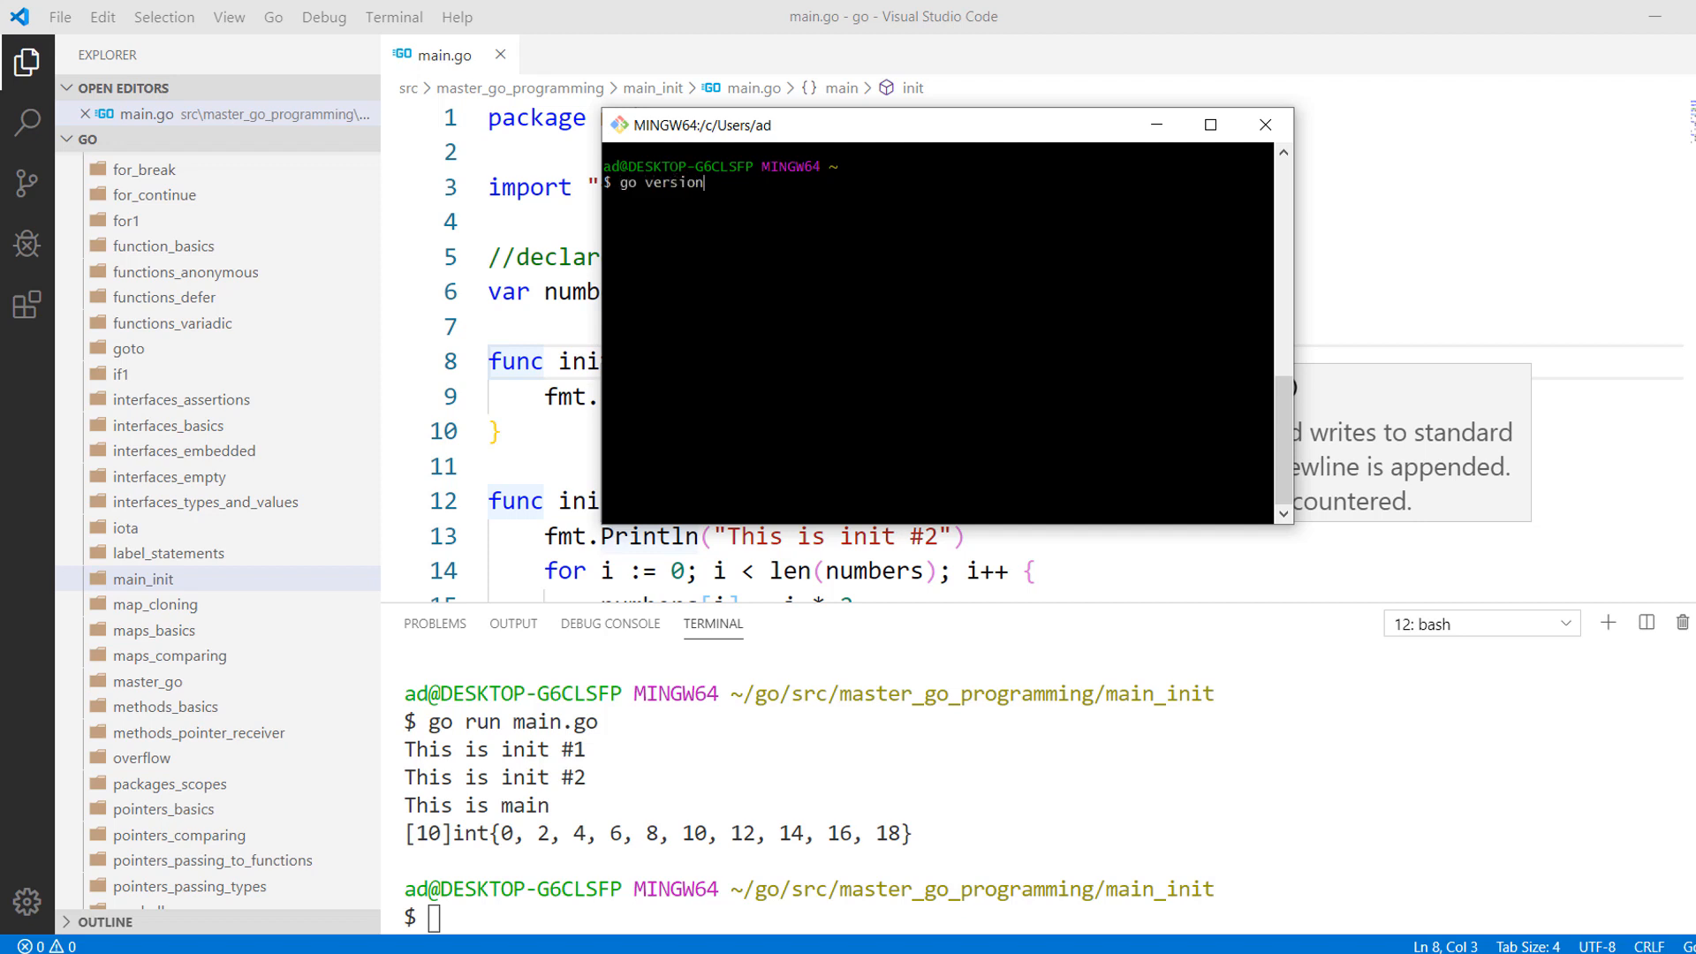
{"action": "key", "text": "Return"}
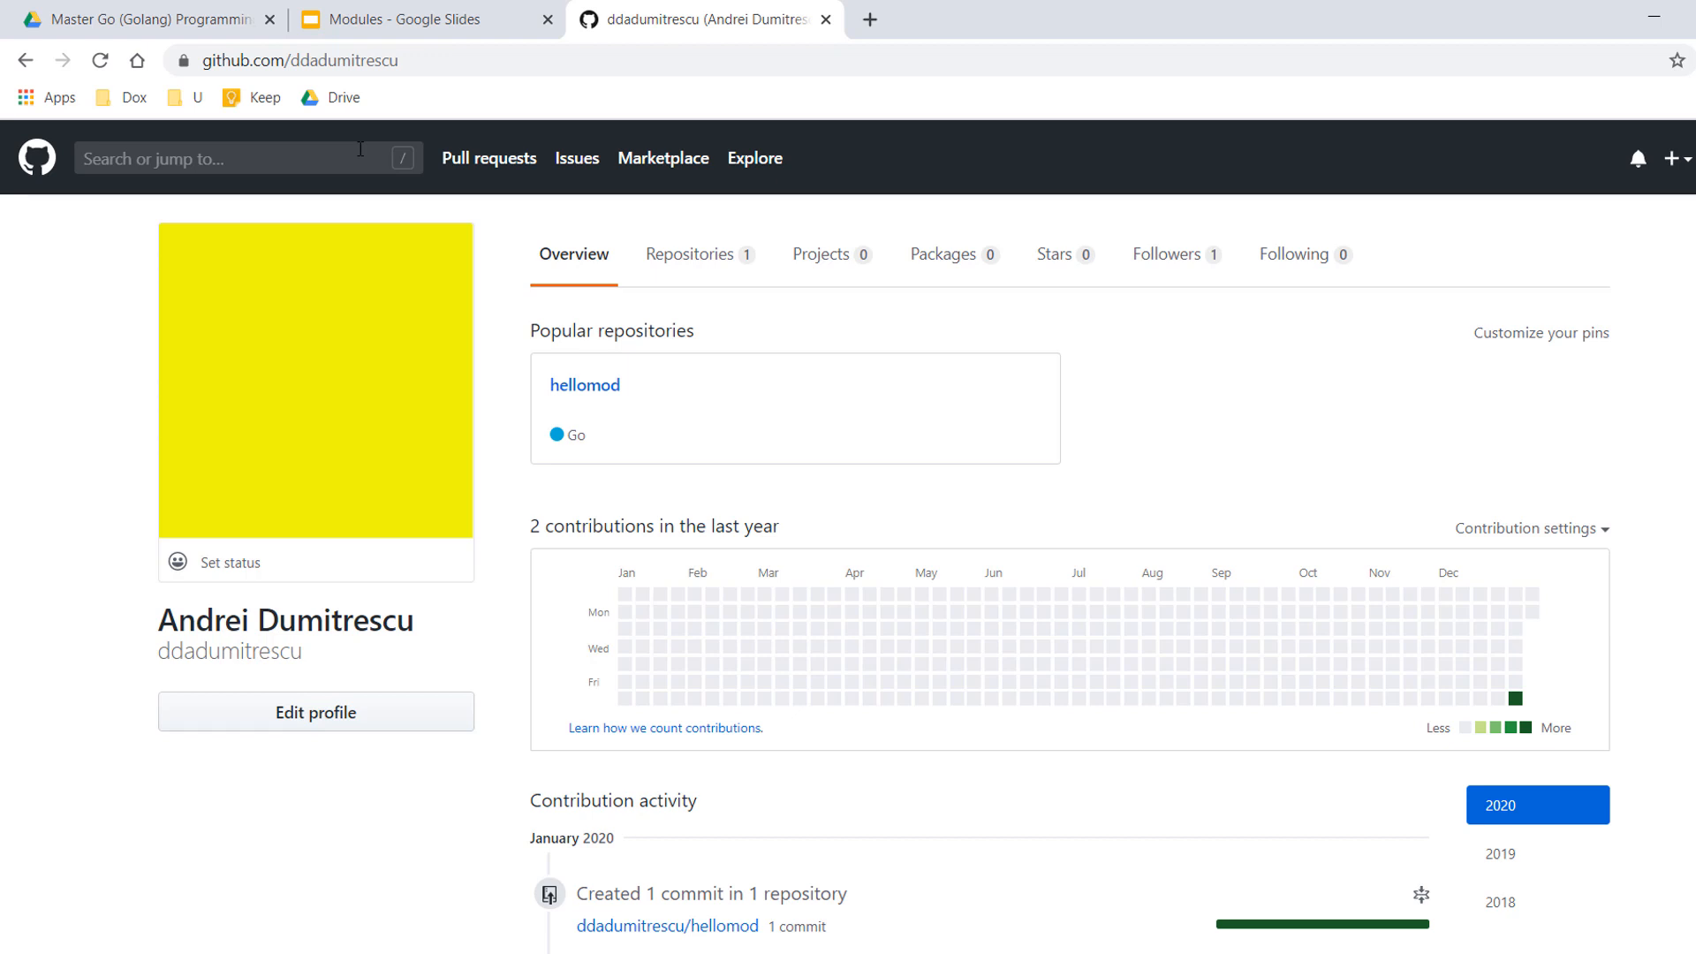
{"action": "mouse_move", "coordinate": [767, 230]}
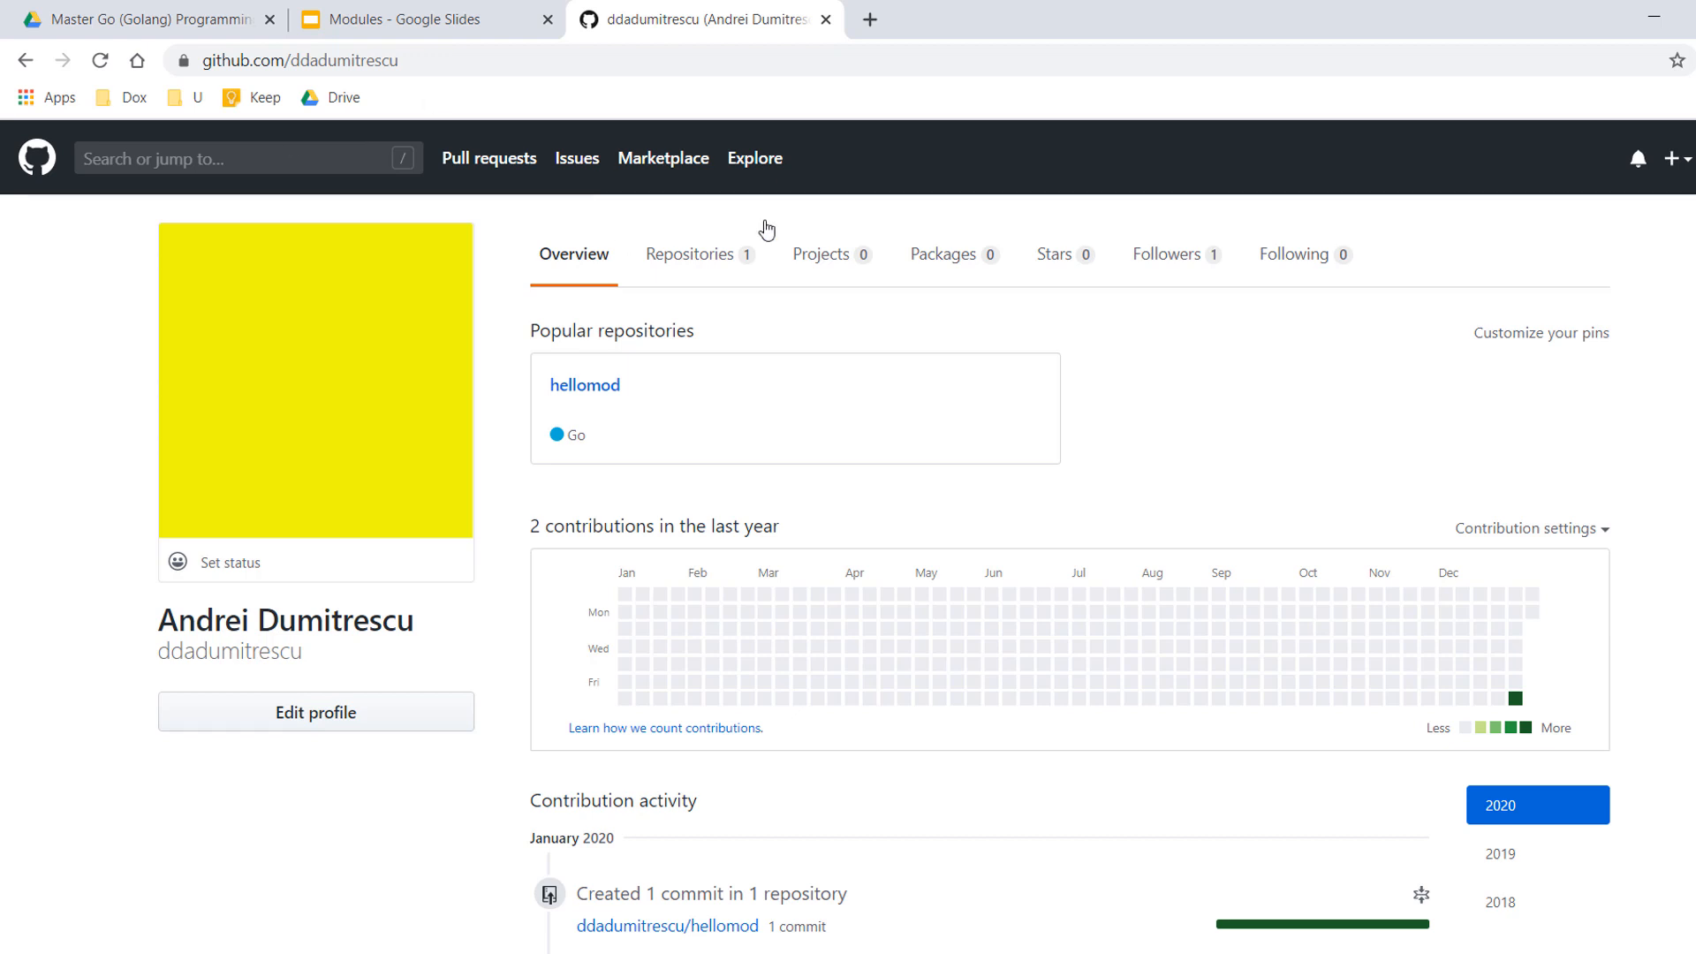
{"action": "mouse_move", "coordinate": [584, 385]}
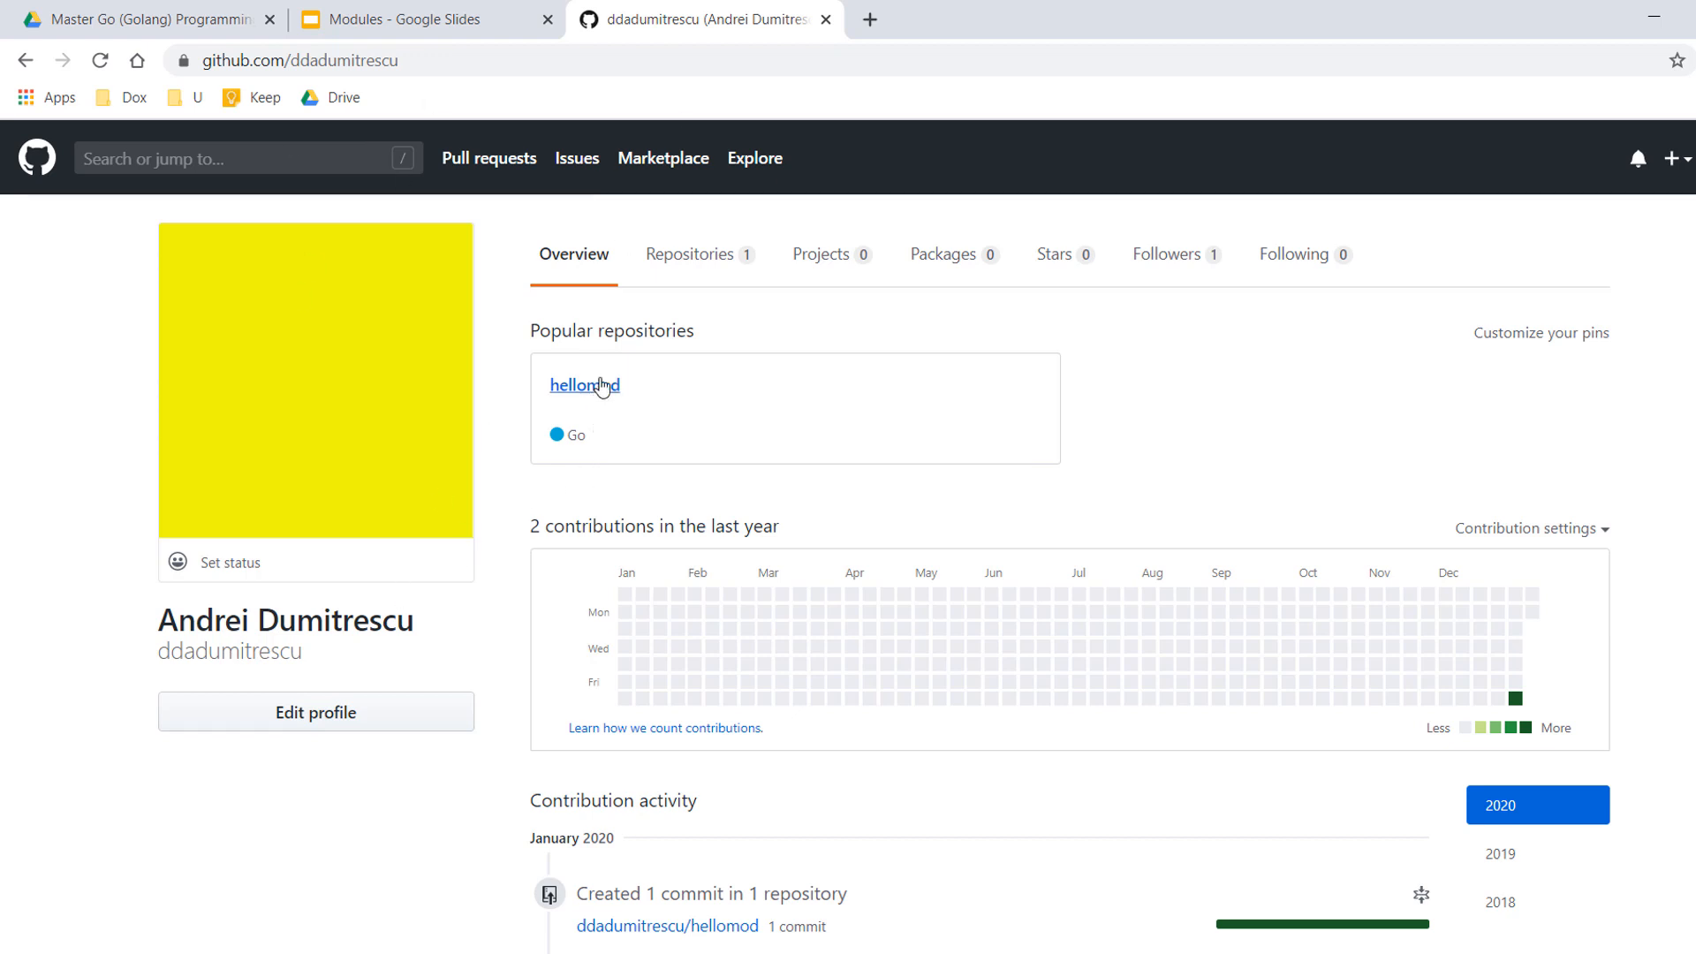
{"action": "mouse_move", "coordinate": [585, 385]}
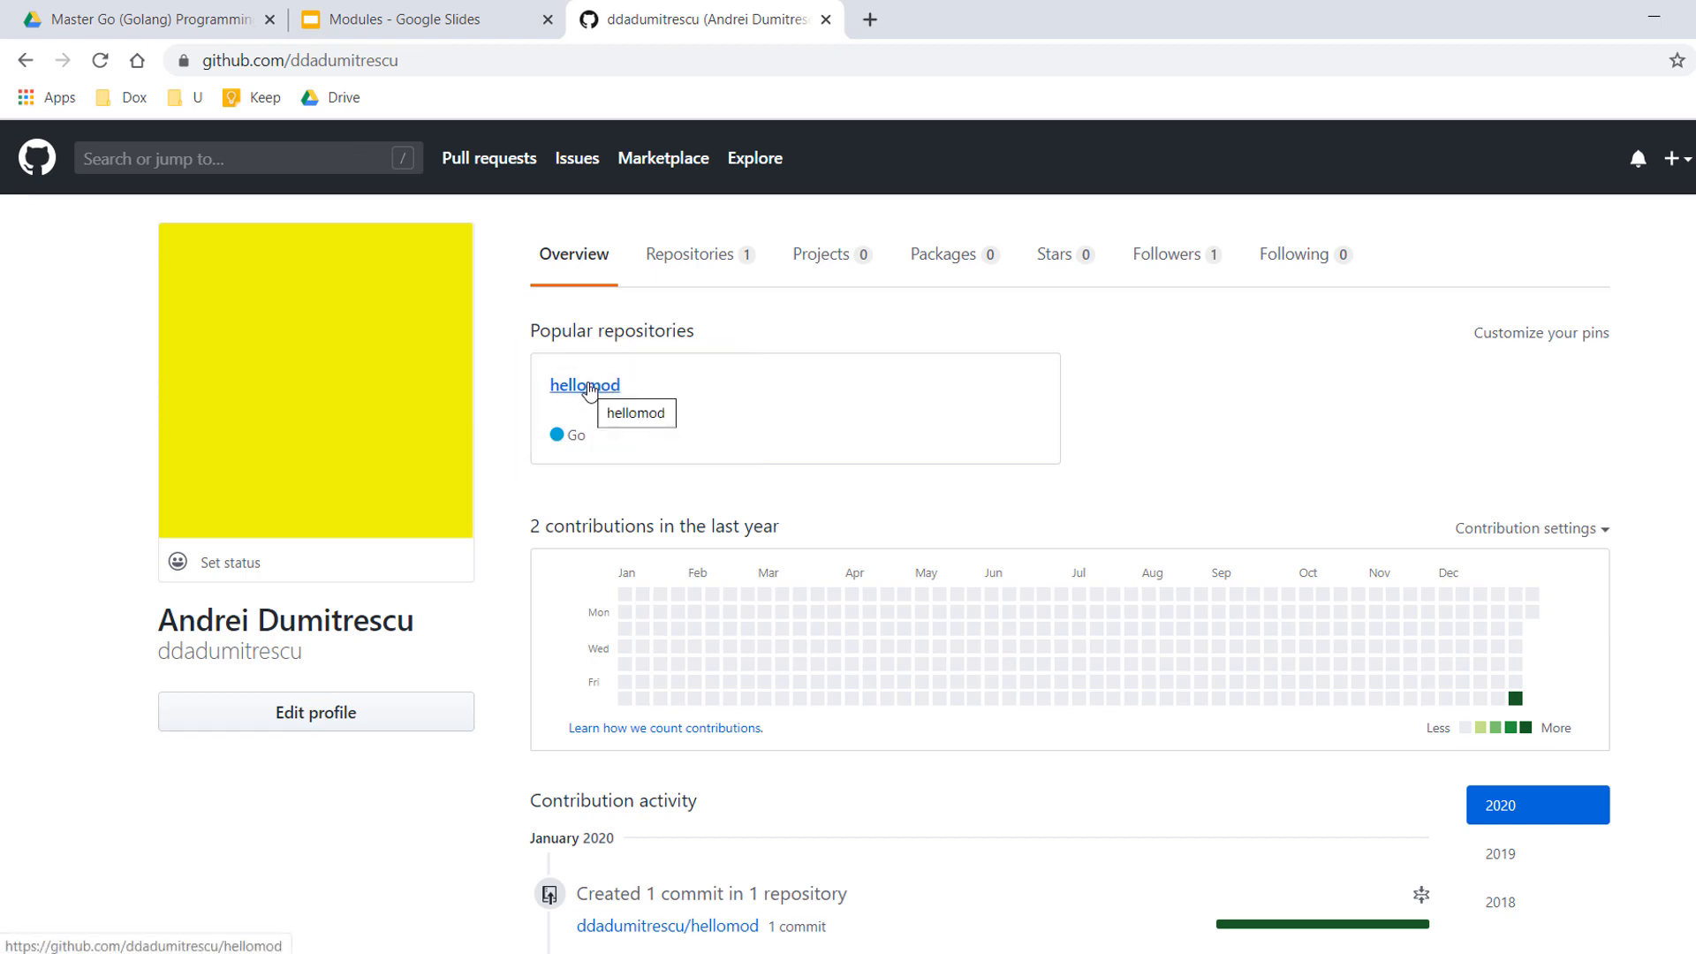
Go to the hellomod repository from the profile's Popular repositories
{"action": "left_click", "coordinate": [584, 386]}
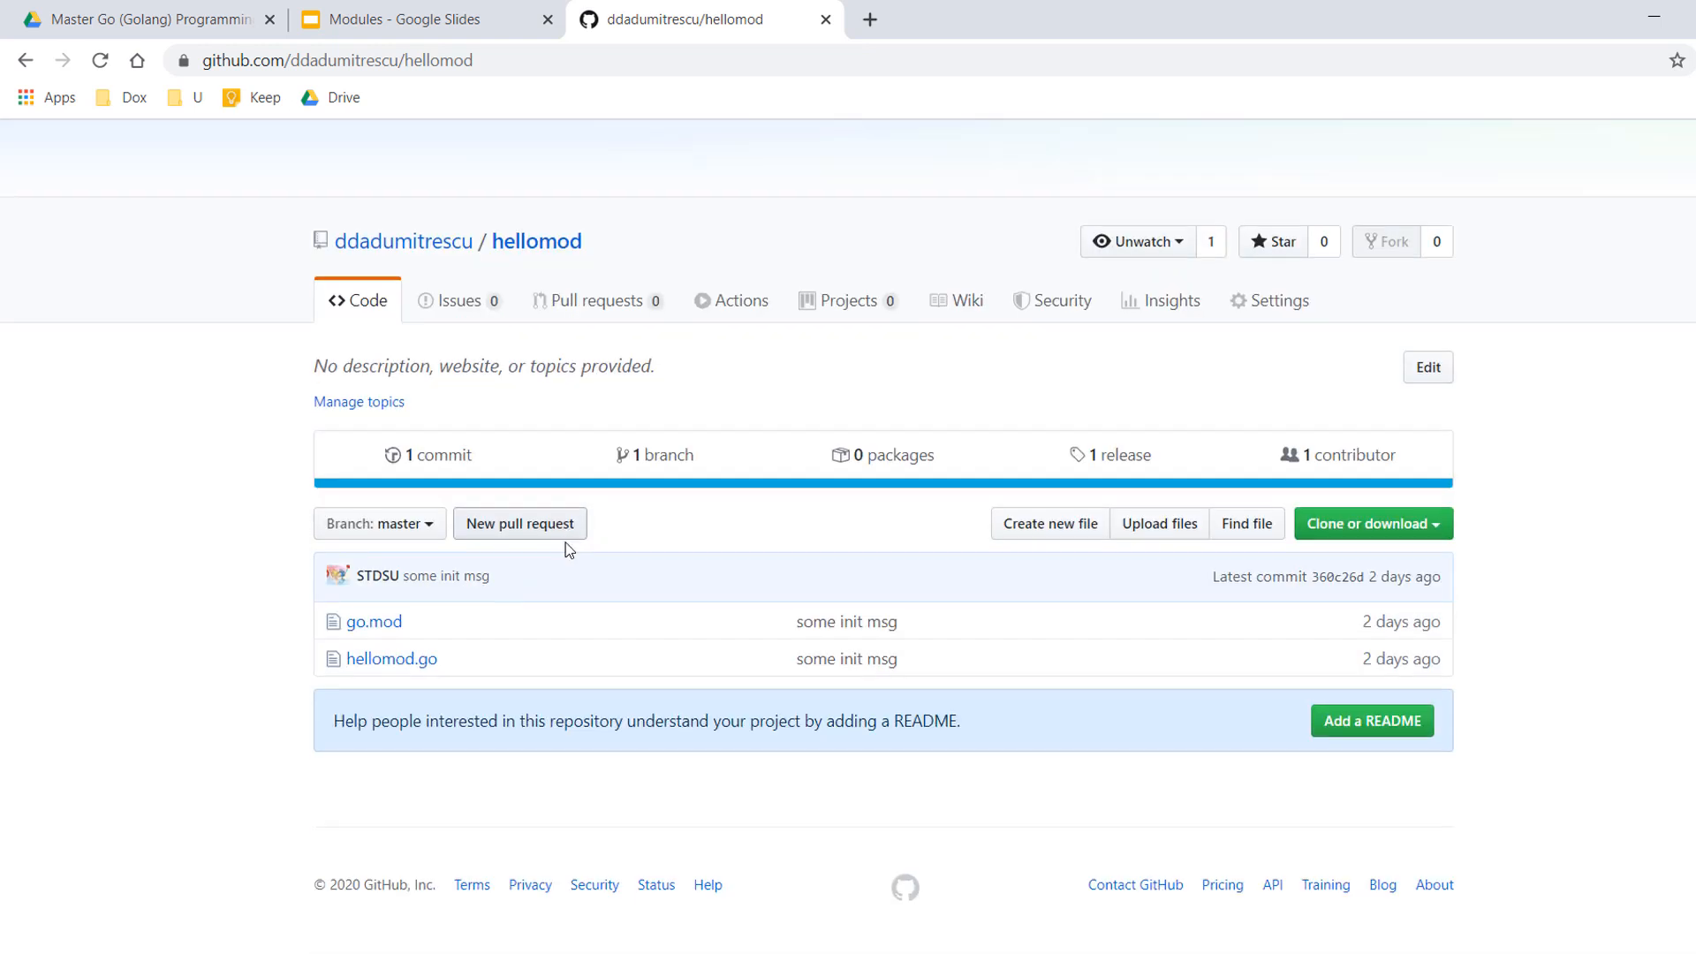
{"action": "mouse_move", "coordinate": [187, 692]}
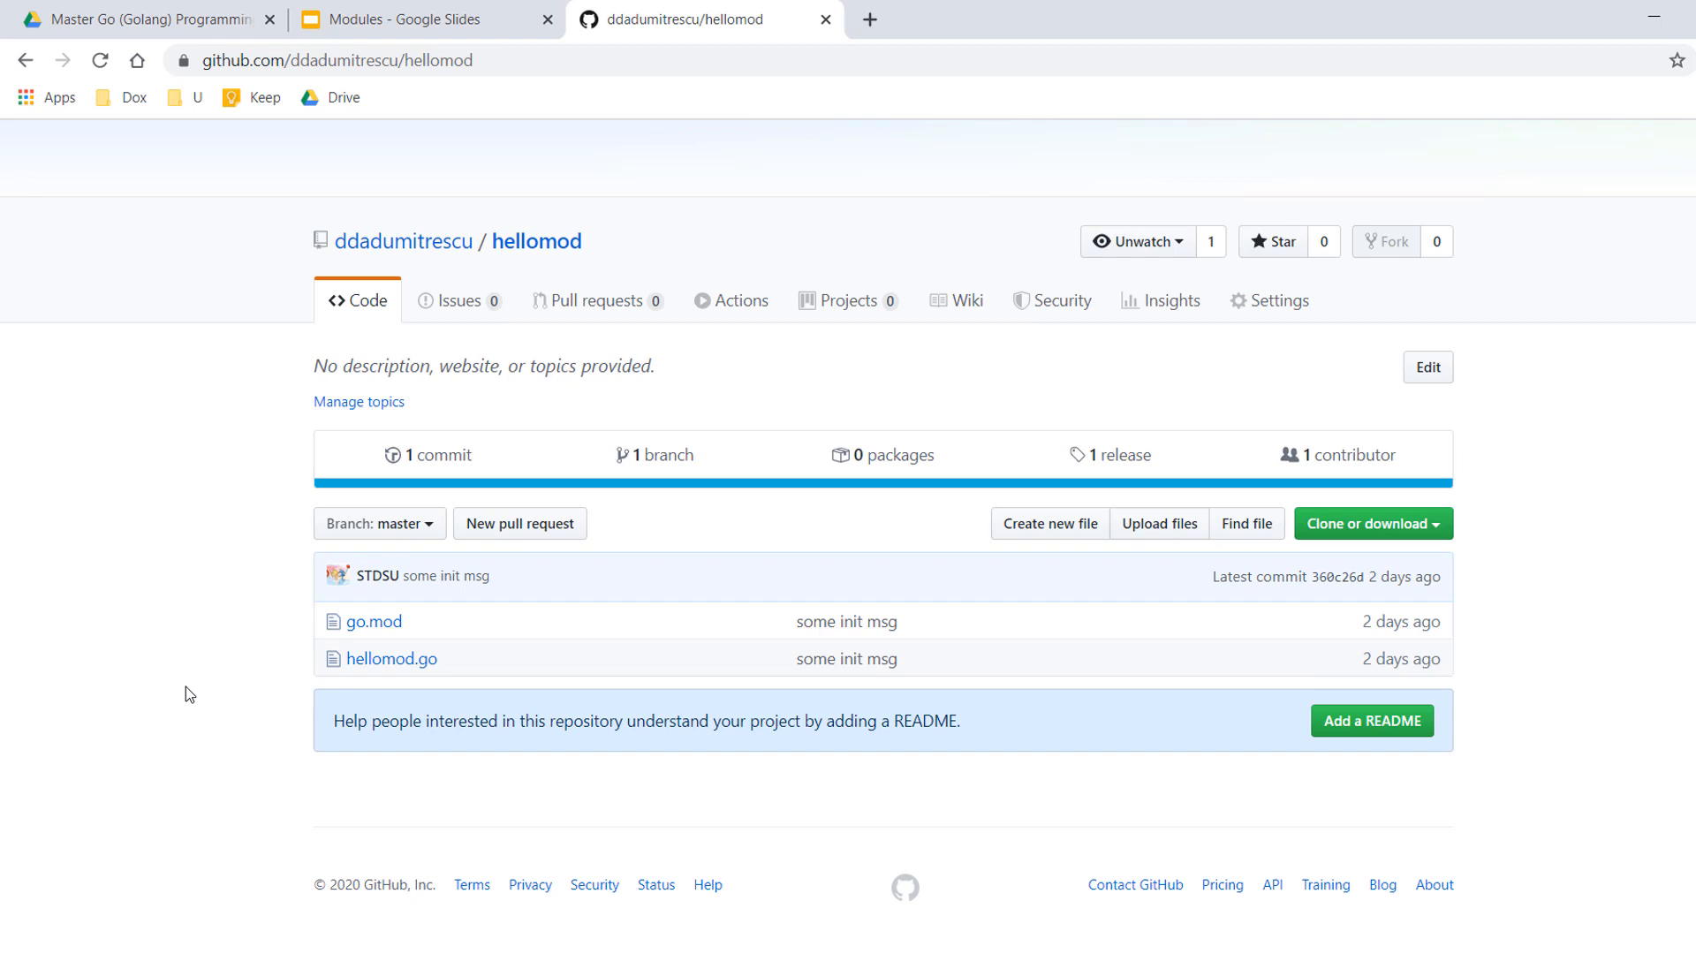
View the hellomod.go source and select the fmt word in its import line
{"action": "left_click", "coordinate": [392, 659]}
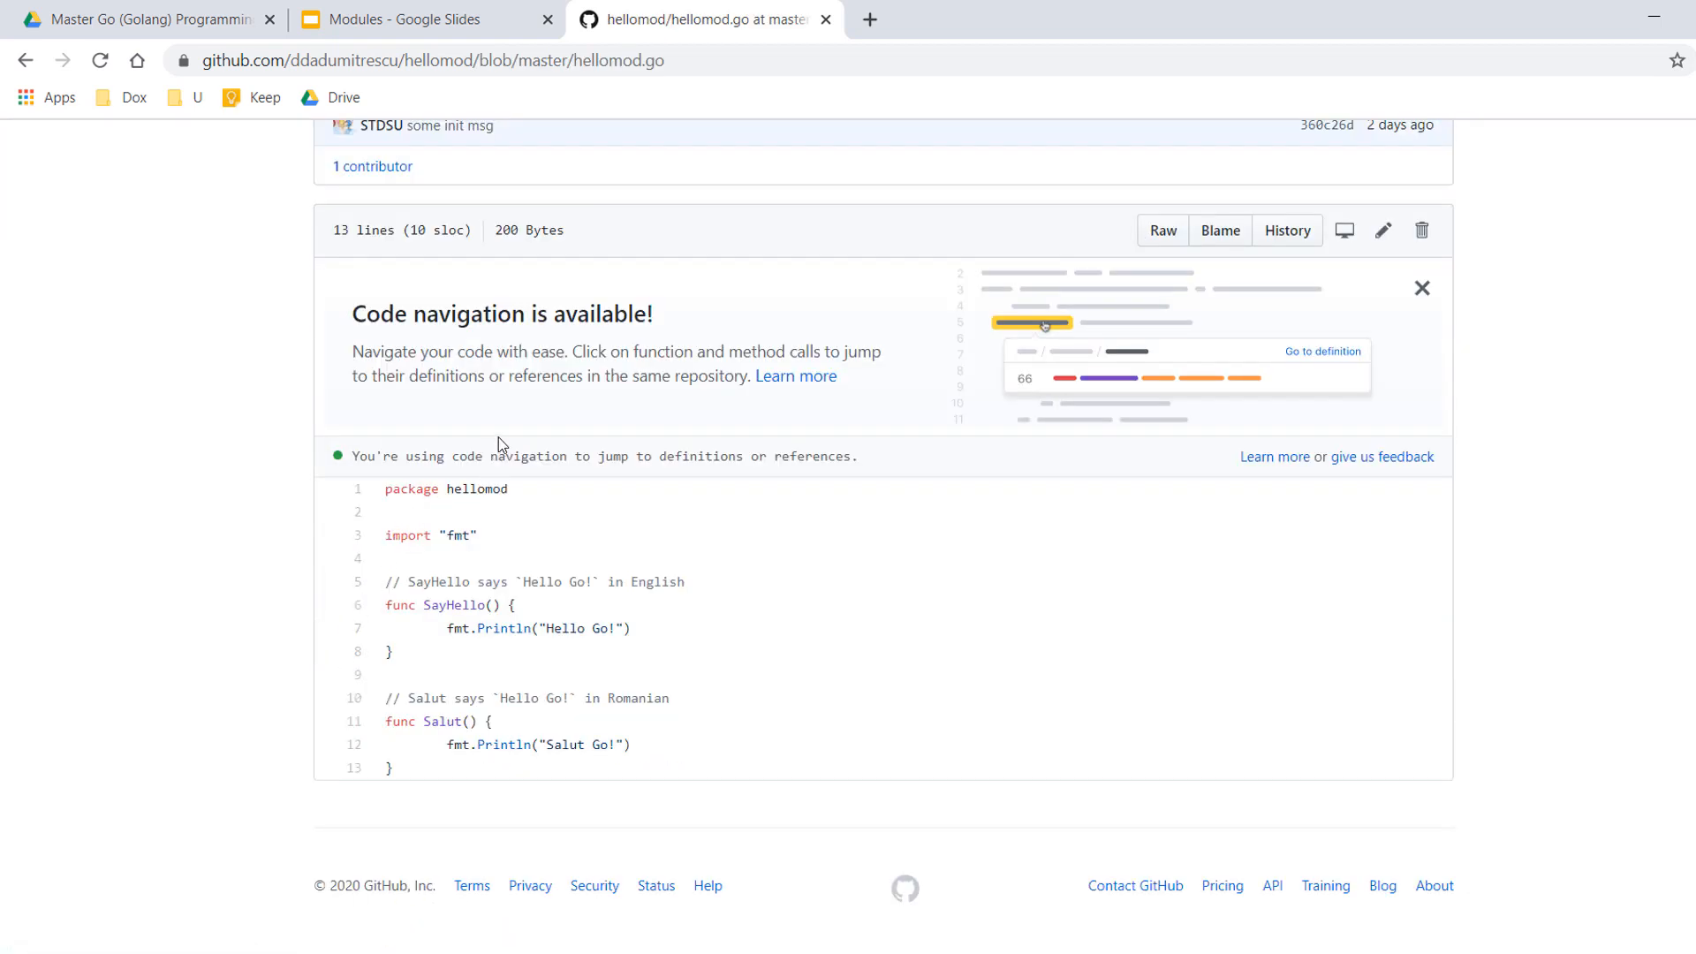
{"action": "mouse_move", "coordinate": [474, 514]}
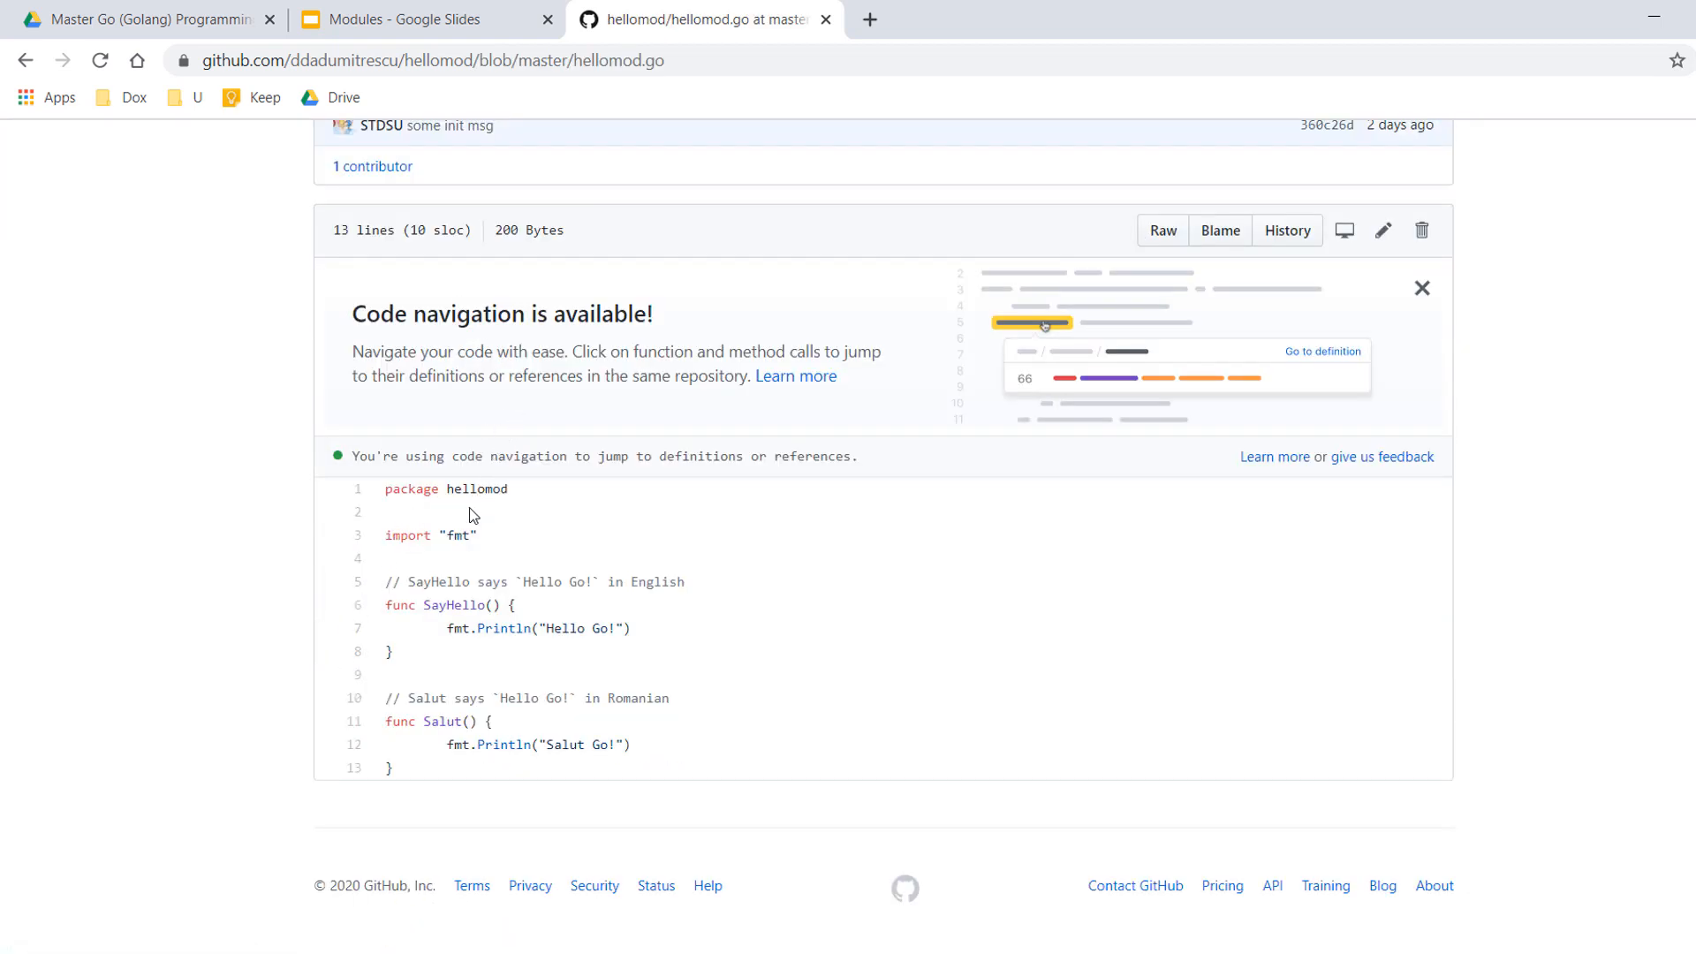
{"action": "scroll", "scroll_direction": "up", "scroll_amount": 3}
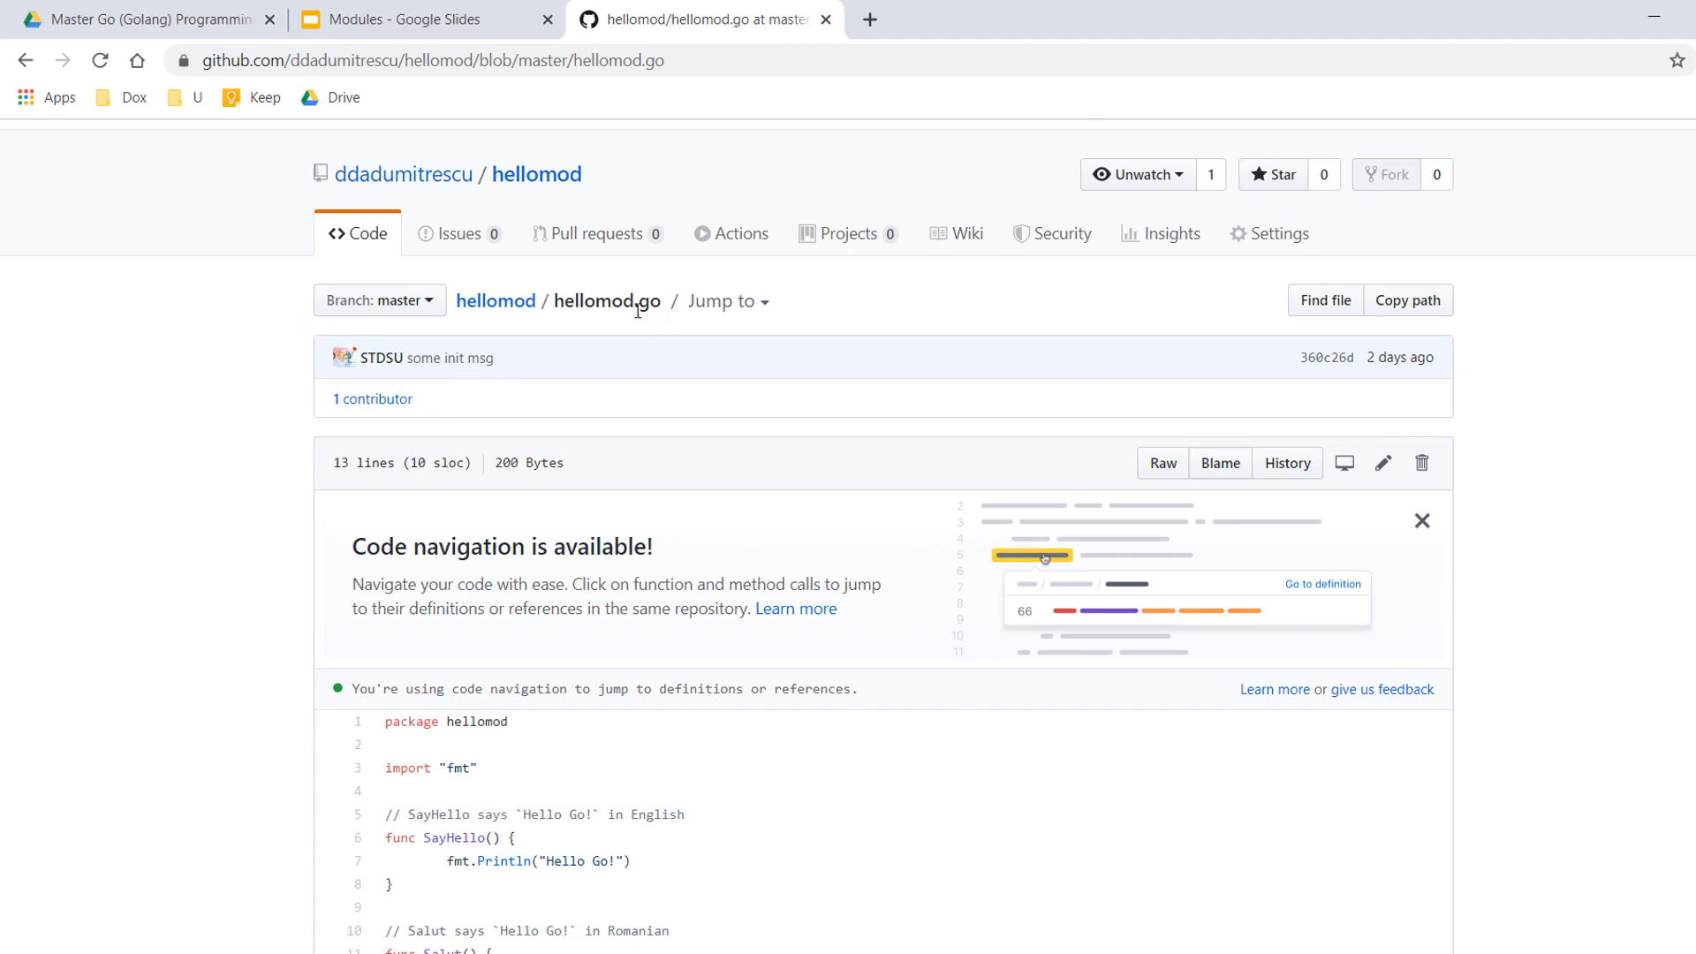
{"action": "scroll", "scroll_direction": "down", "scroll_amount": 3}
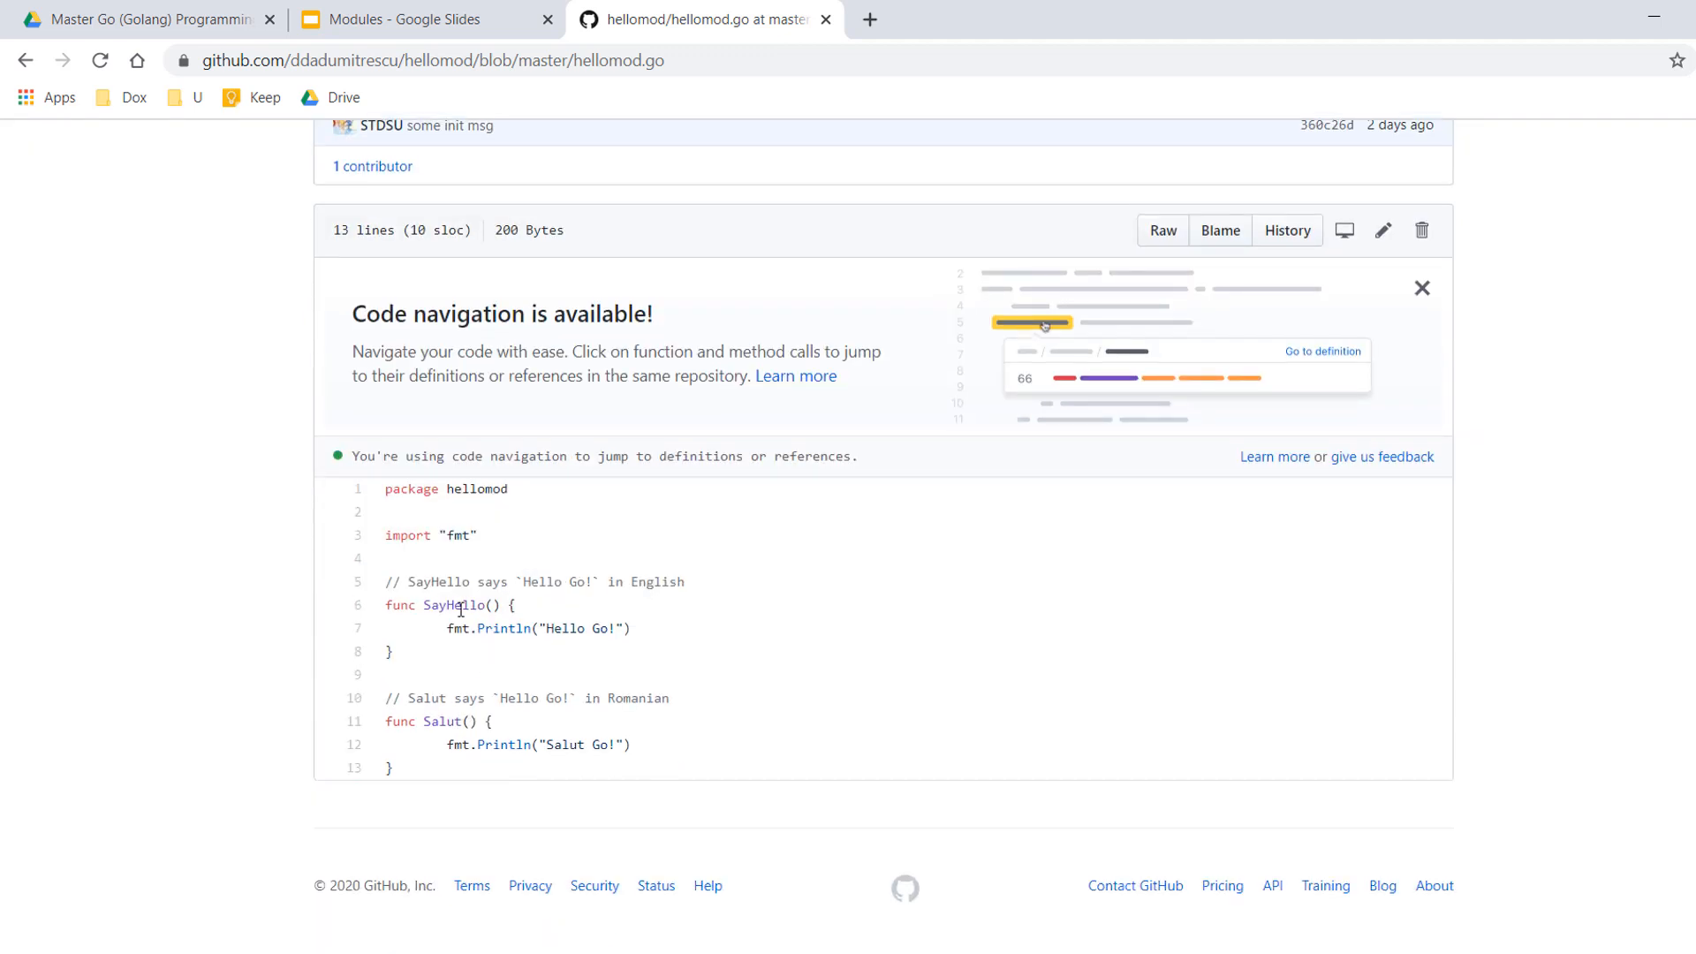
{"action": "mouse_move", "coordinate": [456, 555]}
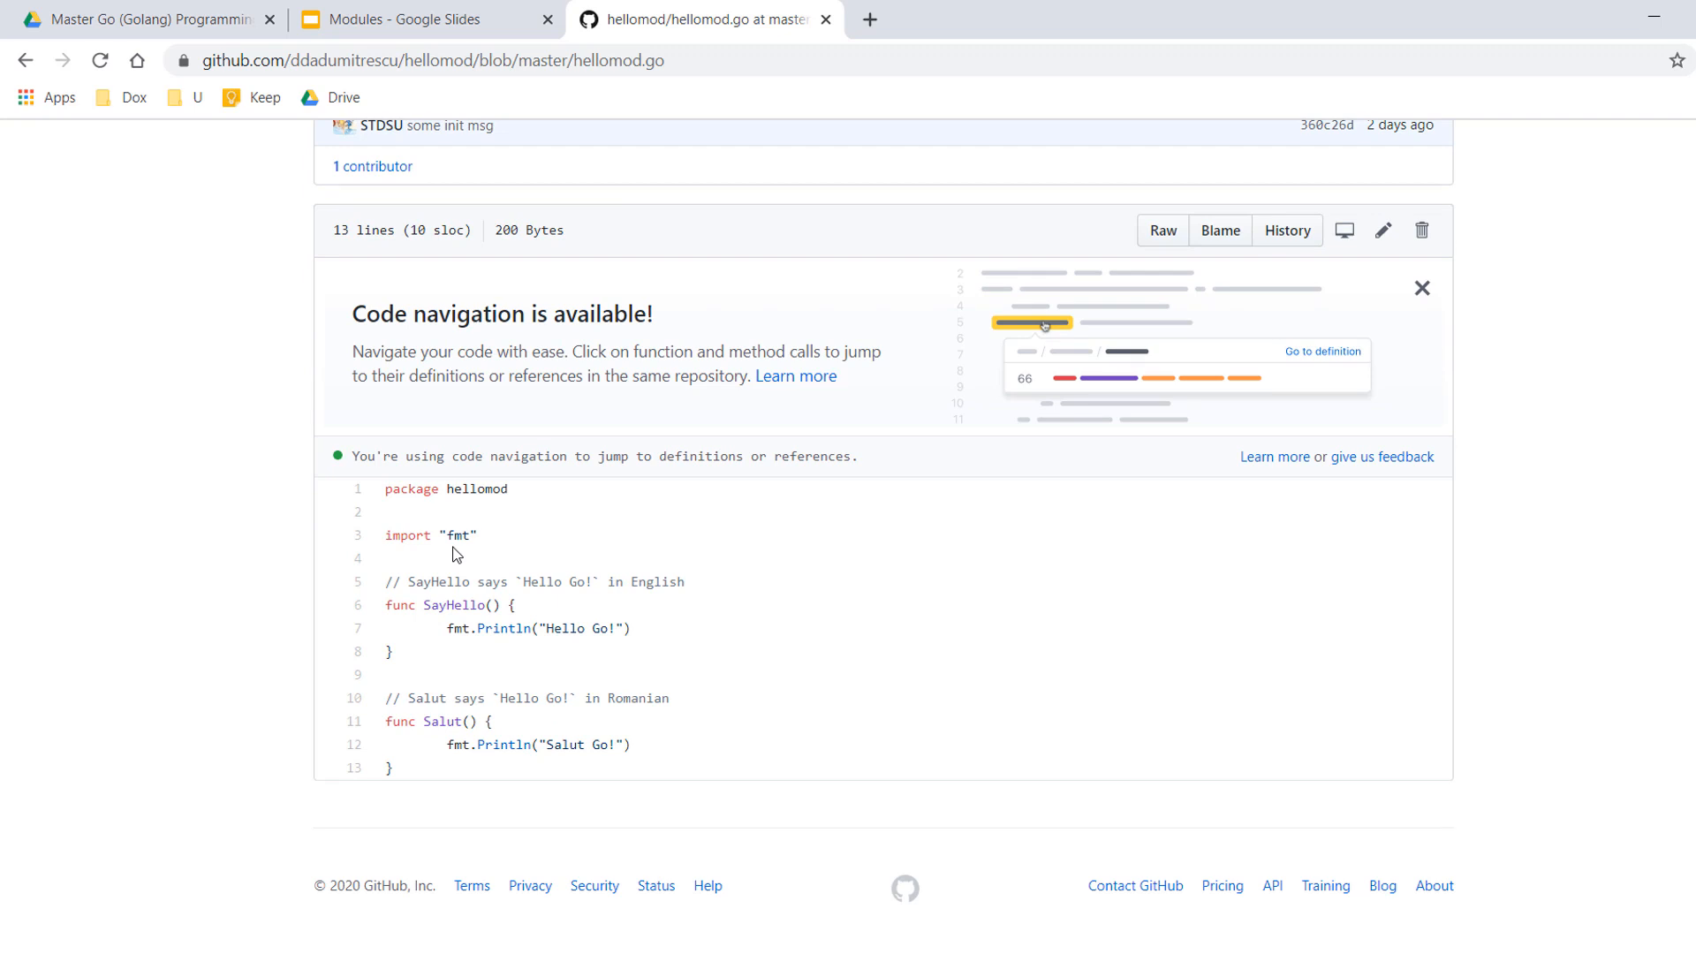
{"action": "mouse_move", "coordinate": [456, 531]}
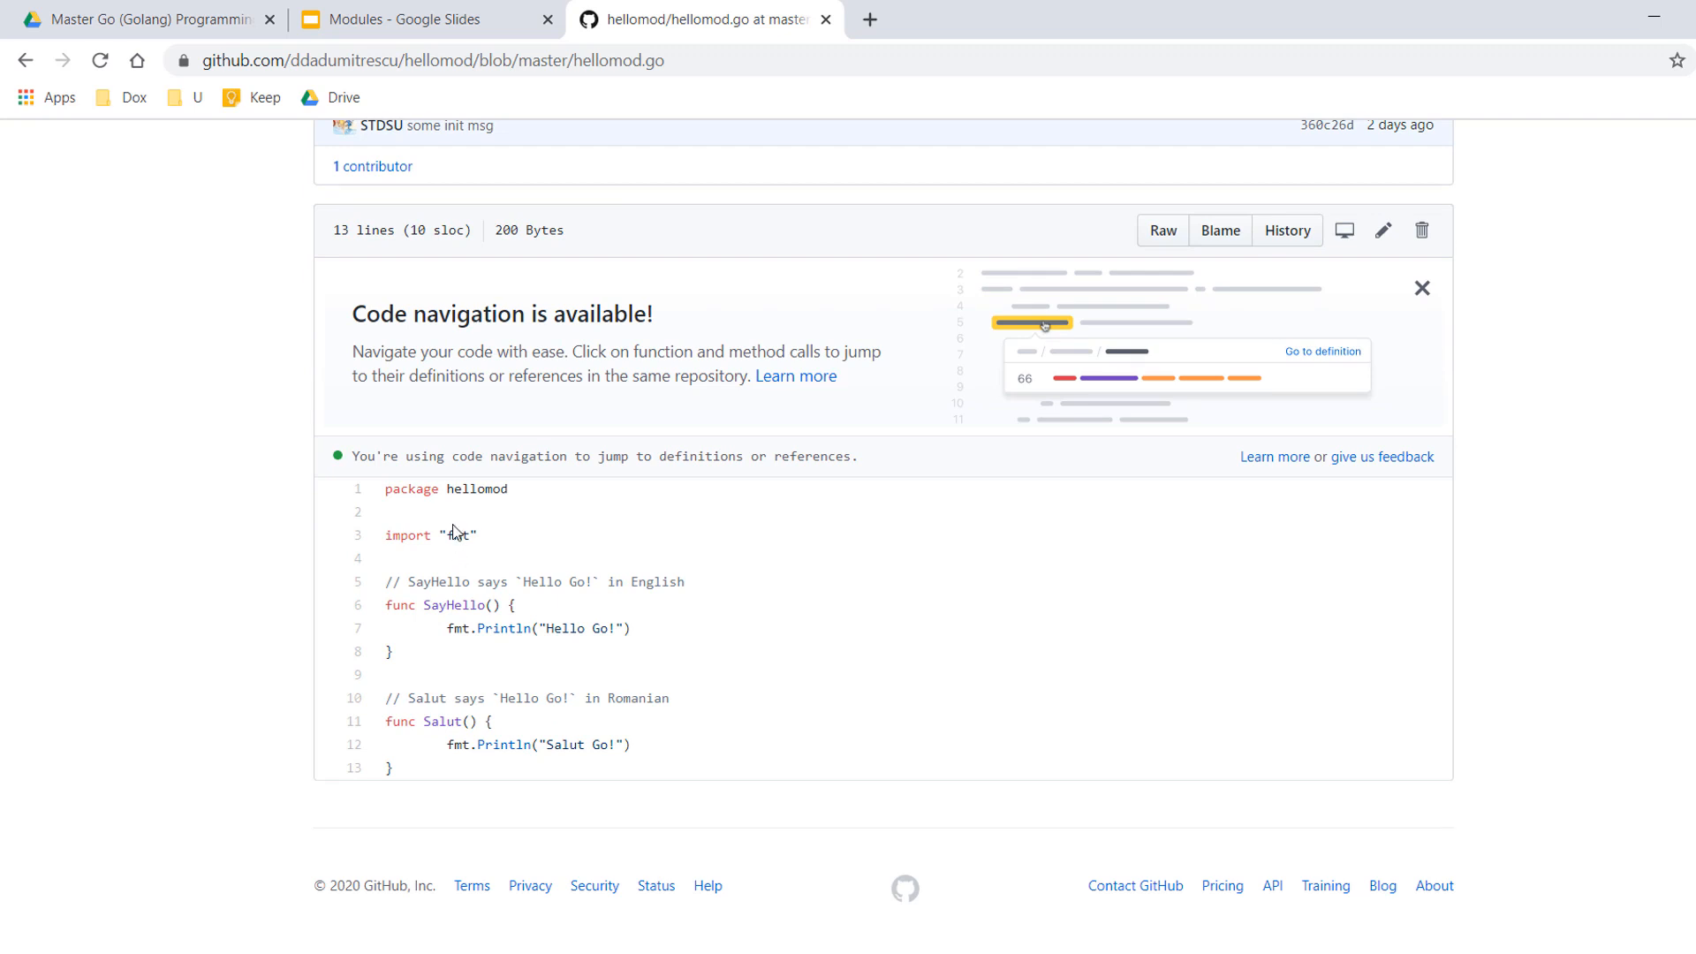
{"action": "double_click", "coordinate": [575, 629]}
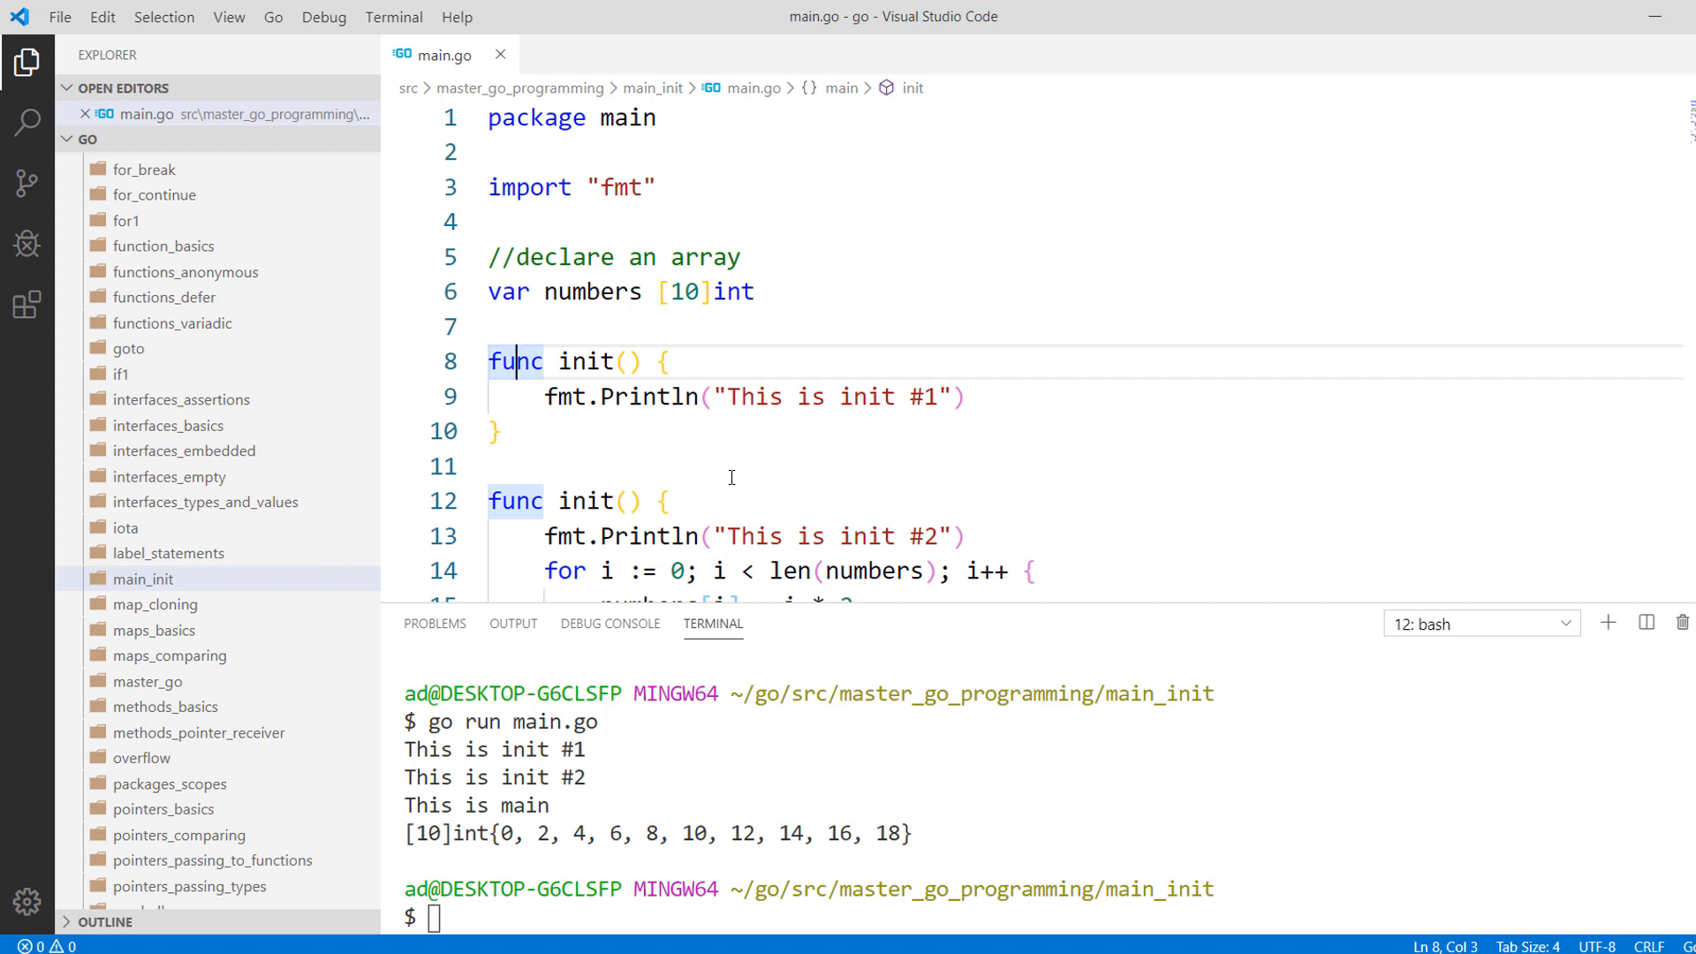
{"action": "mouse_move", "coordinate": [758, 425]}
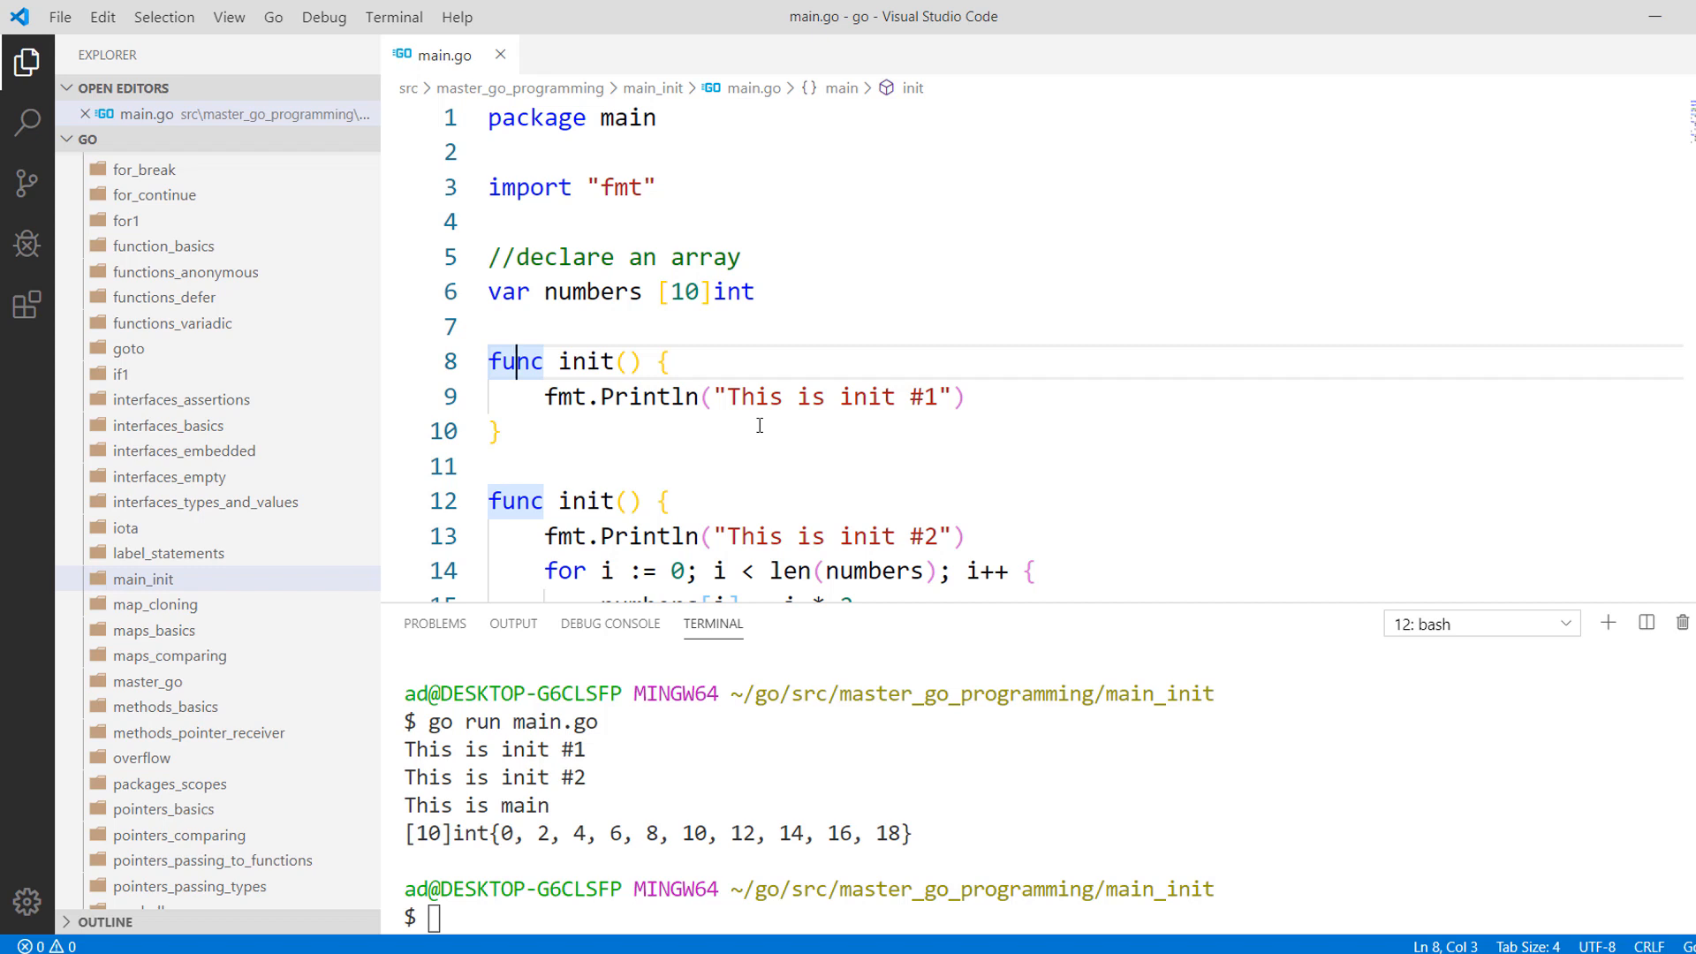
{"action": "mouse_move", "coordinate": [10, 22]}
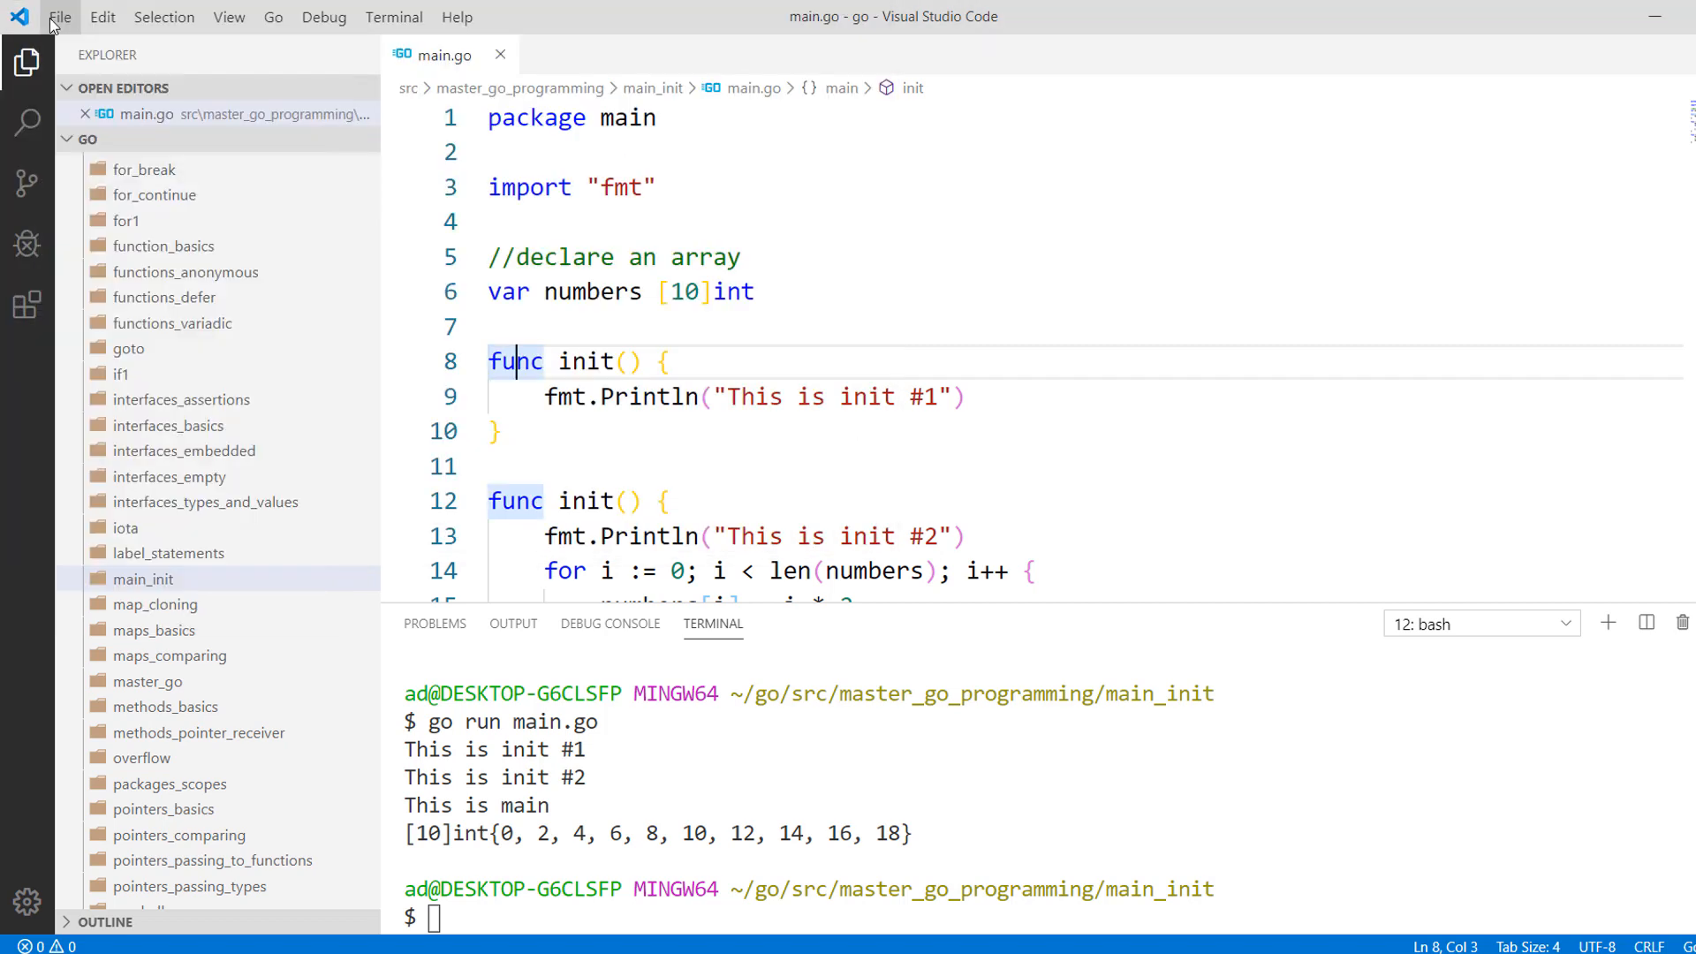
Open the Desktop folder as the workspace via File > Open Folder
{"action": "left_click", "coordinate": [60, 16]}
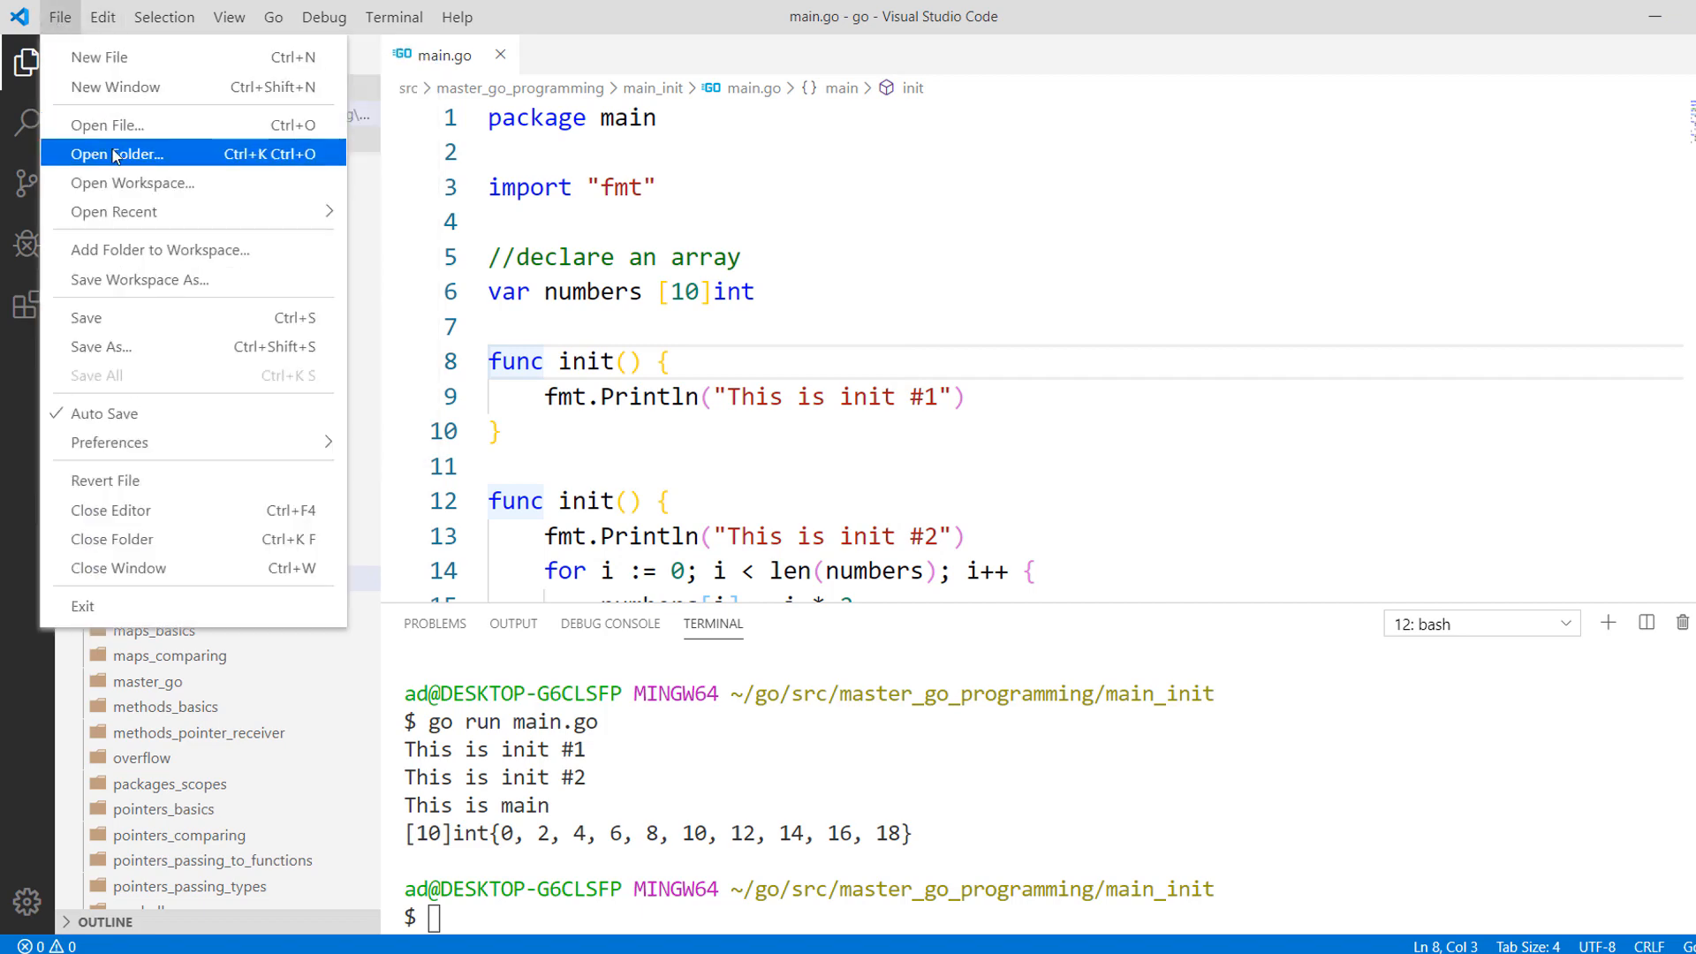
{"action": "left_click", "coordinate": [115, 152]}
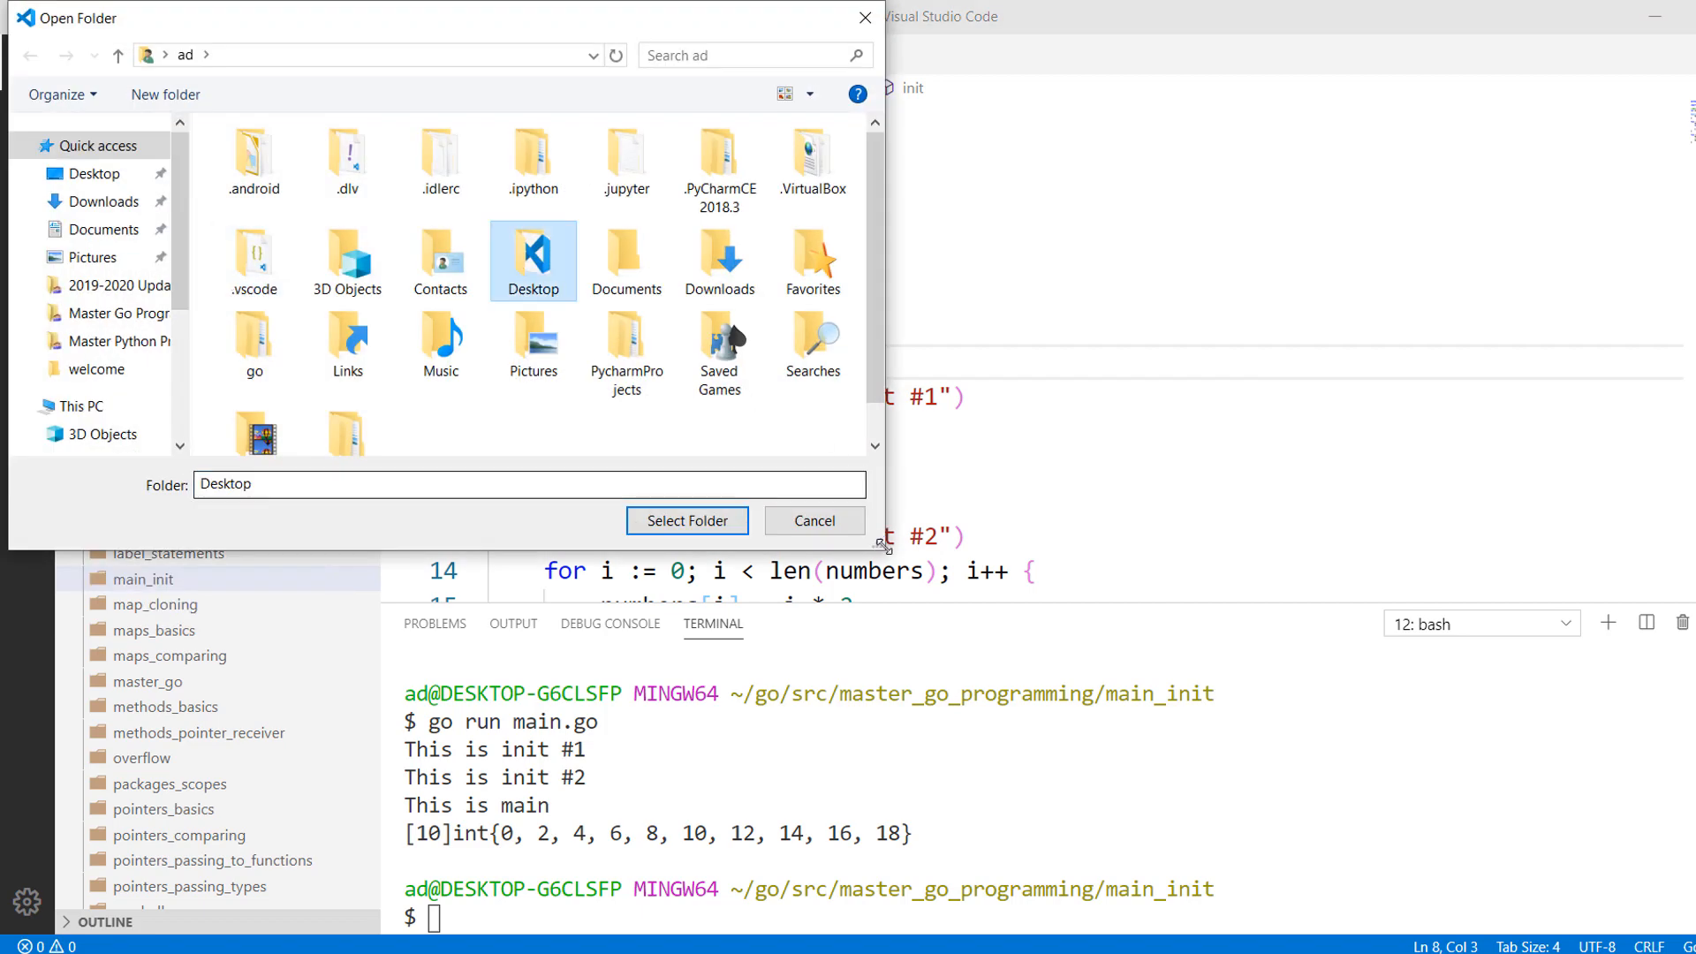
{"action": "left_click", "coordinate": [686, 520]}
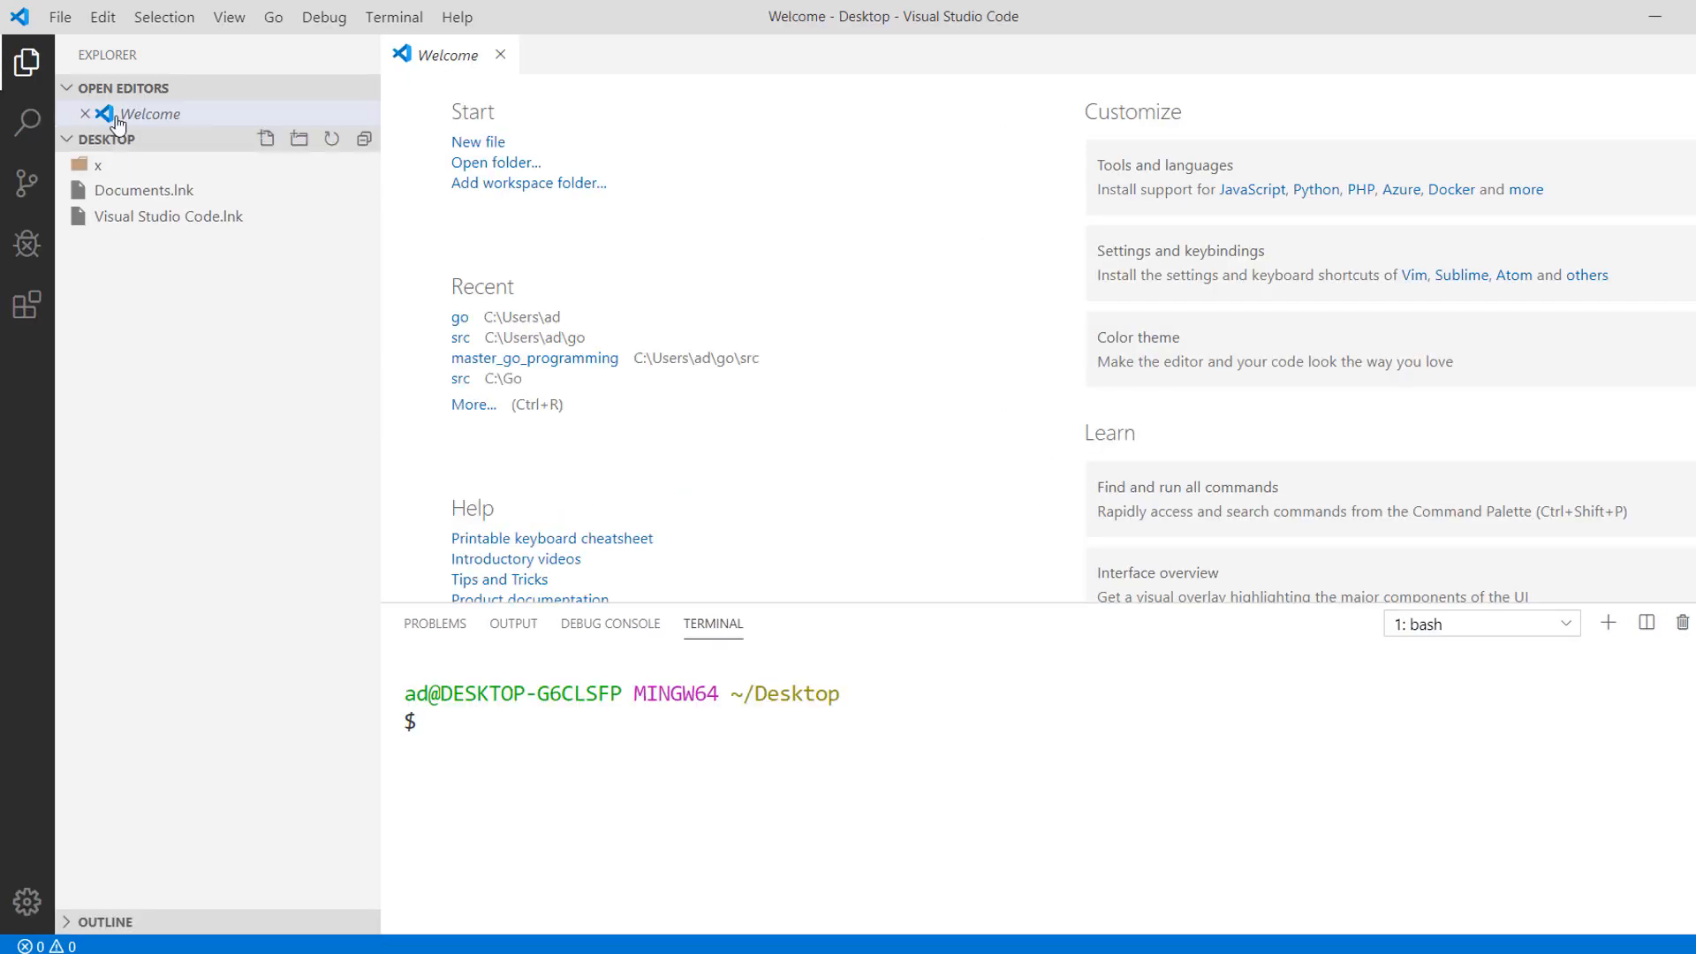
{"action": "mouse_move", "coordinate": [300, 138]}
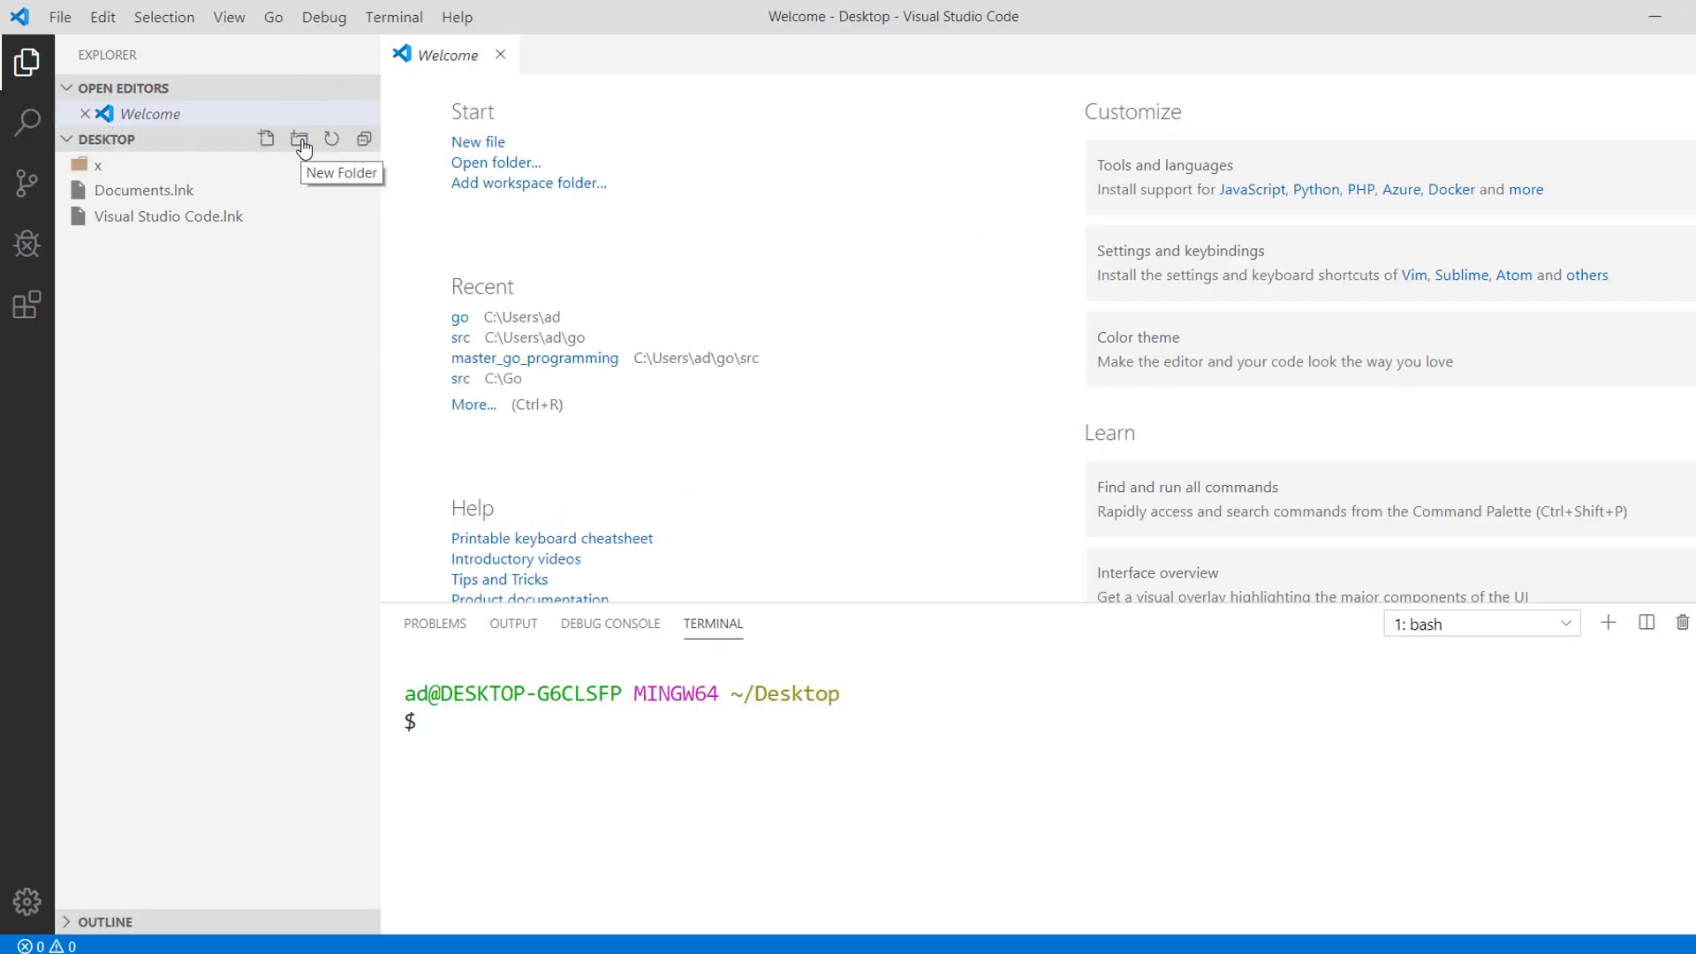
Create a new folder named 'hello' under DESKTOP in the Explorer
{"action": "left_click", "coordinate": [300, 138]}
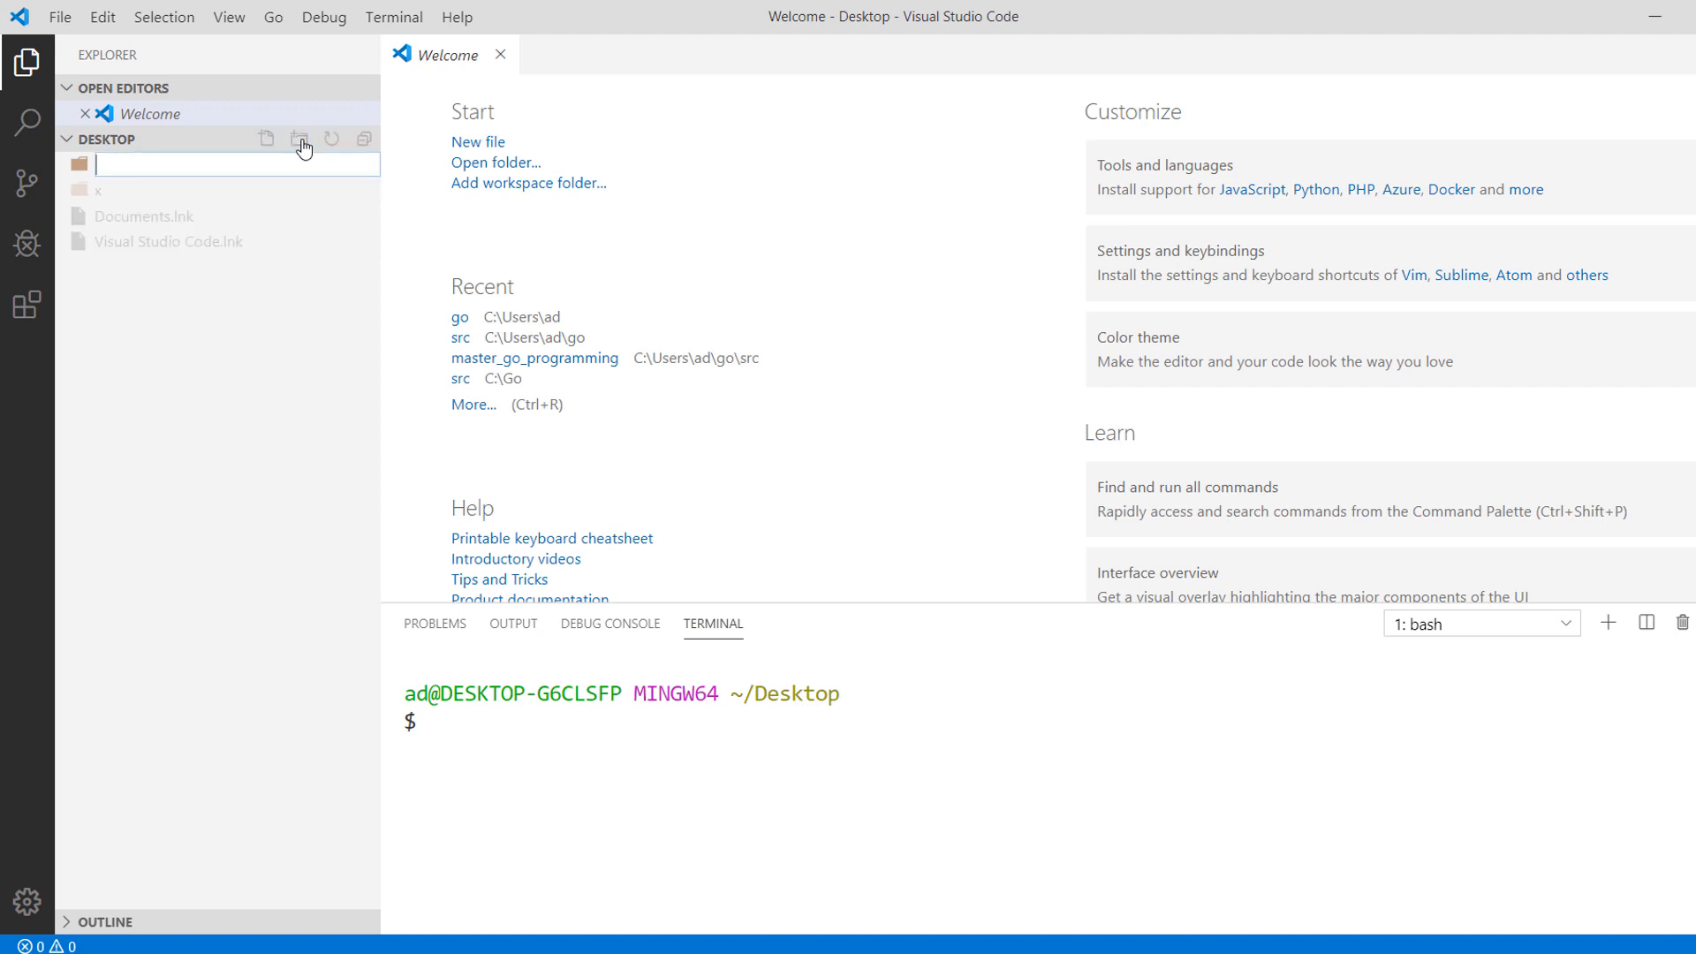
{"action": "type", "text": "h"}
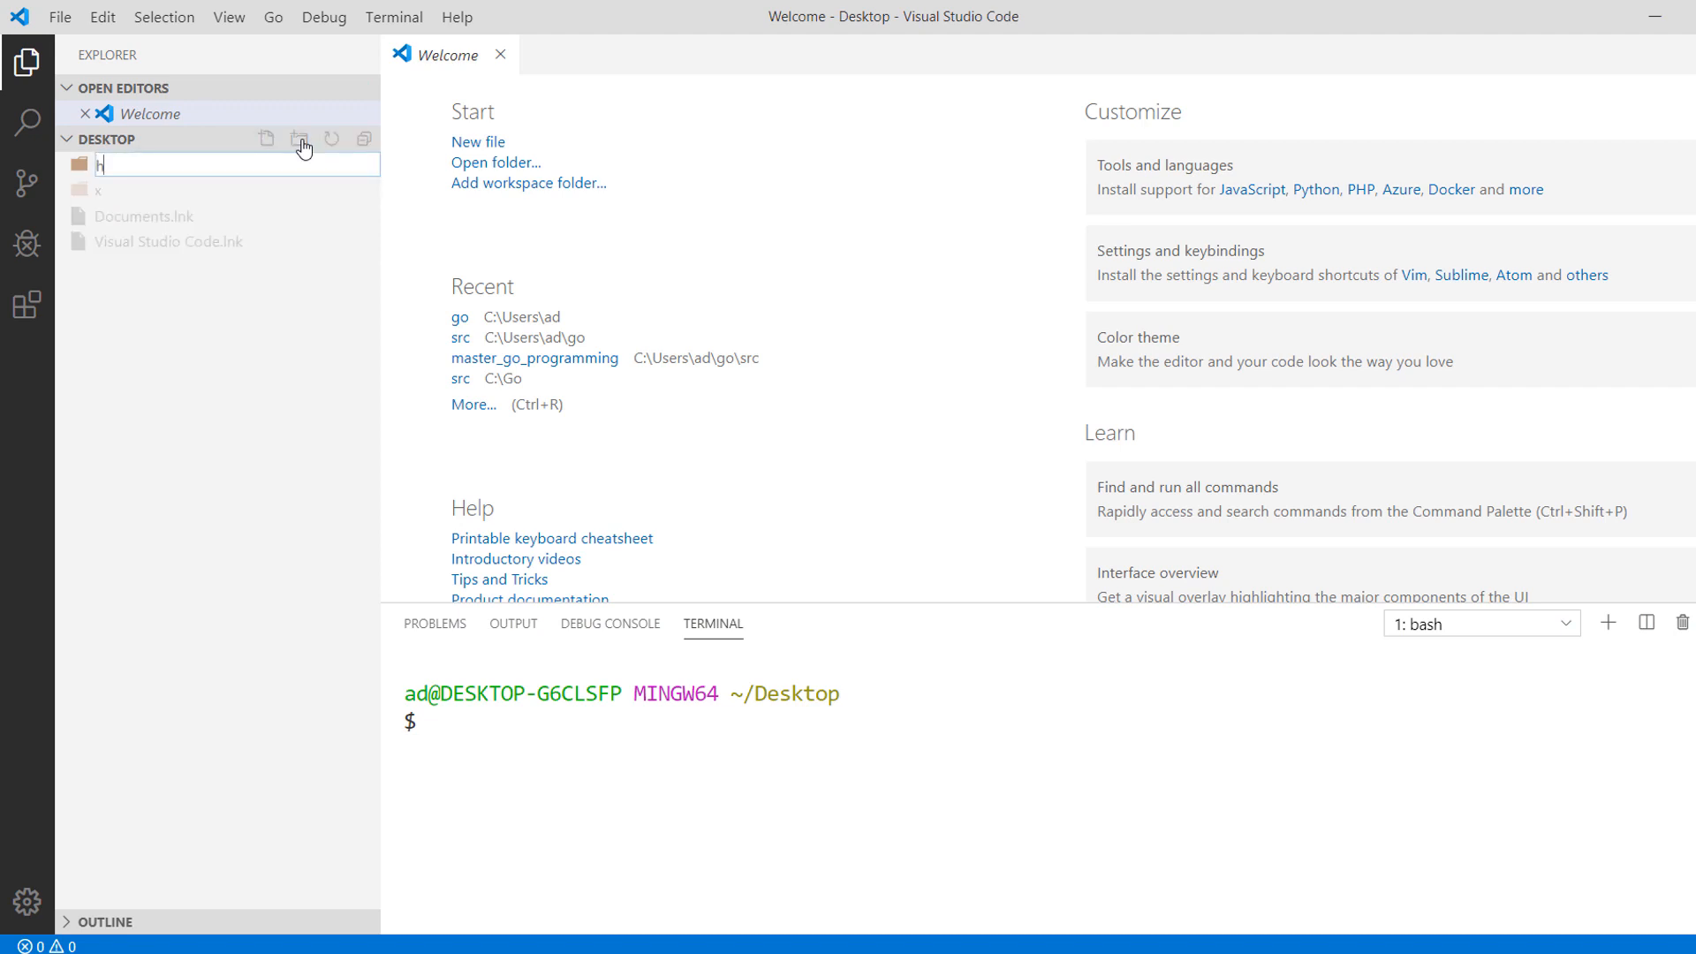
{"action": "type", "text": "ello"}
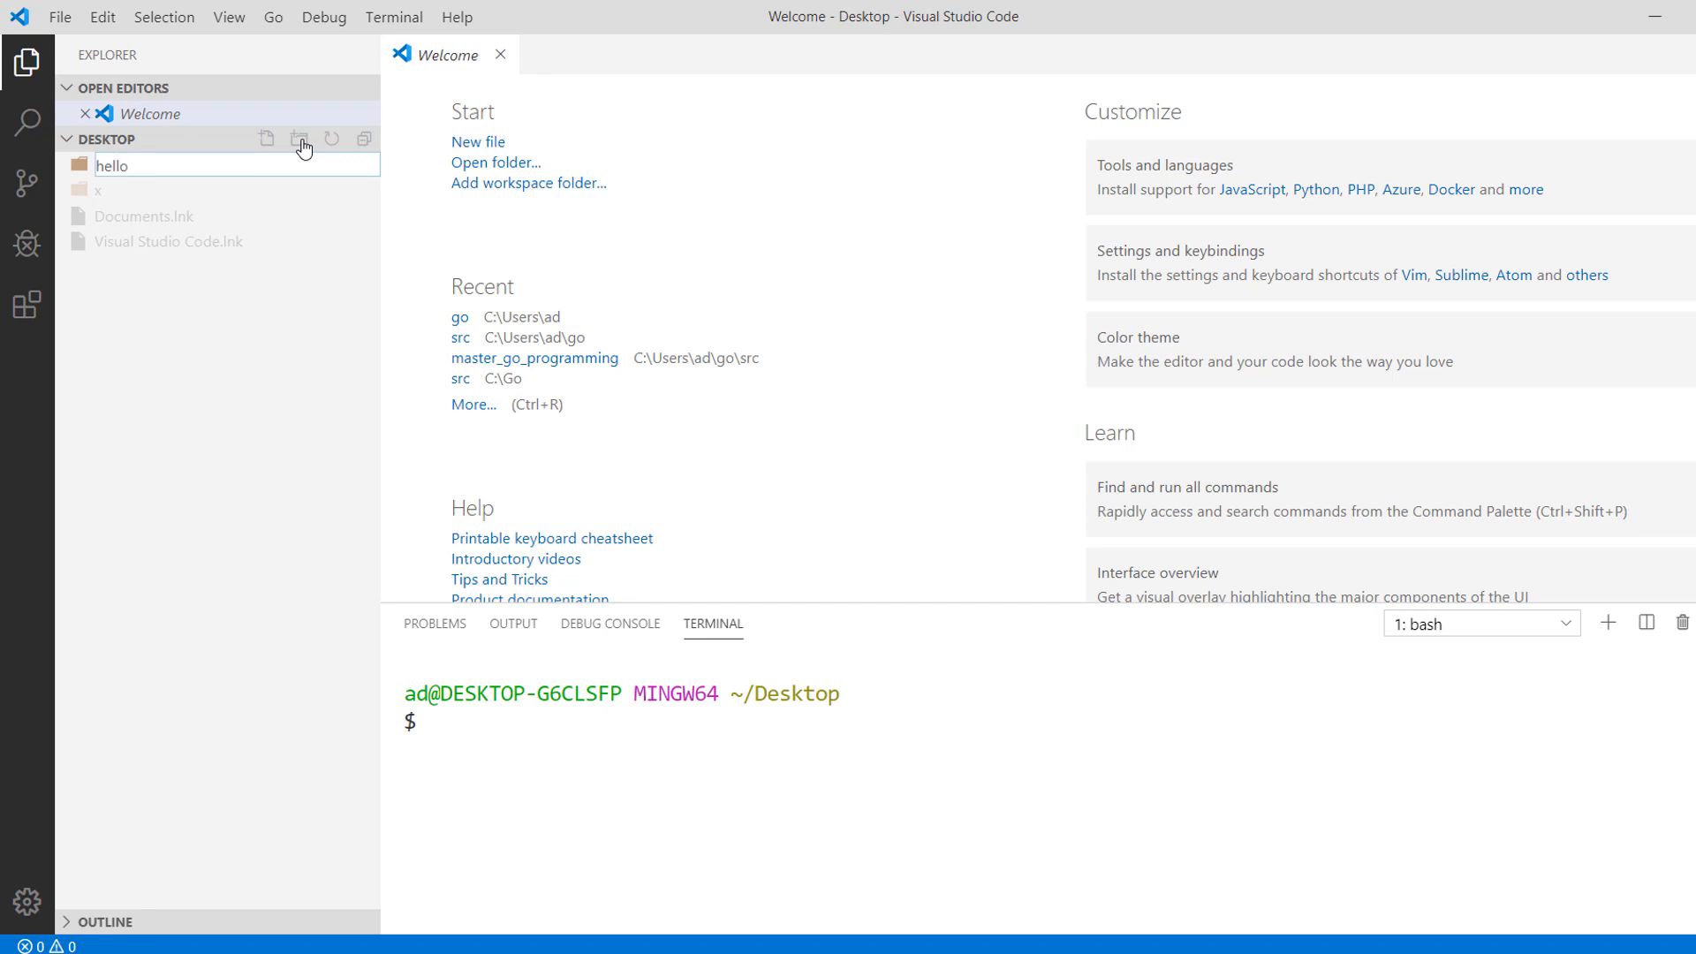
{"action": "left_click", "coordinate": [111, 165]}
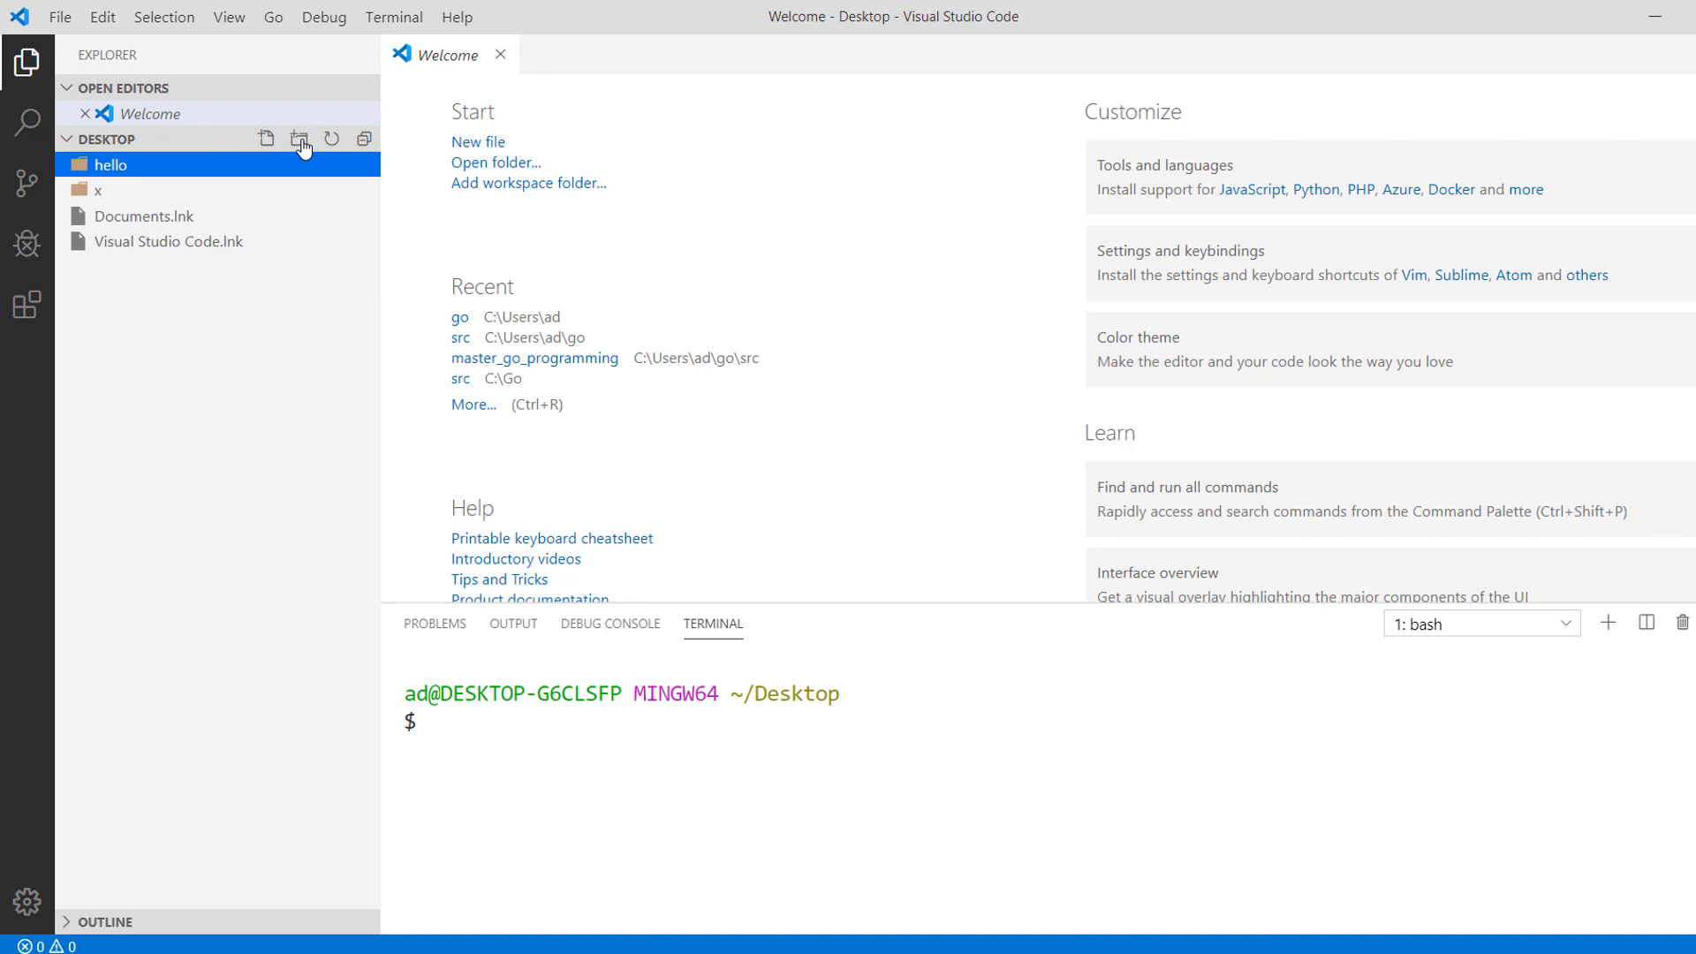
{"action": "mouse_move", "coordinate": [269, 142]}
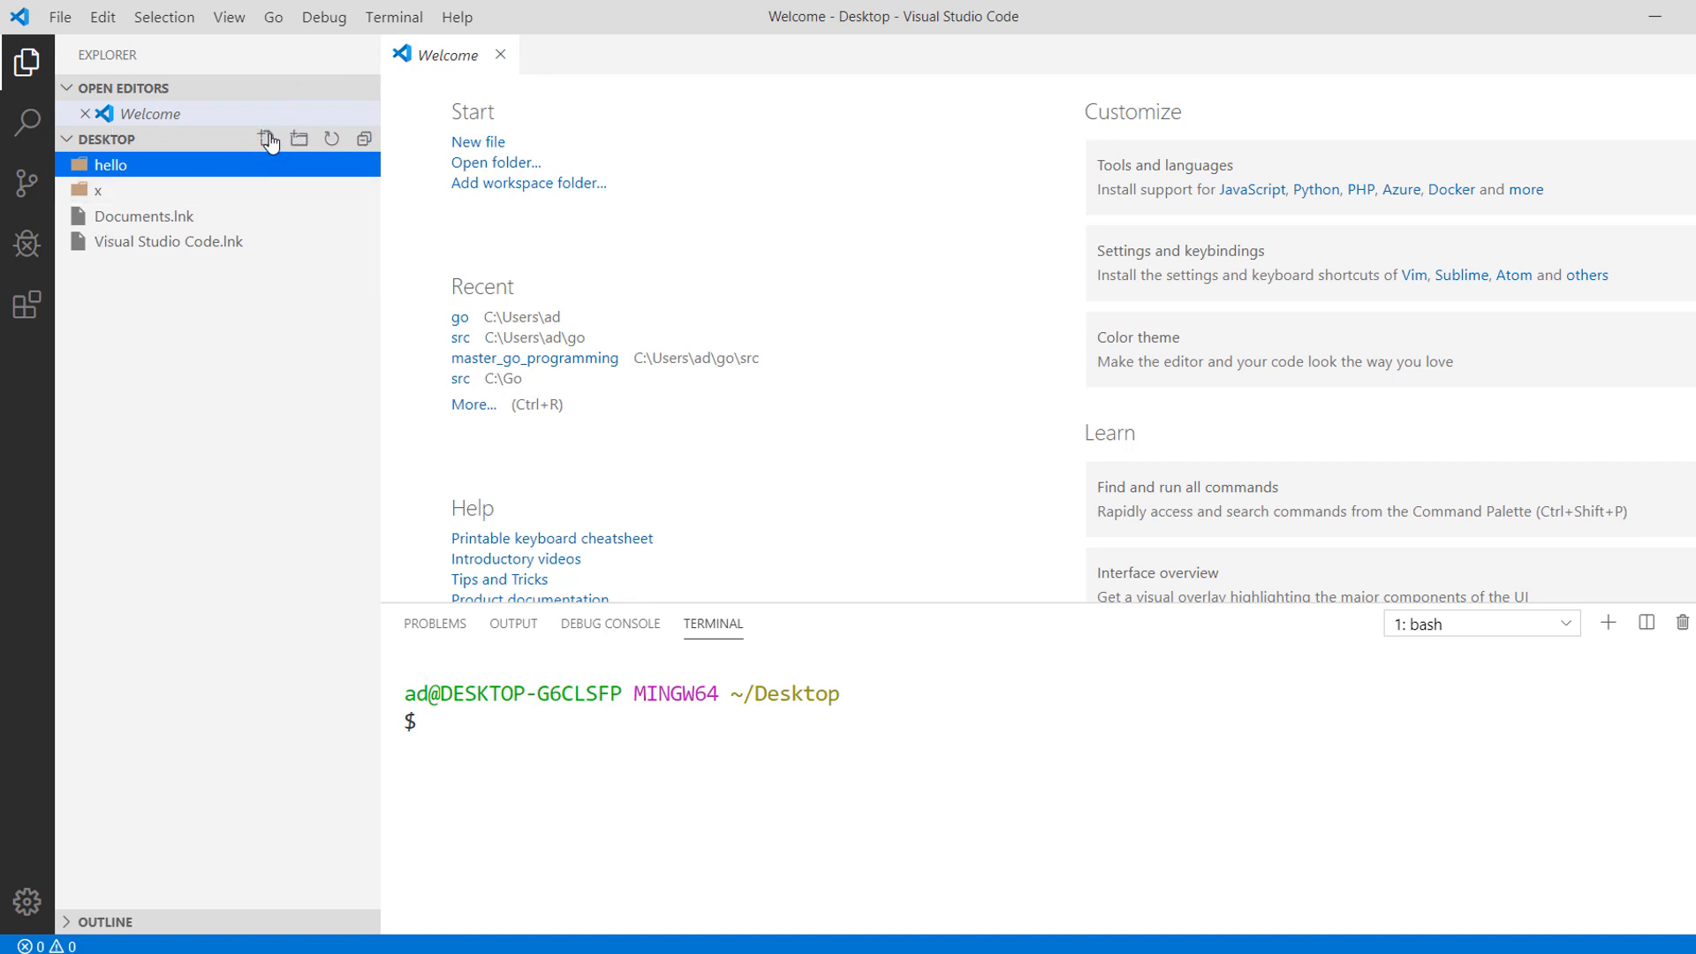
{"action": "mouse_move", "coordinate": [269, 138]}
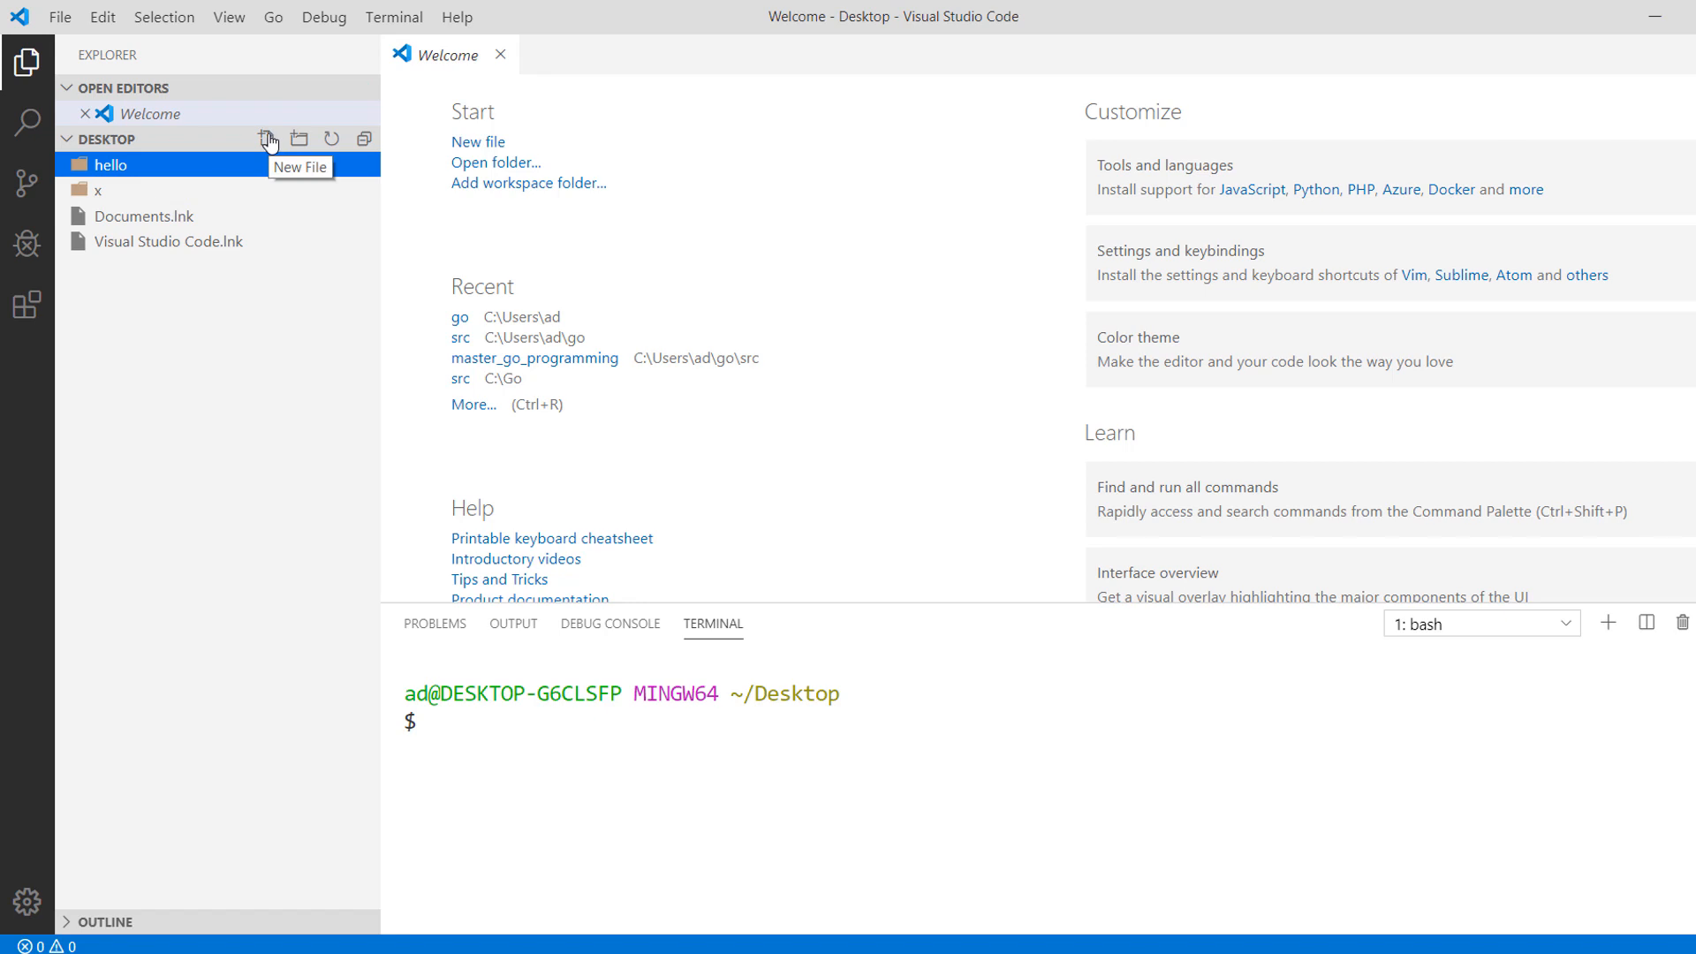
Create main.go in hello with package main and an empty func main(), with a terminal in the folder
{"action": "left_click", "coordinate": [267, 138]}
{"action": "type", "text": "package main"}
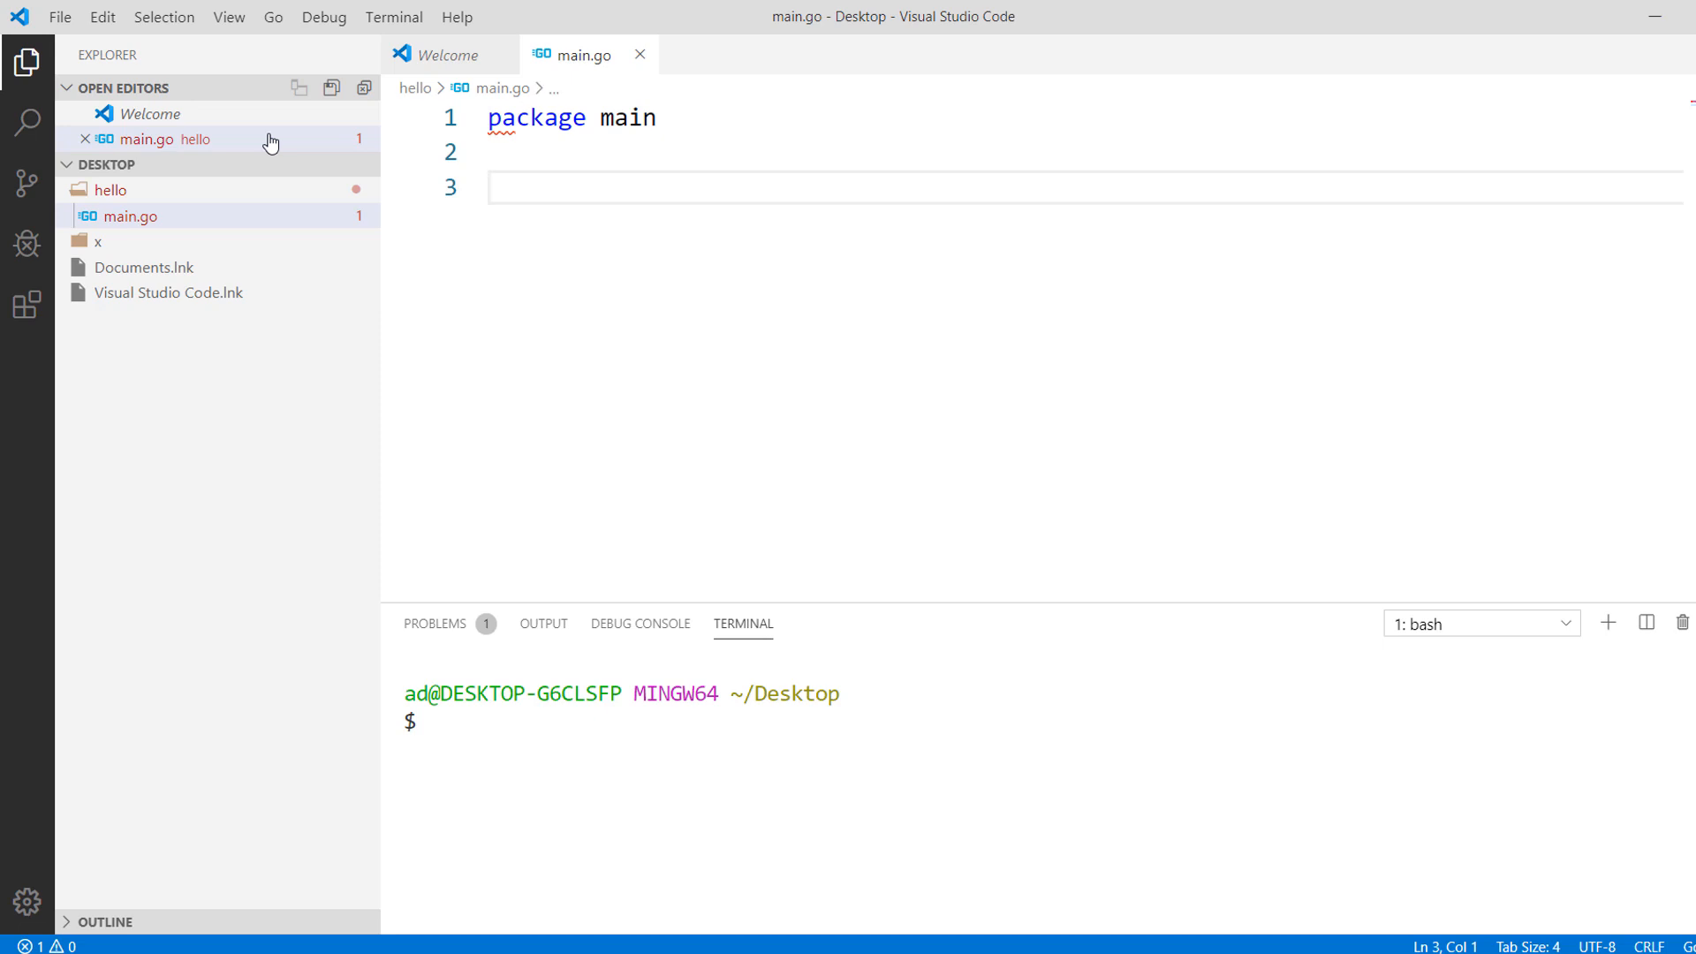
{"action": "type", "text": "func main()"}
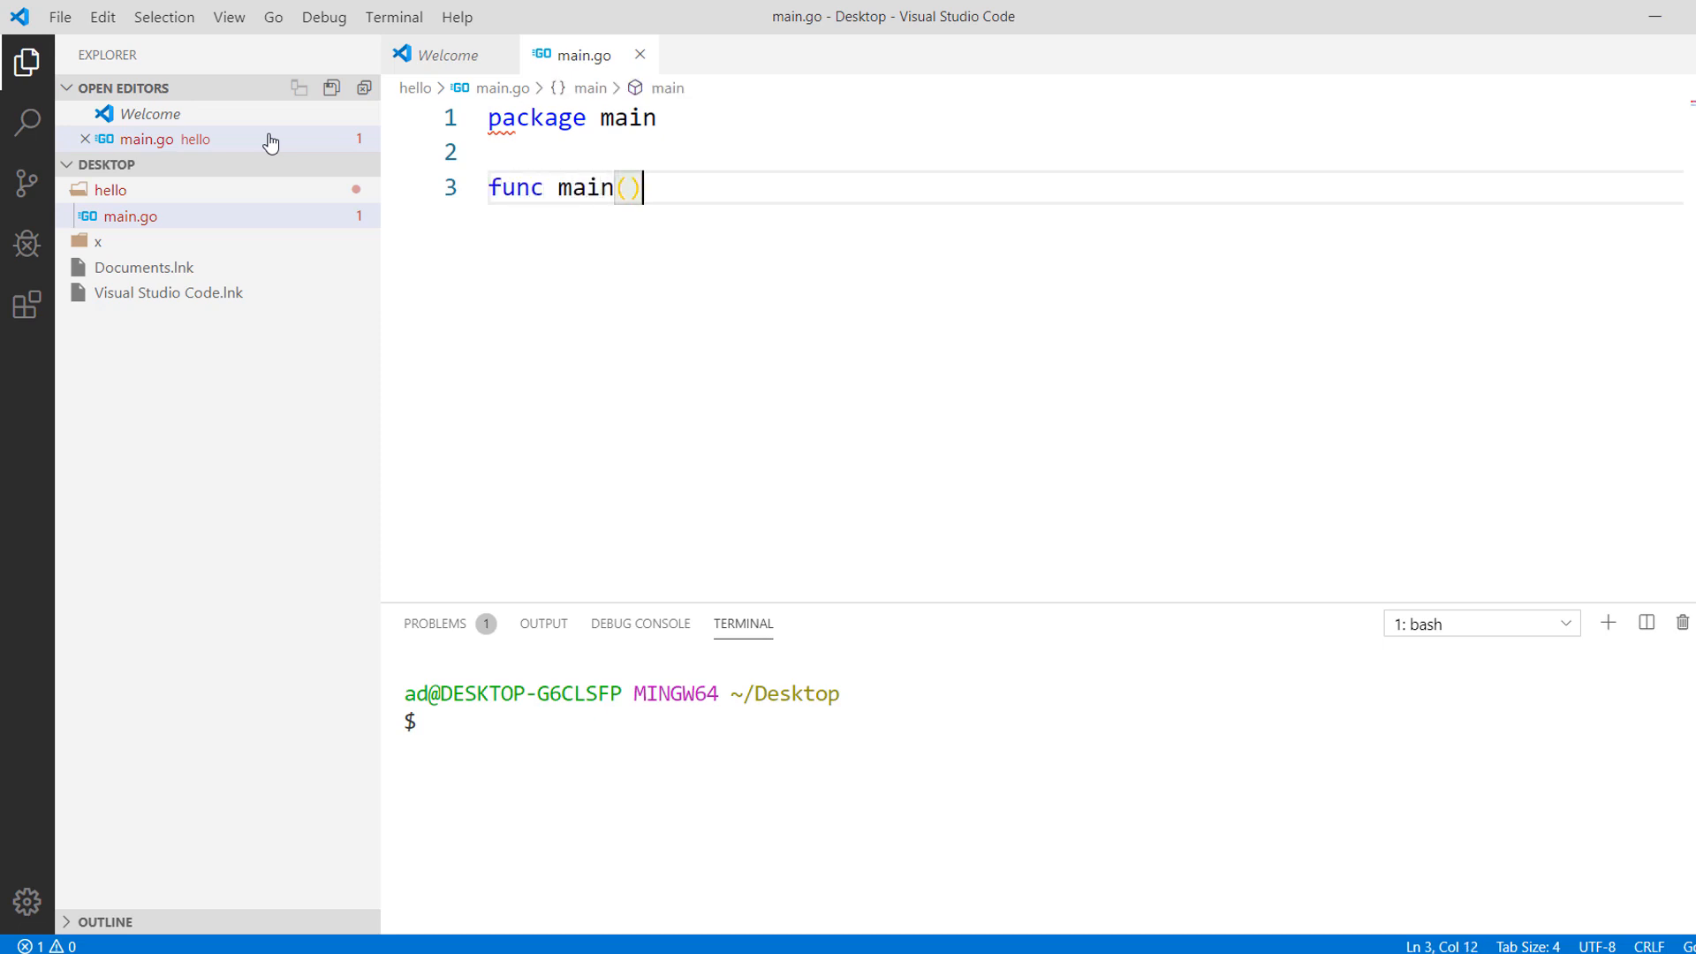
{"action": "type", "text": "{"}
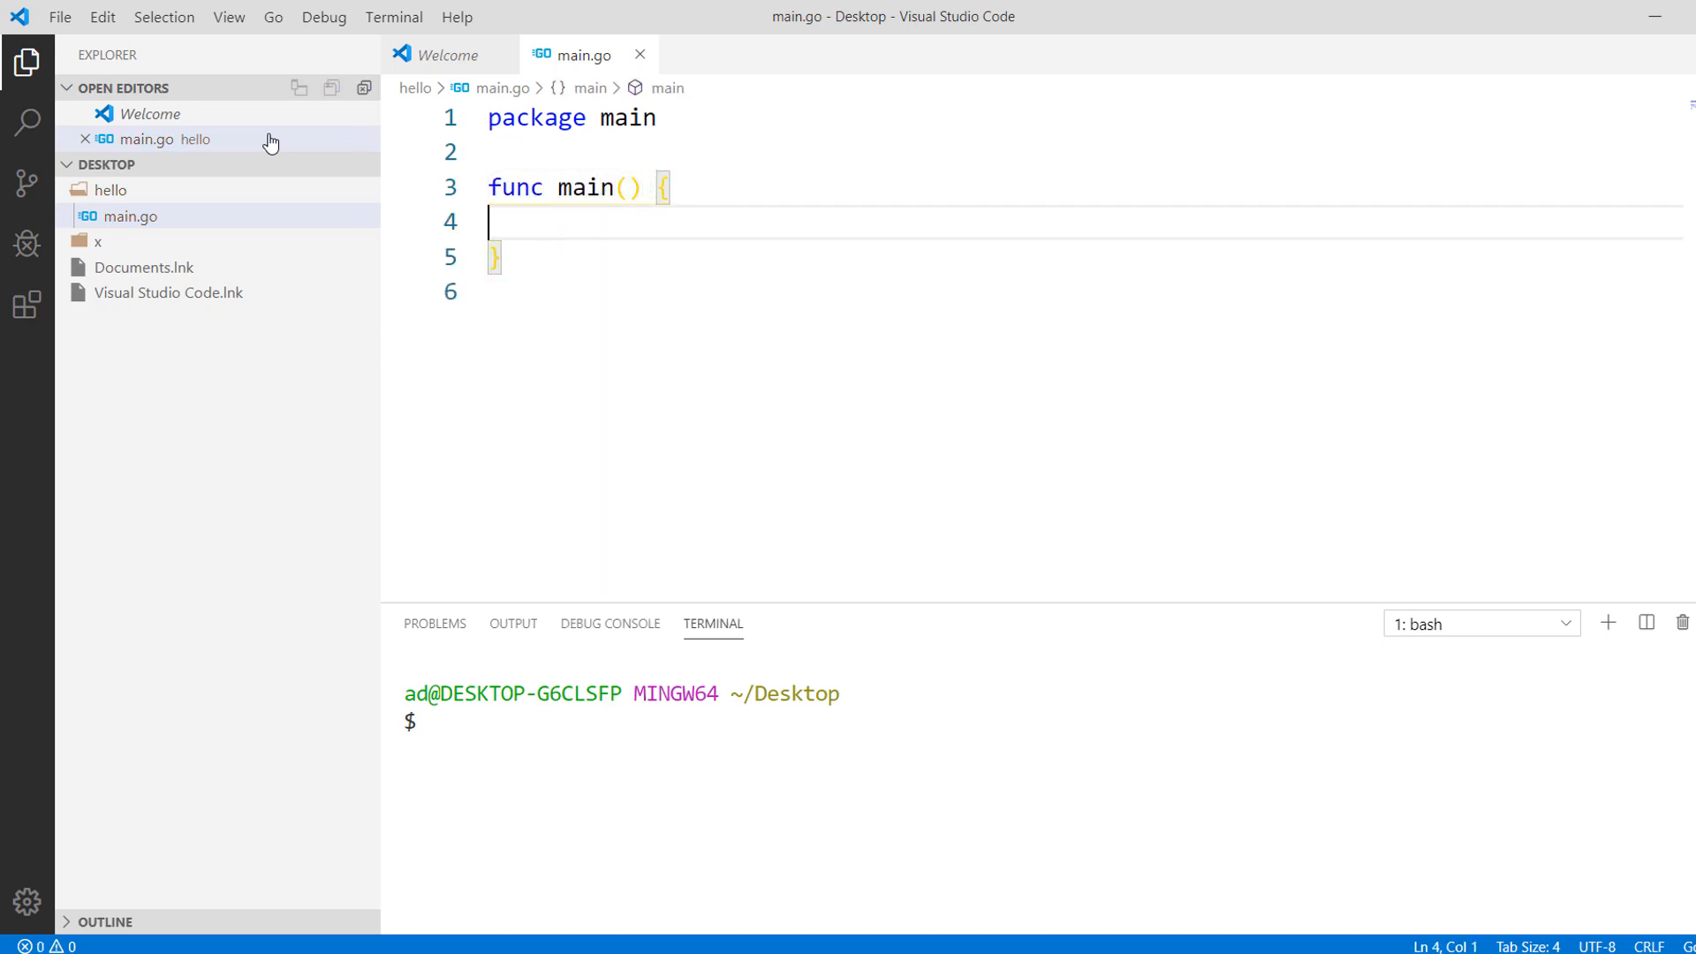
{"action": "left_click", "coordinate": [110, 189]}
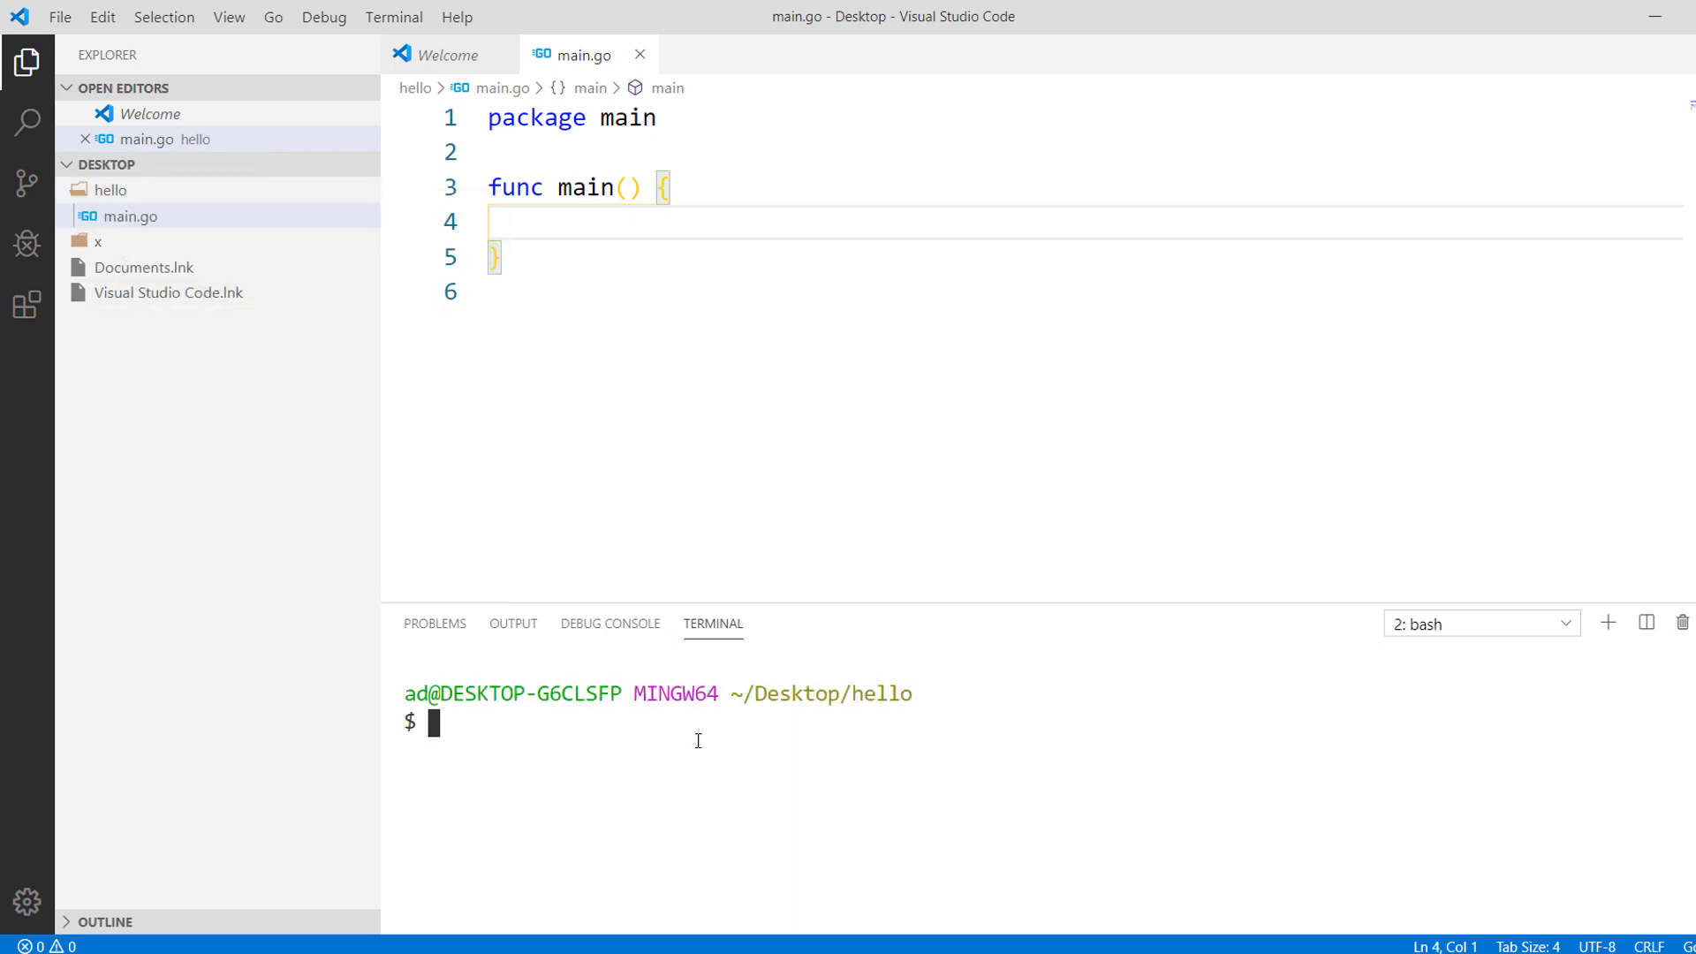
Run pwd, 'go mod init hello' and 'cat go.mod' to show module hello with go 1.13
{"action": "type", "text": "pwd"}
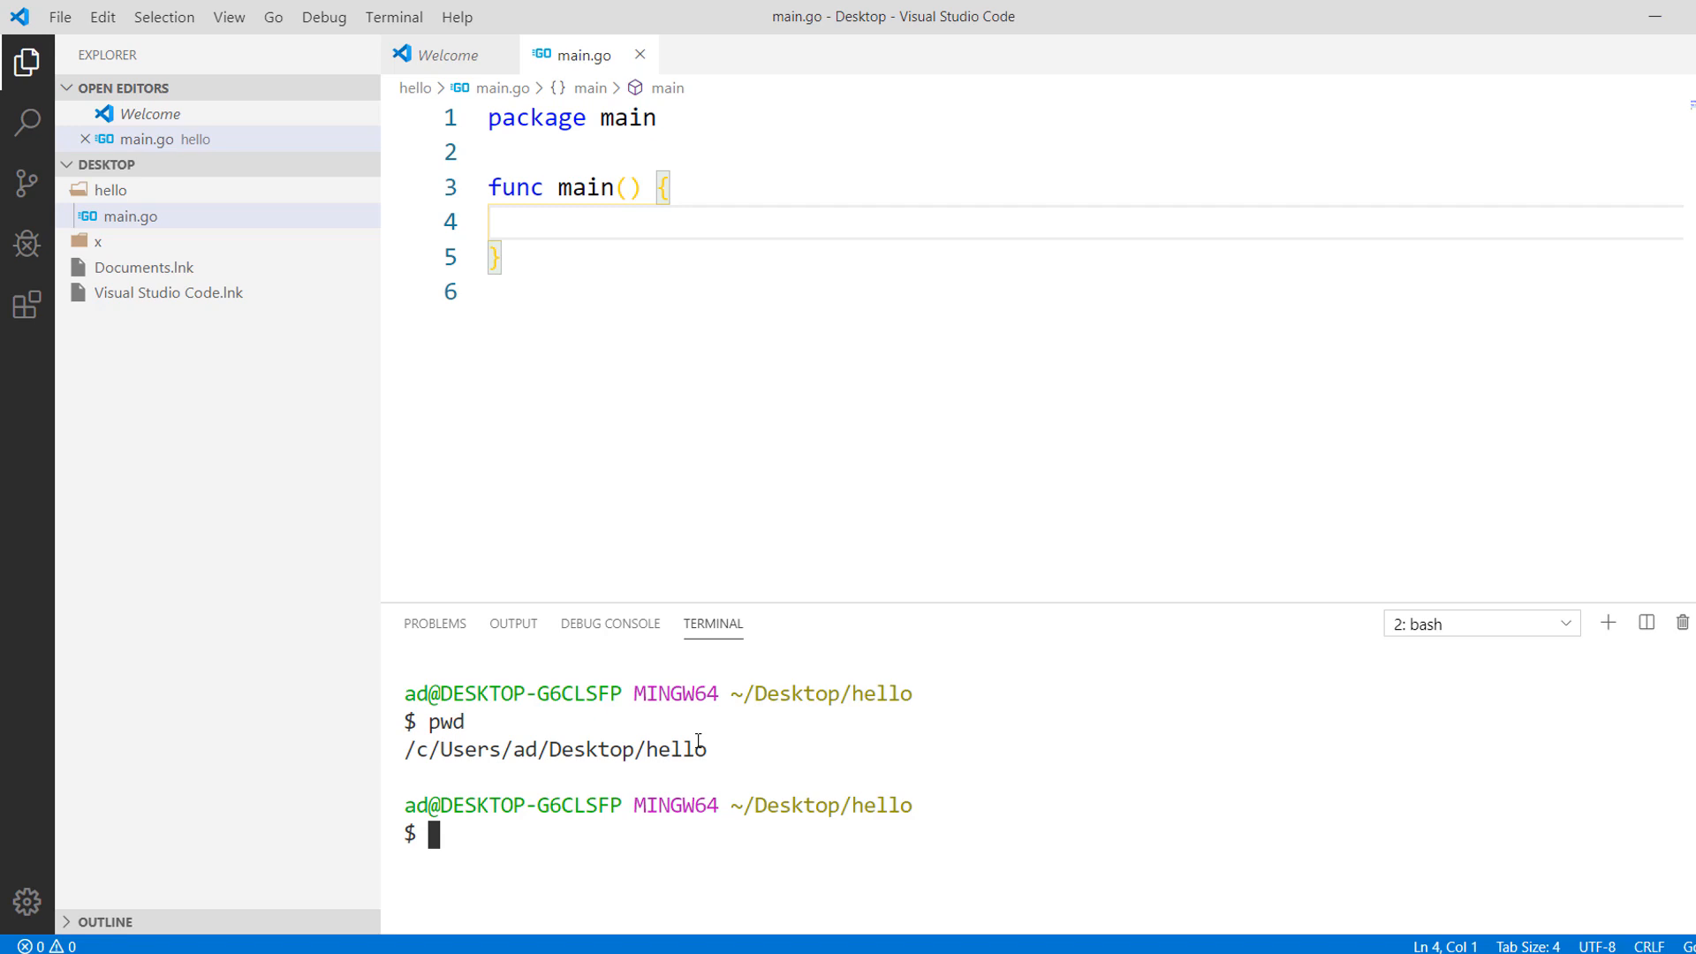
{"action": "type", "text": "go mod init hello"}
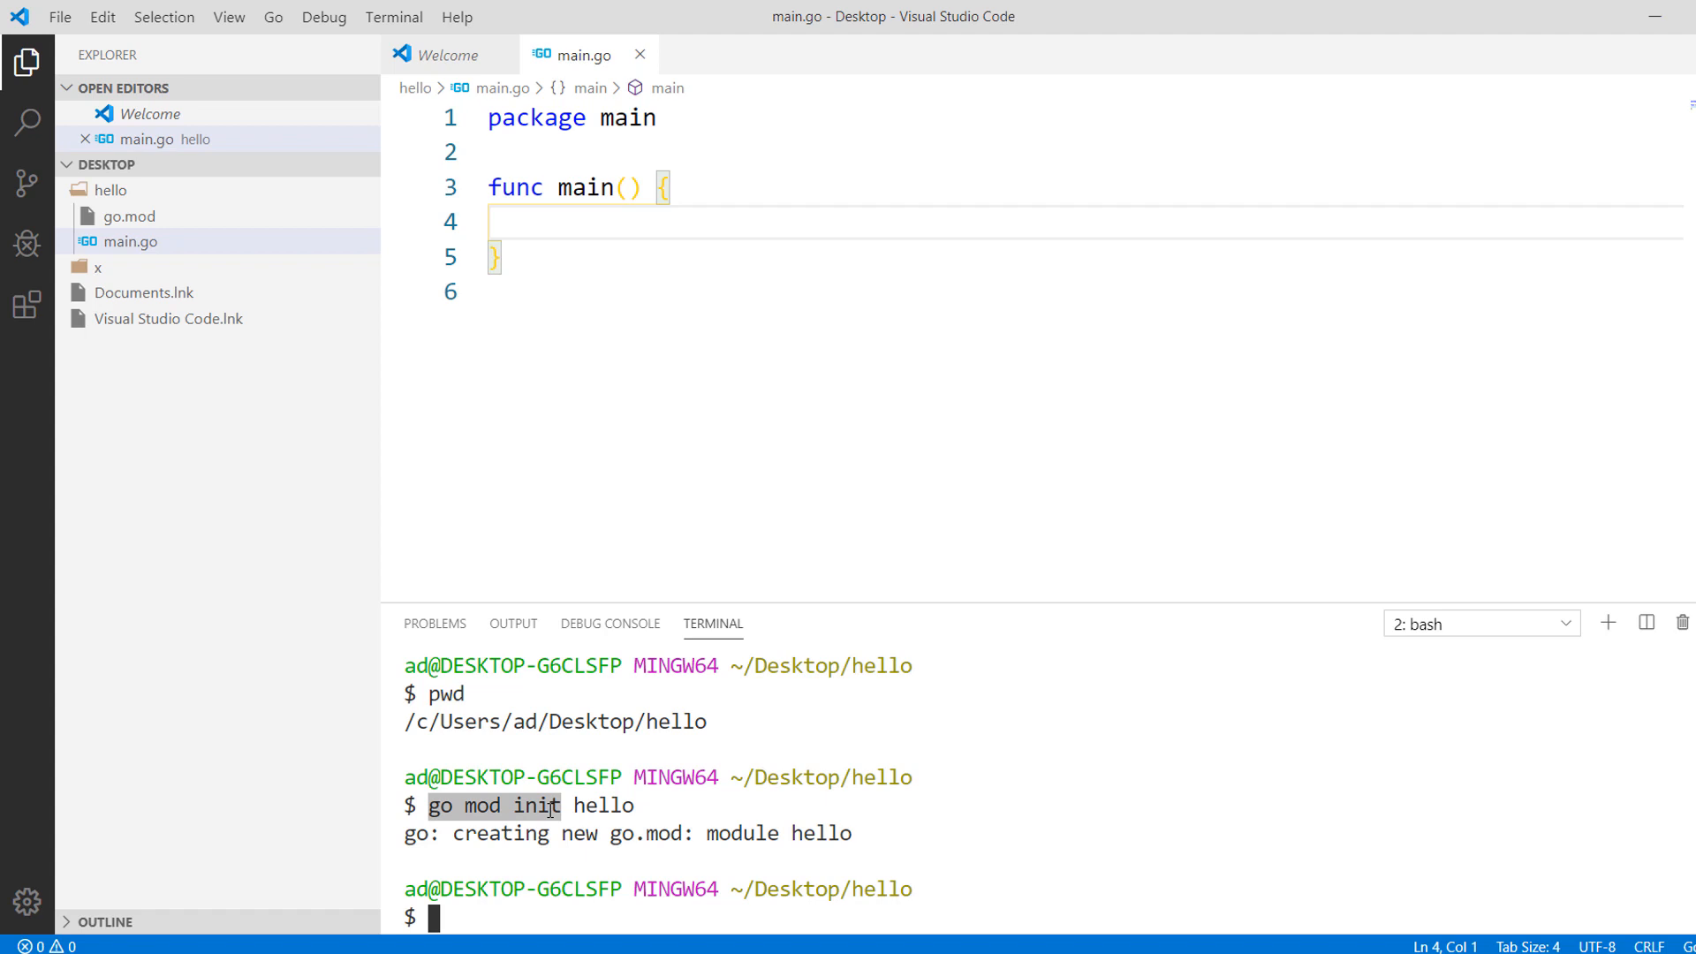
{"action": "mouse_move", "coordinate": [811, 897]}
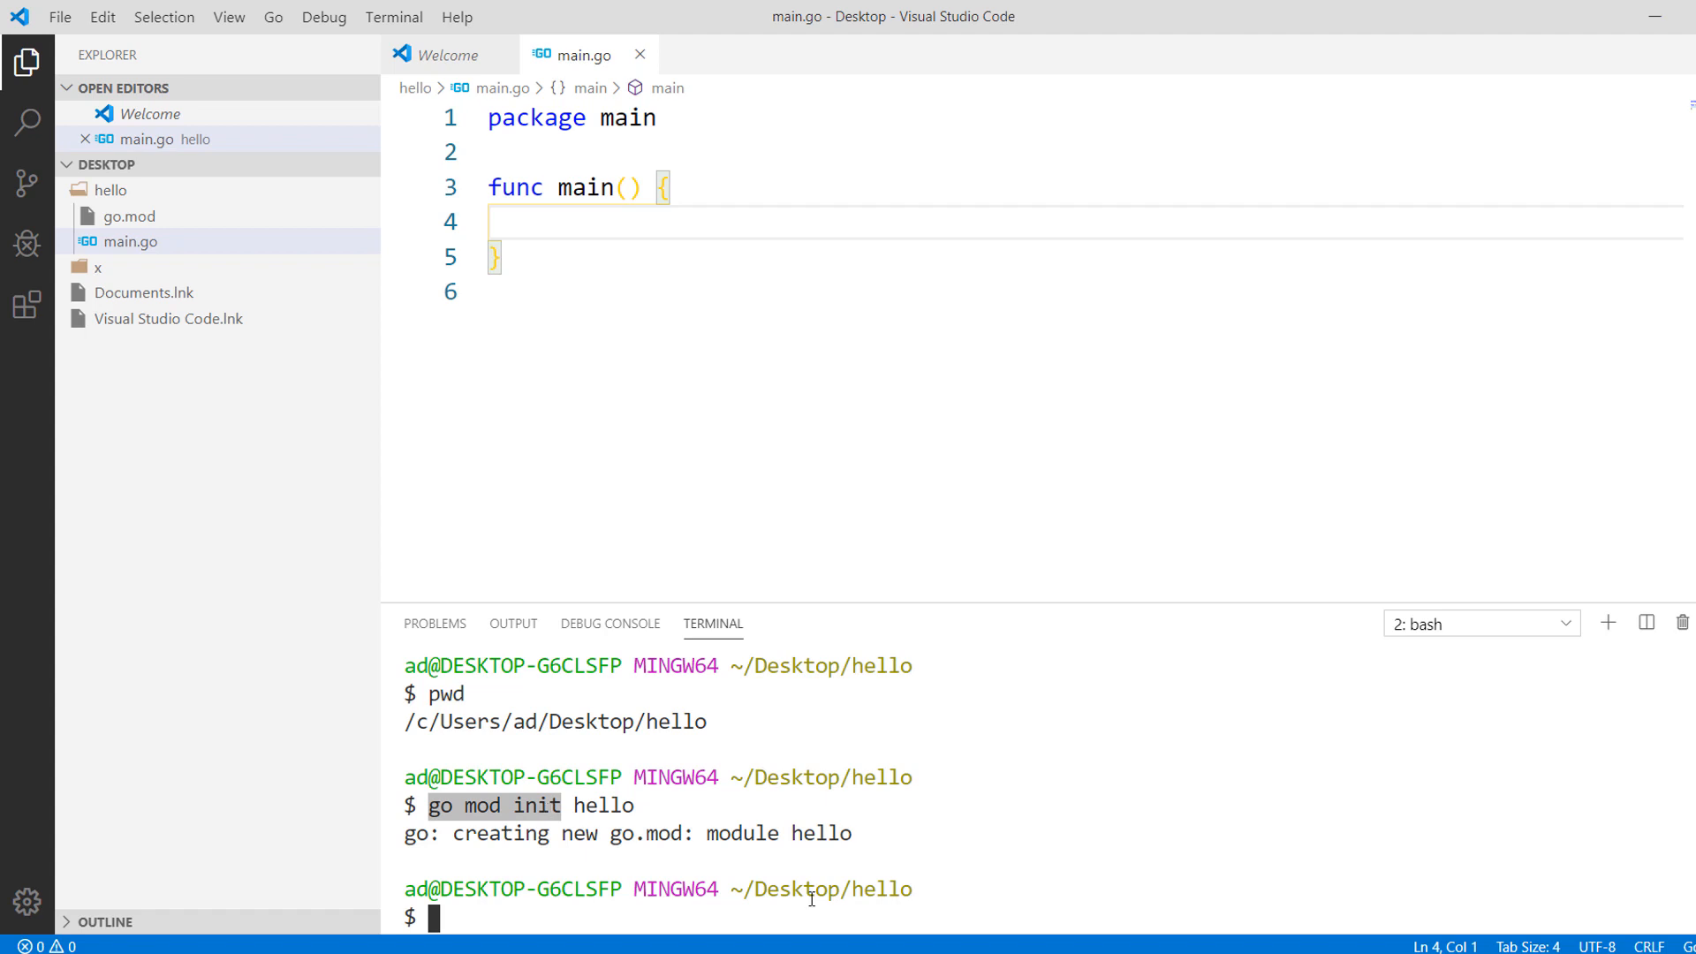
{"action": "type", "text": "cat go."}
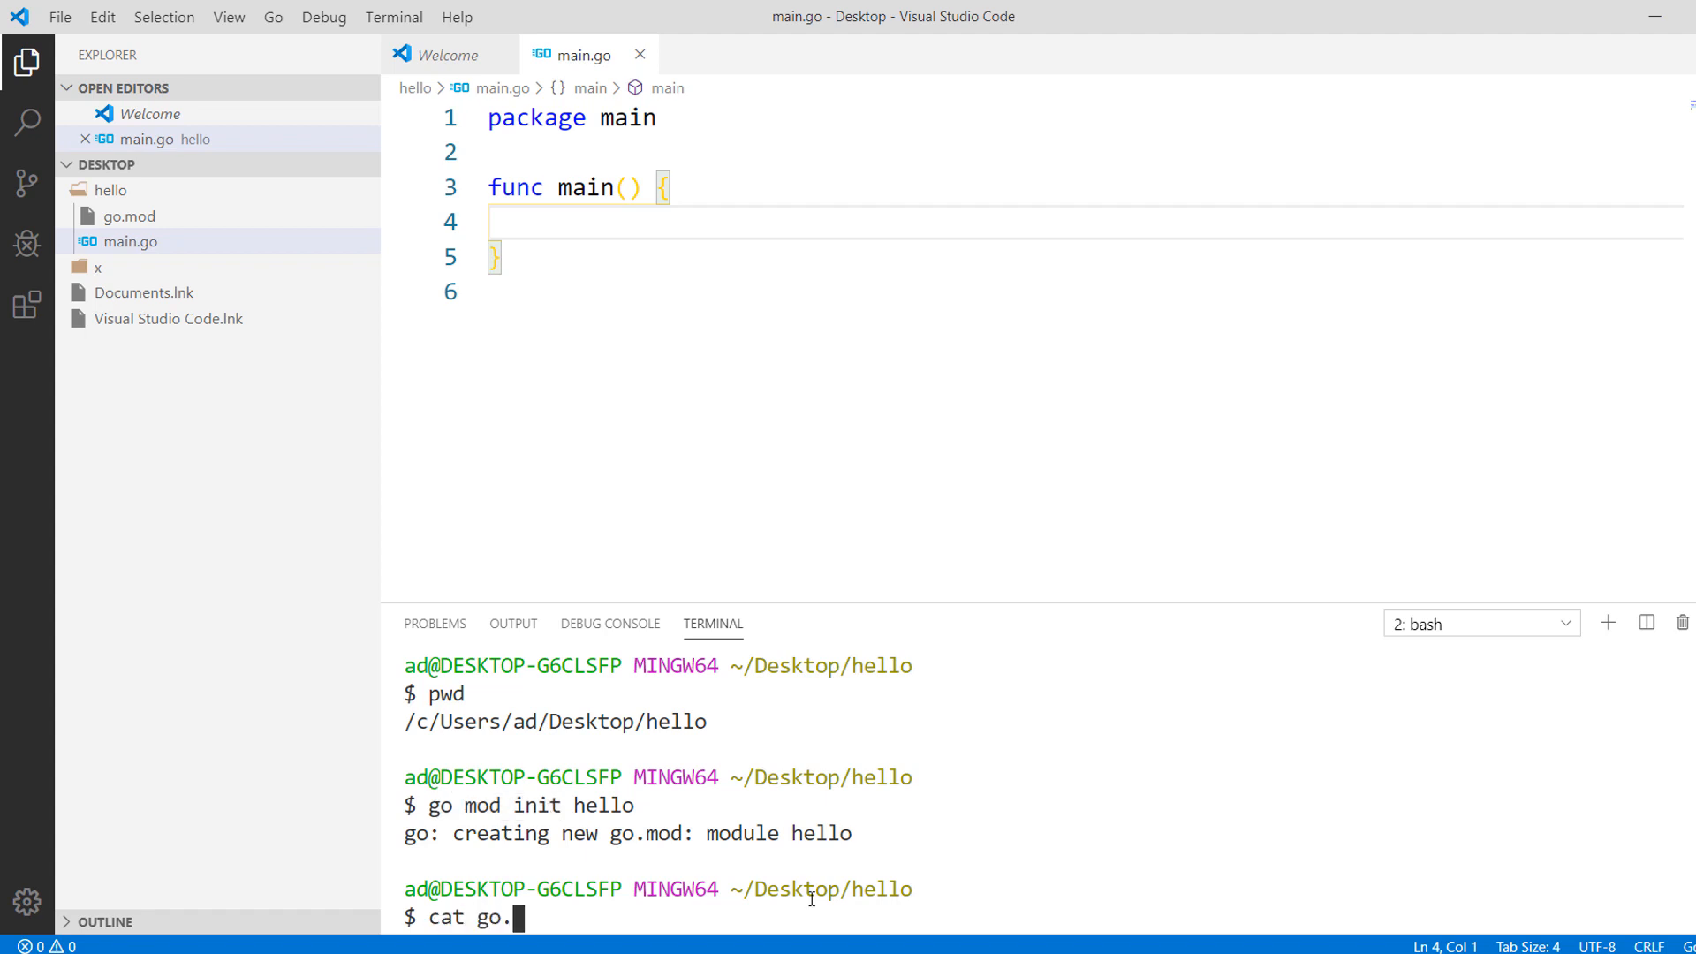
{"action": "key", "text": "Return"}
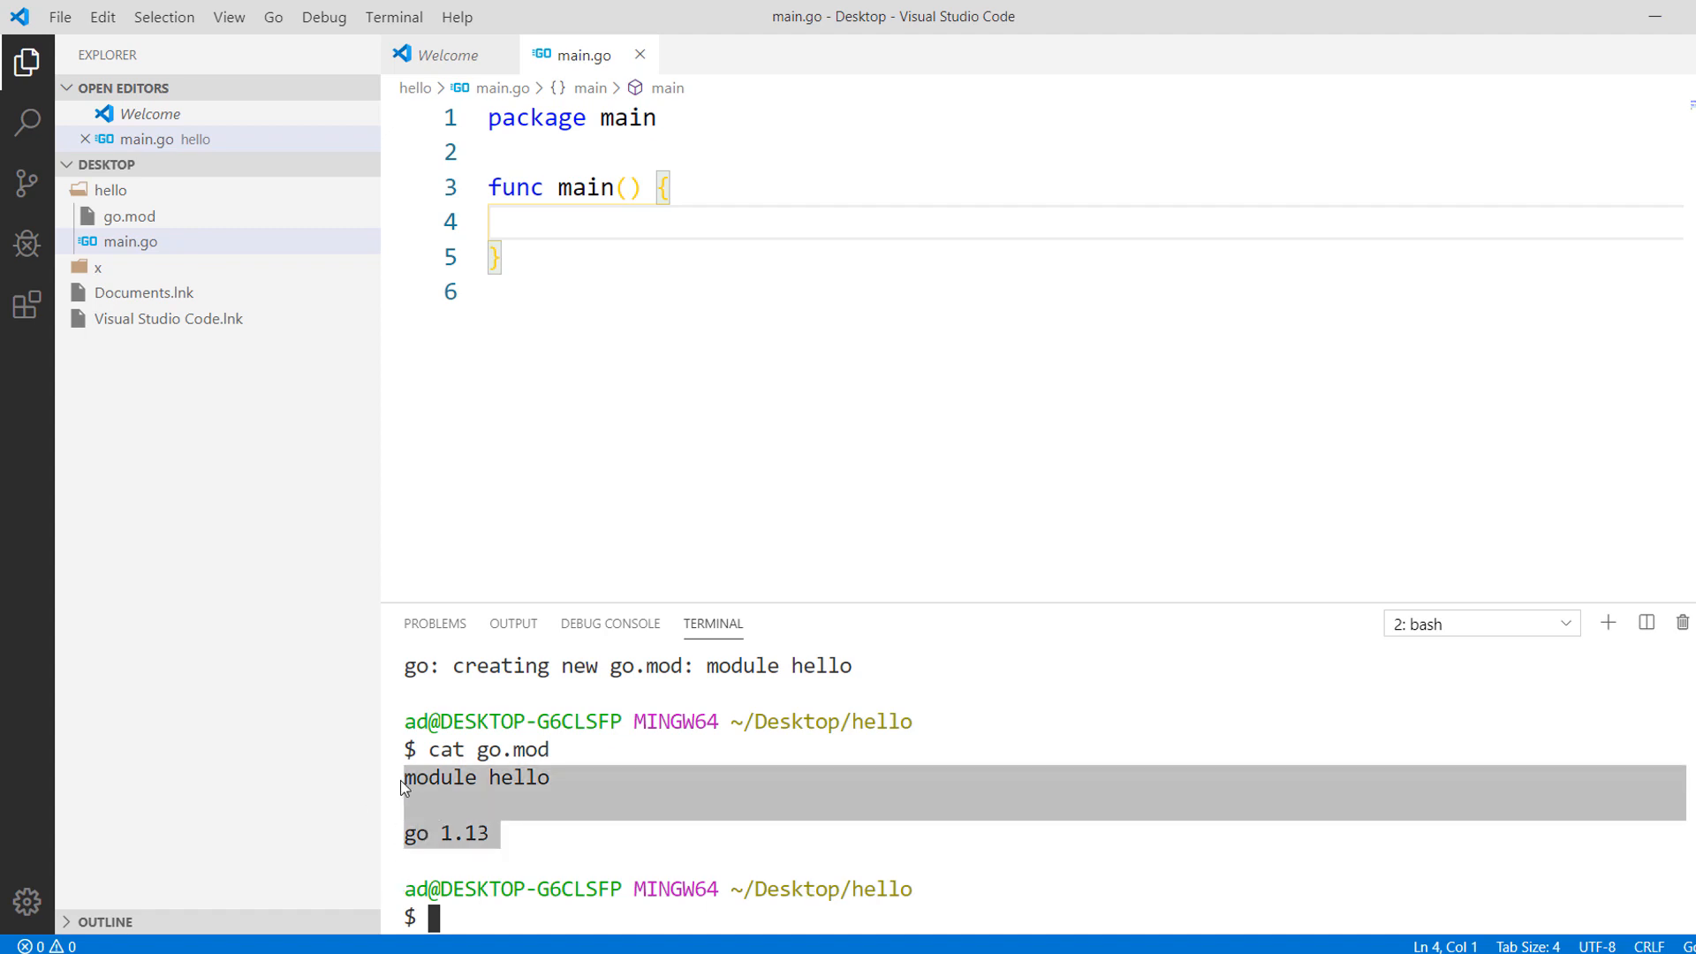
{"action": "mouse_move", "coordinate": [539, 830]}
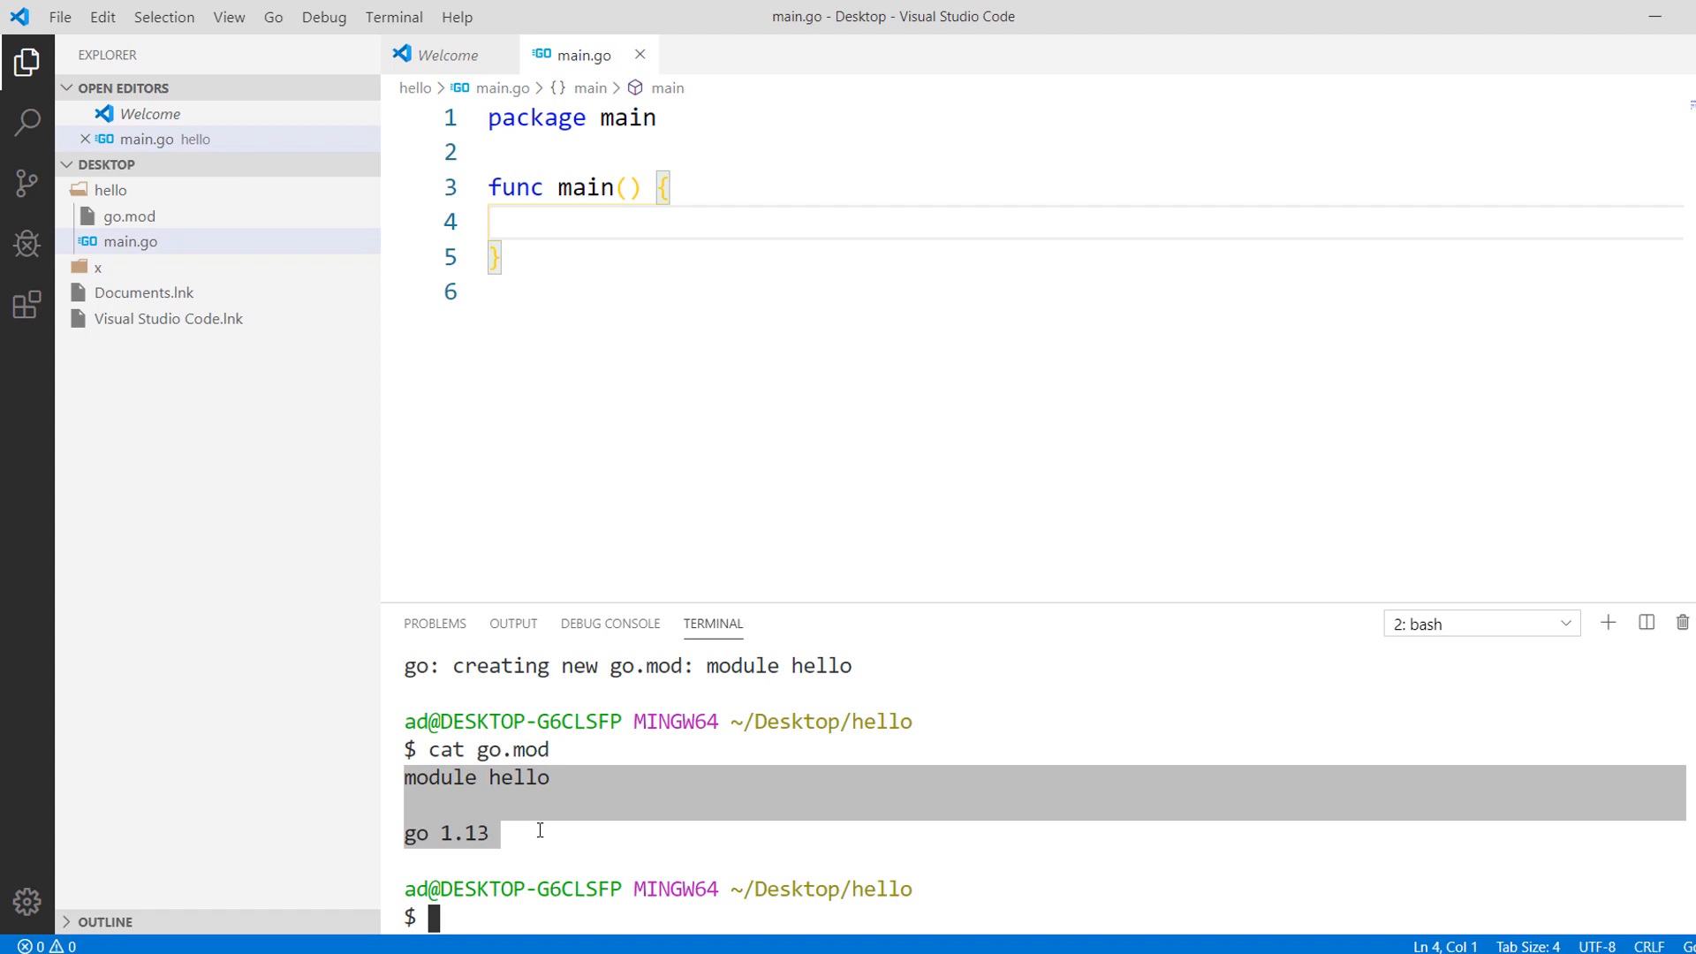
Begin an import line in main.go and copy the hellomod repository address from GitHub
{"action": "type", "text": "im"}
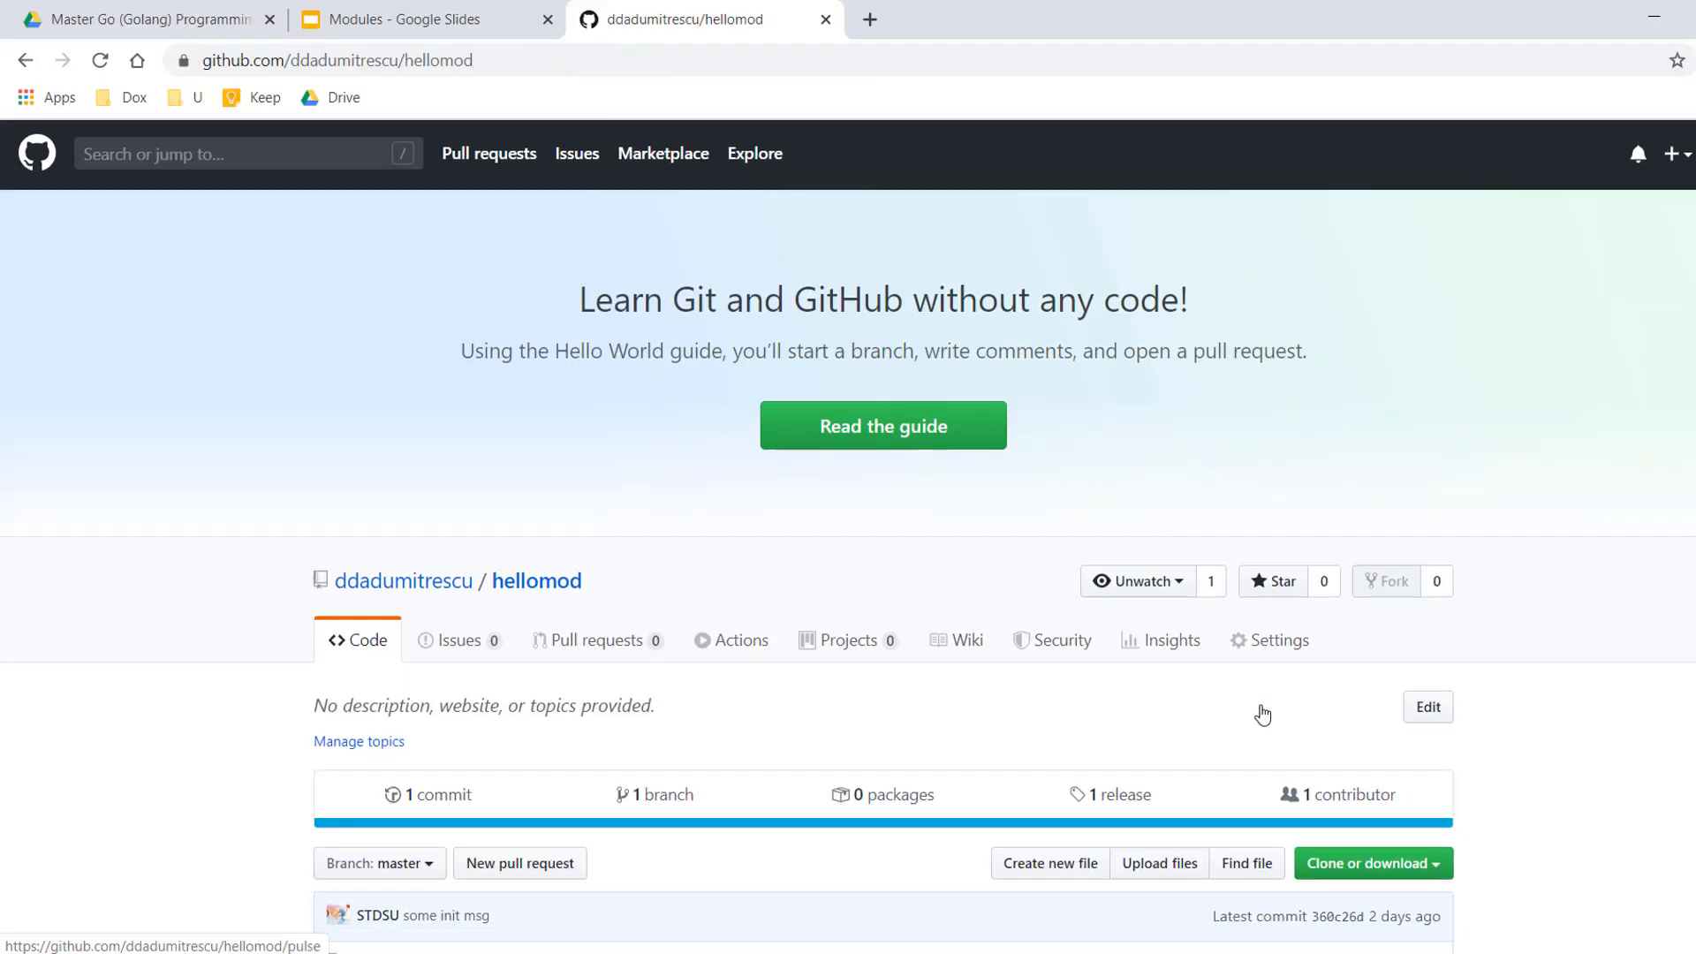
{"action": "left_click", "coordinate": [335, 60]}
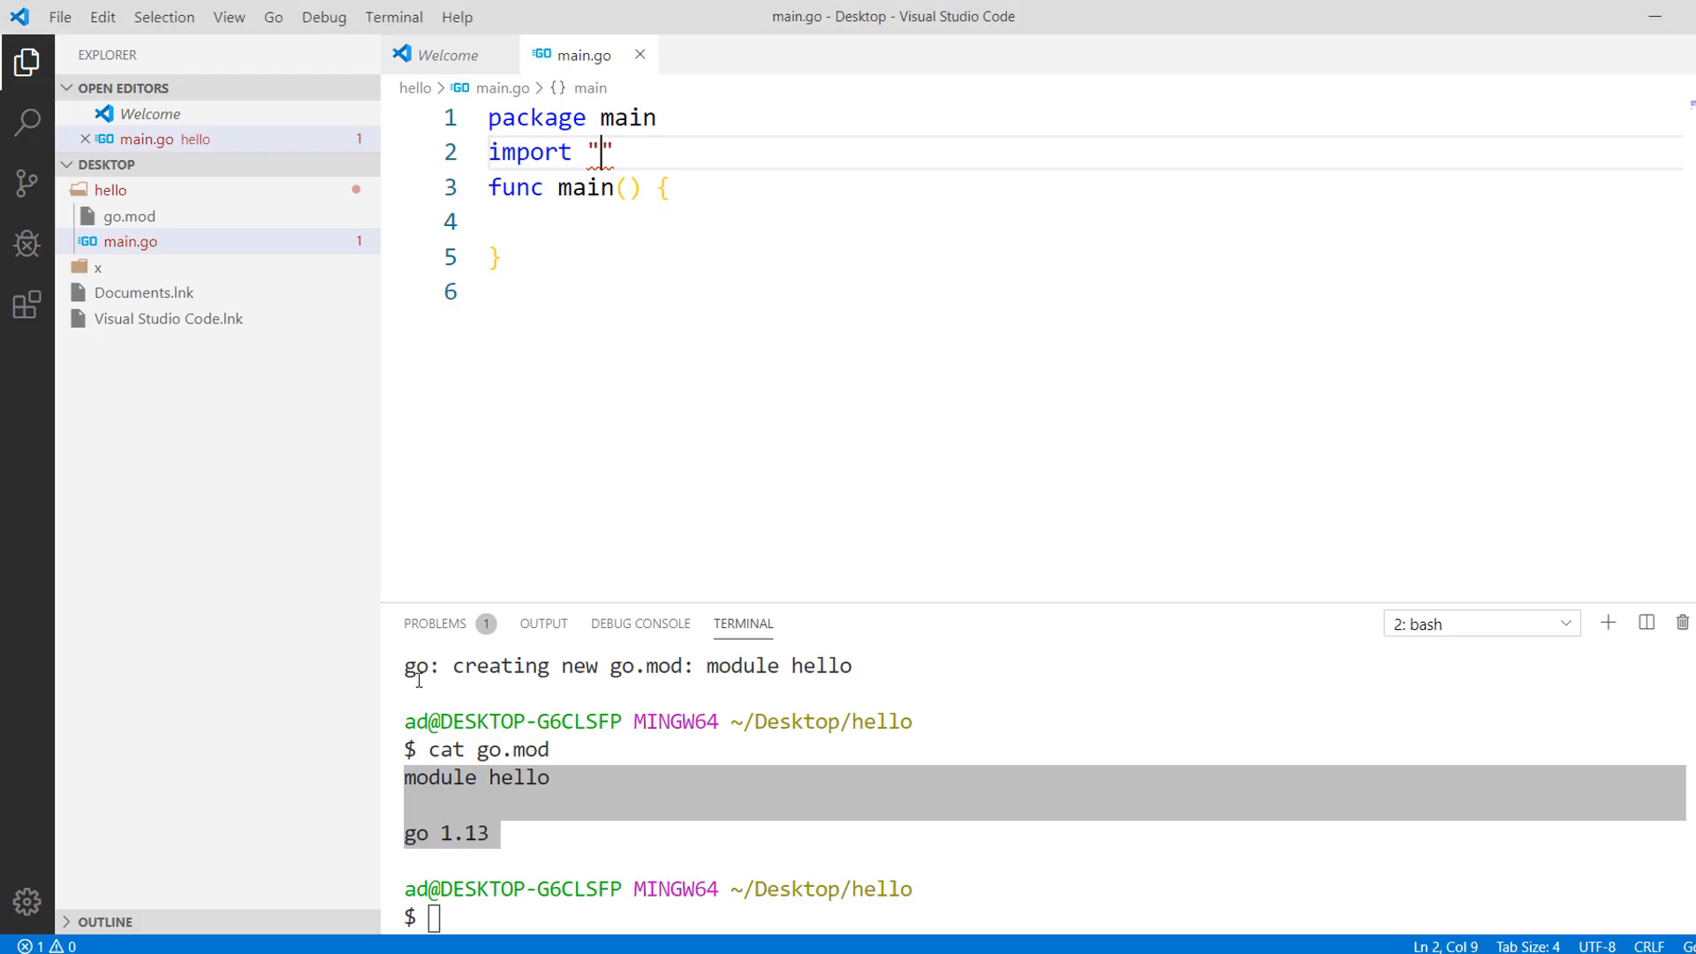
Import "github.com/ddadumitrescu/hellomod" in main.go, letting the Go extension fetch it into go.sum
{"action": "type", "text": "https://github.com/ddadumitrescu/hellomod"}
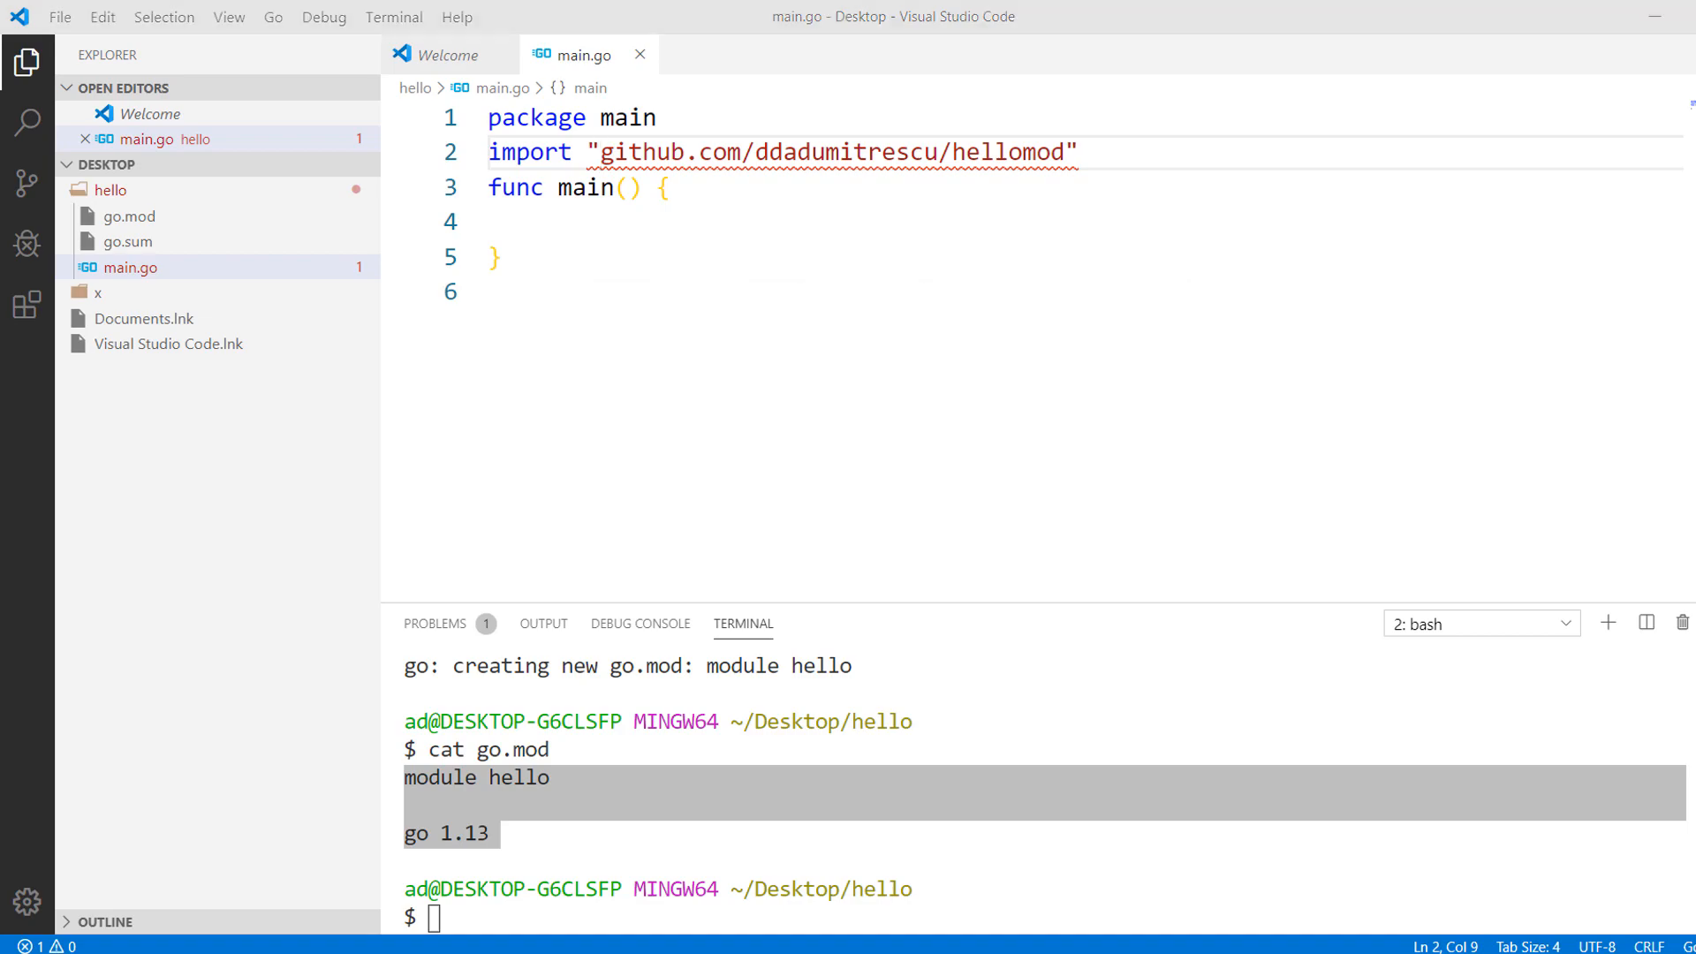
{"action": "left_click", "coordinate": [705, 20]}
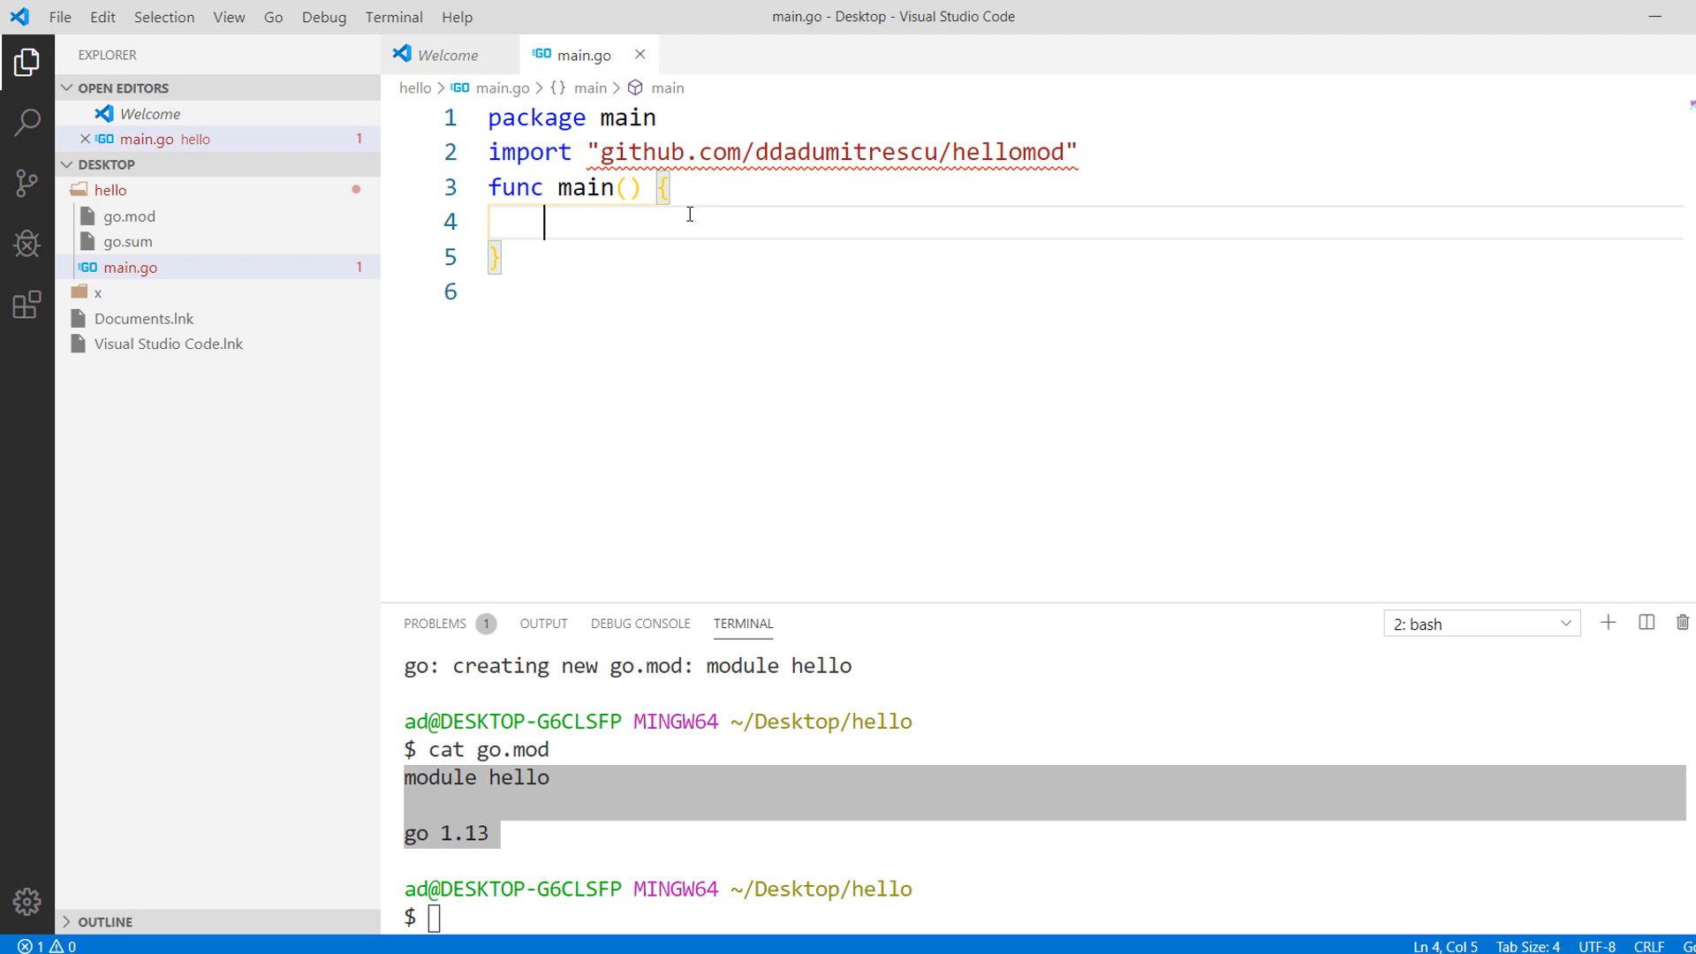
Call hellomod.Salut() and hellomod.SayHello() inside func main and save main.go
{"action": "type", "text": "hellomod."}
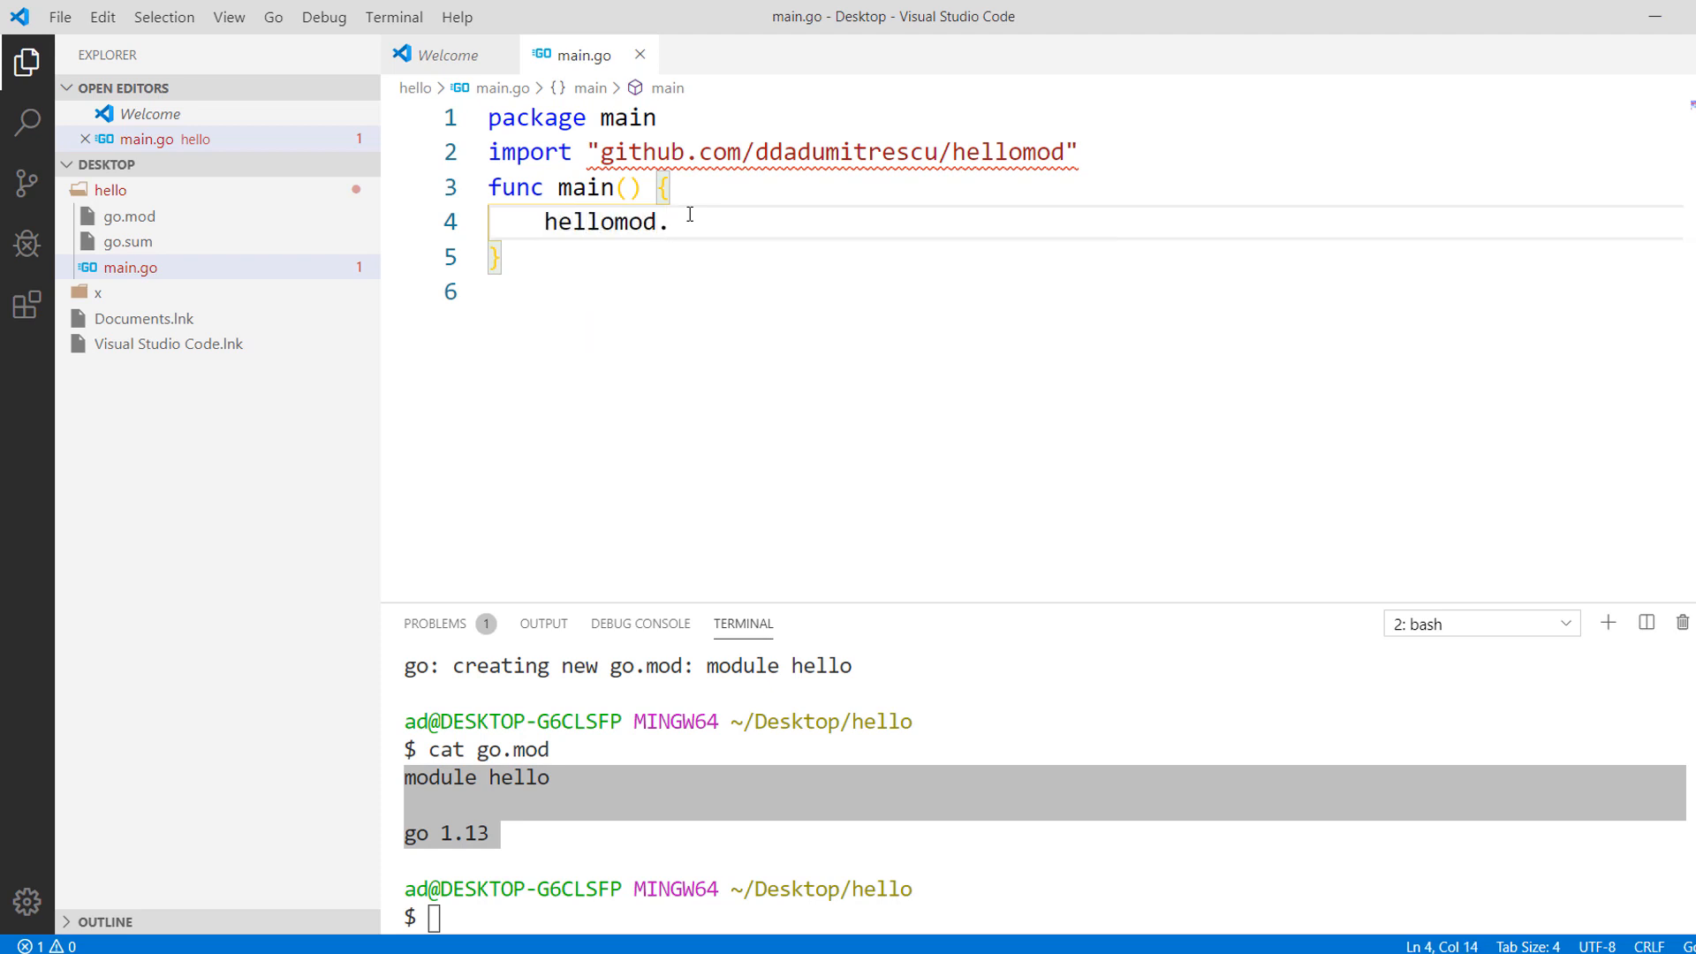
{"action": "type", "text": "Salut()"}
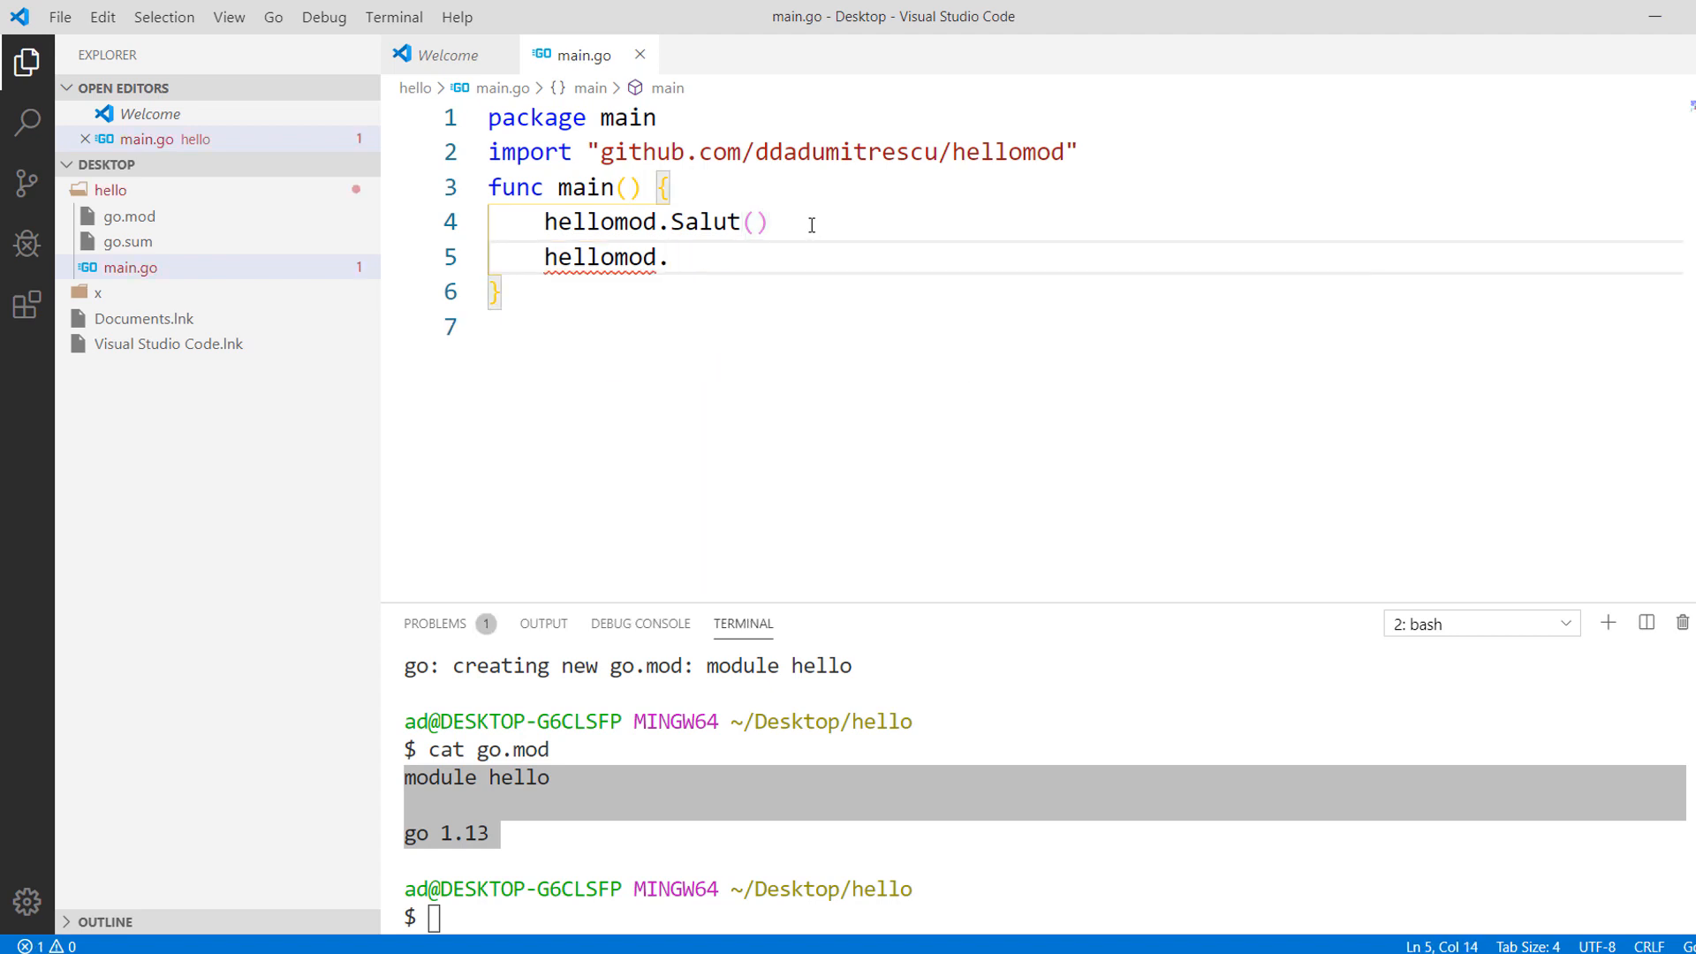
{"action": "type", "text": "Say"}
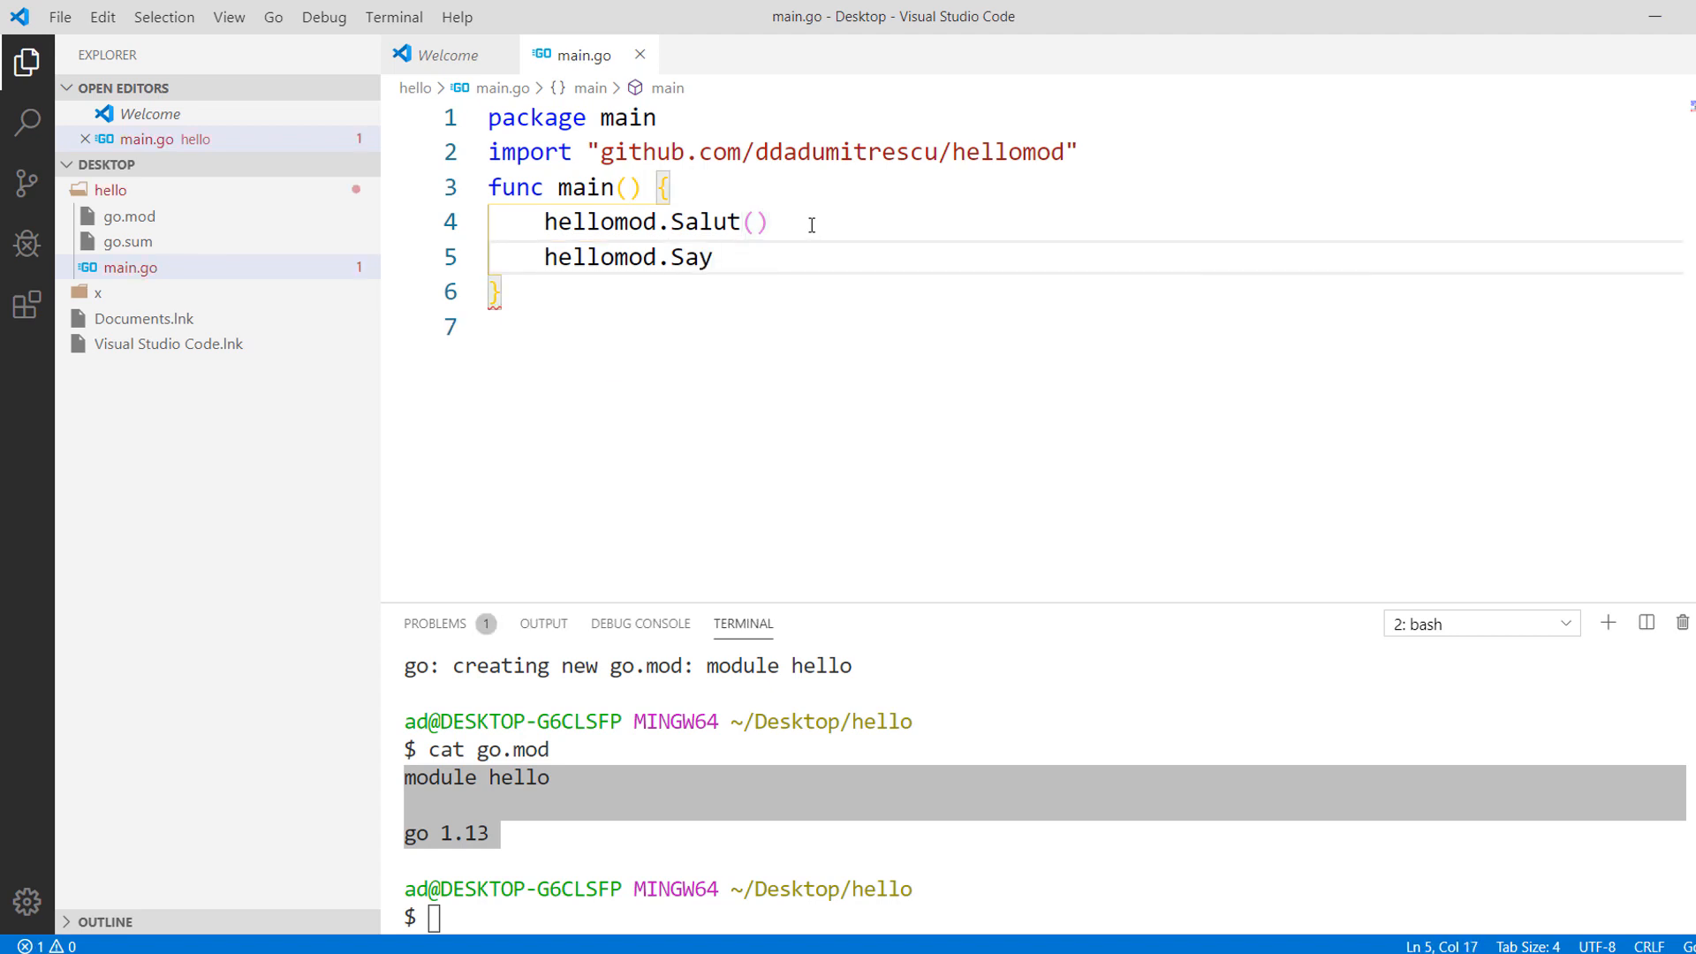
{"action": "type", "text": "Hello()"}
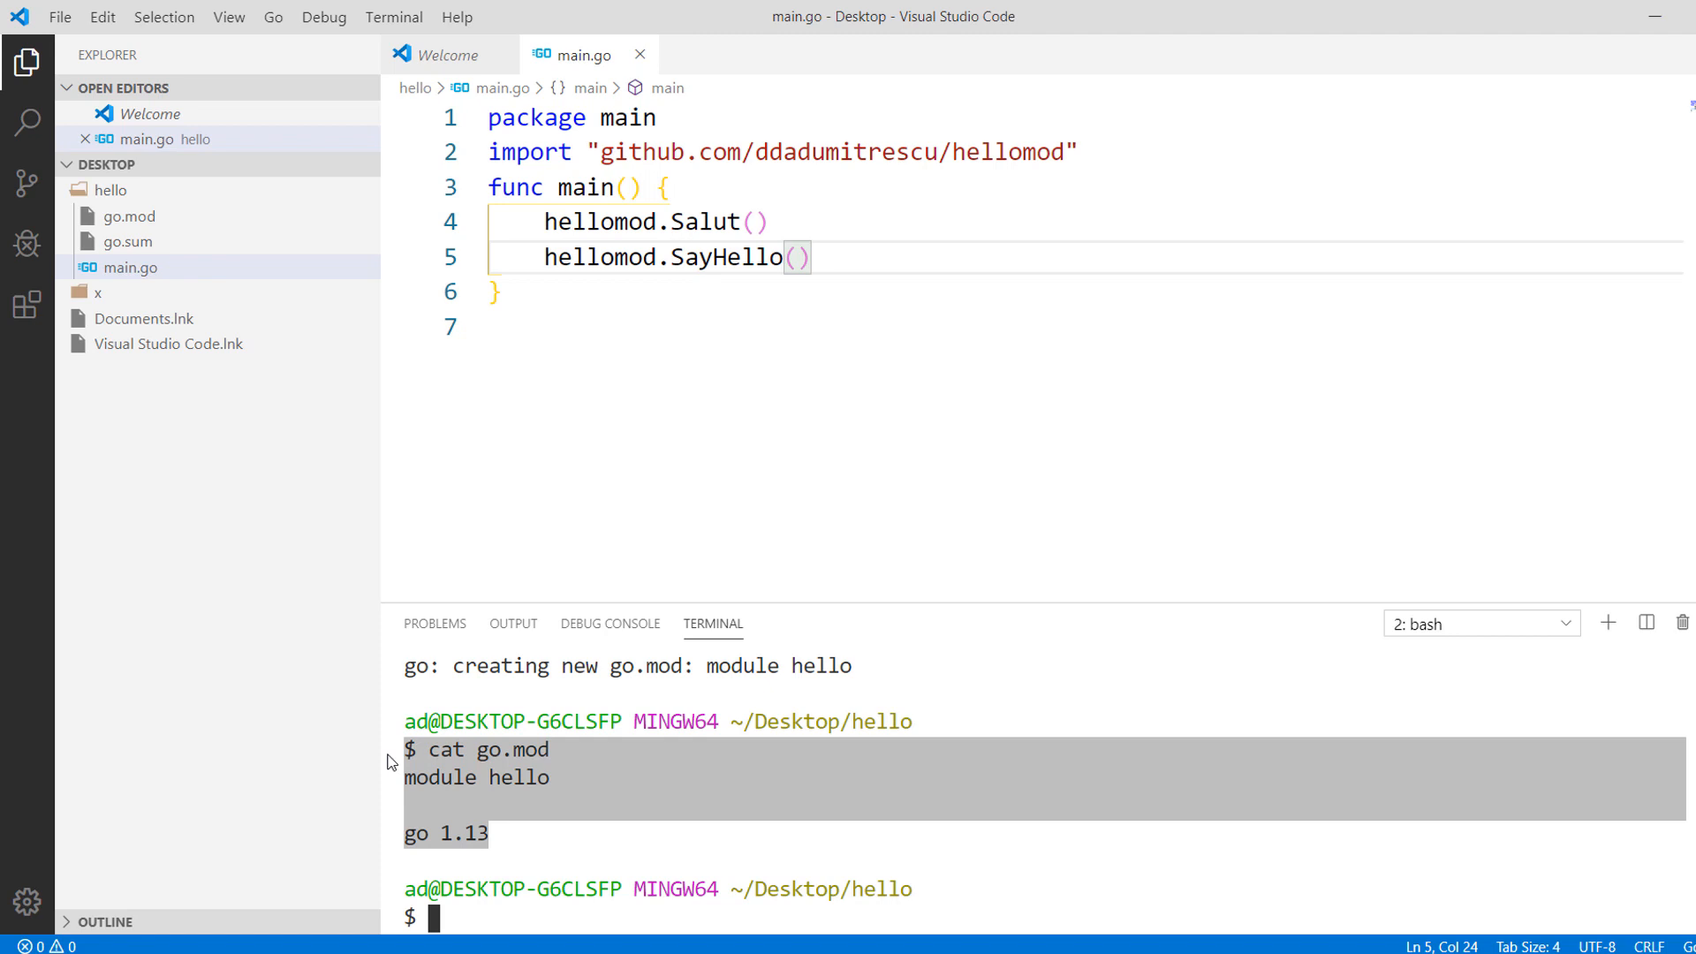
Run 'go build' to produce hello.exe, then 'cat go.mod' showing require hellomod v1.0.0
{"action": "type", "text": "go buil"}
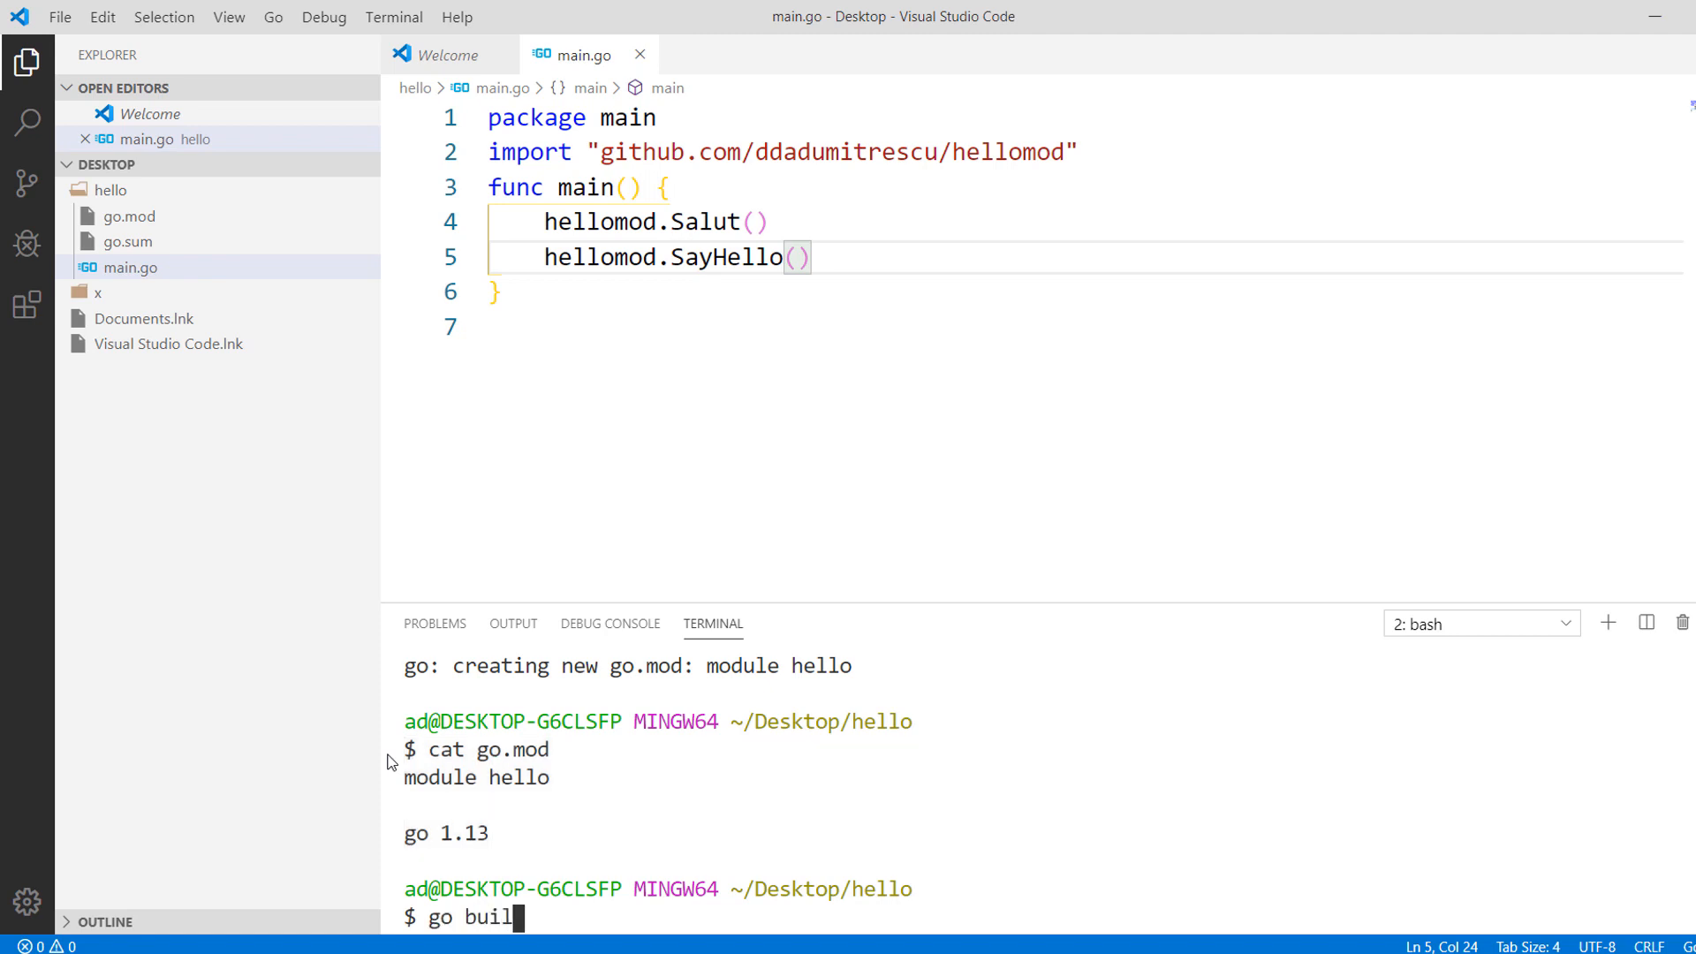
{"action": "key", "text": "Return"}
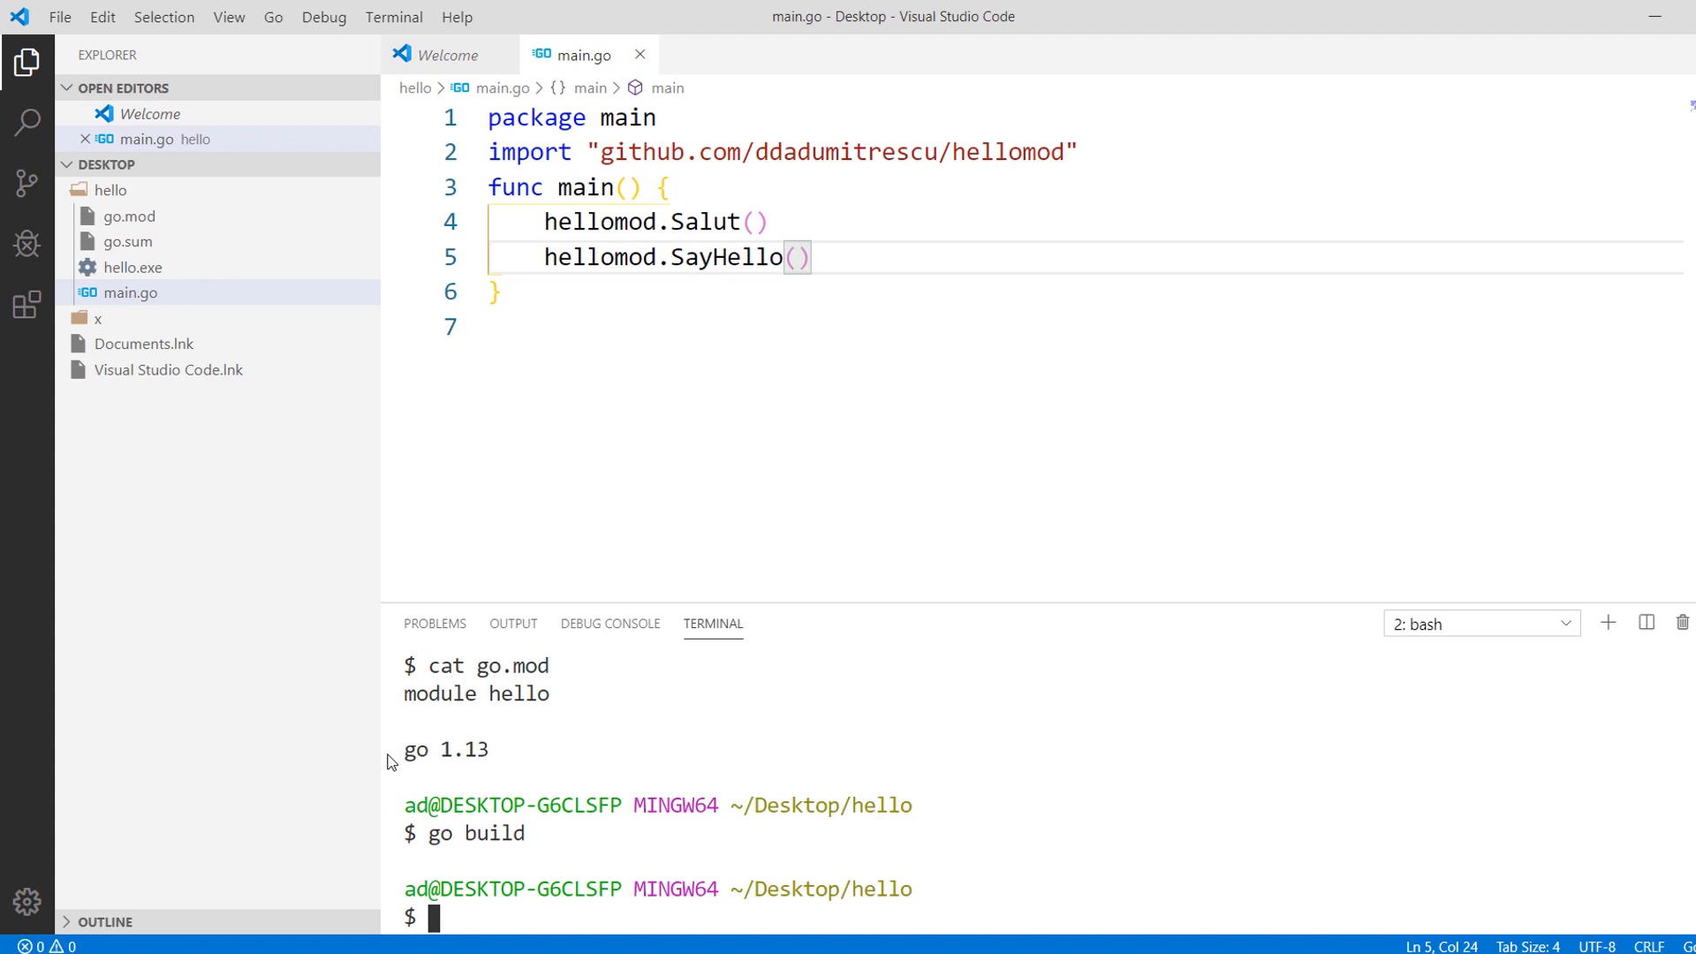
{"action": "type", "text": "cat go.mod"}
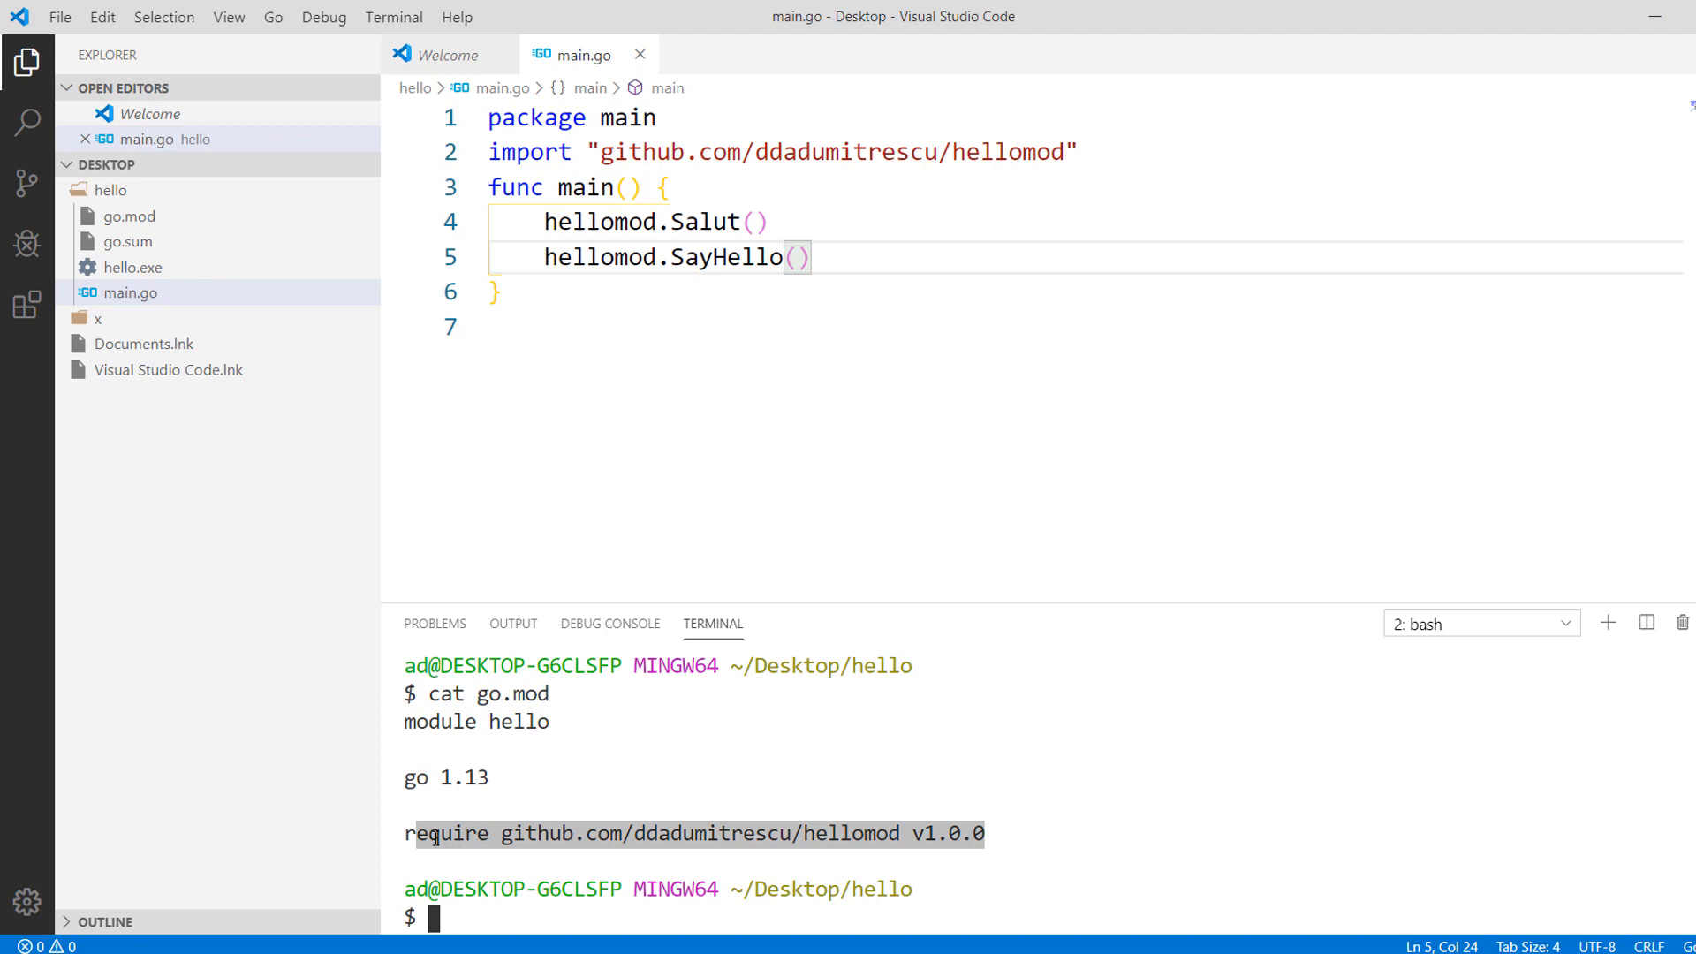
{"action": "mouse_move", "coordinate": [460, 841]}
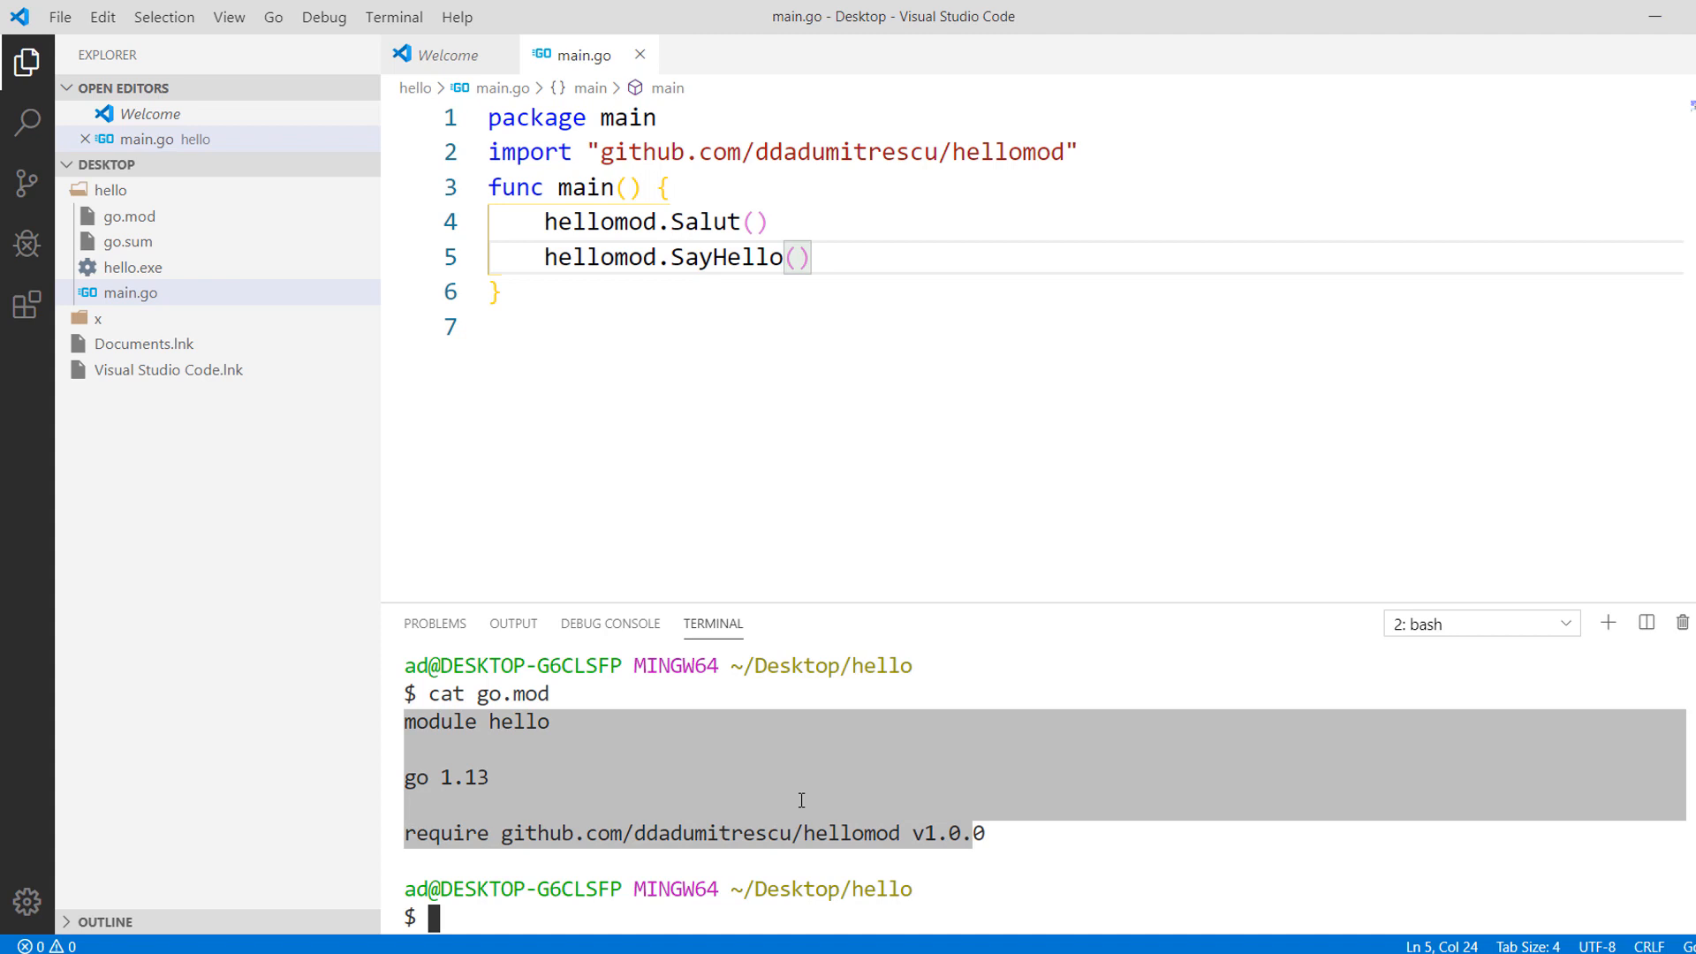
List the hello folder, run ./hello.exe printing Salut Go! and Hello Go!, then list again
{"action": "type", "text": "ls"}
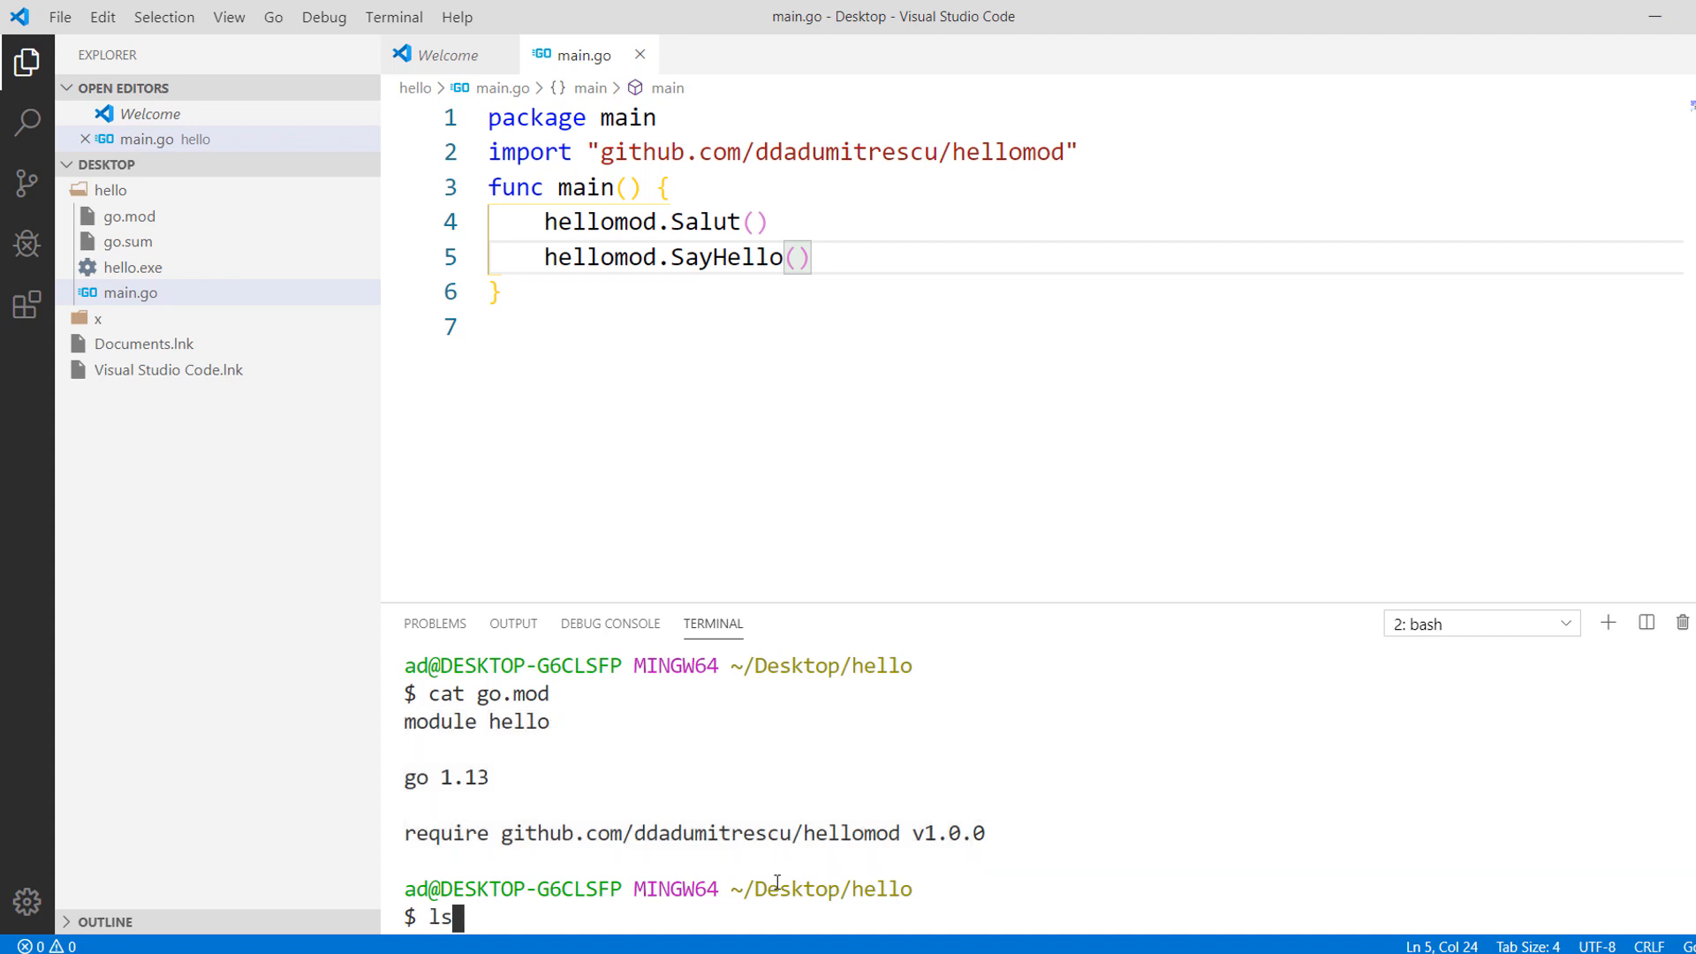
{"action": "key", "text": "Return"}
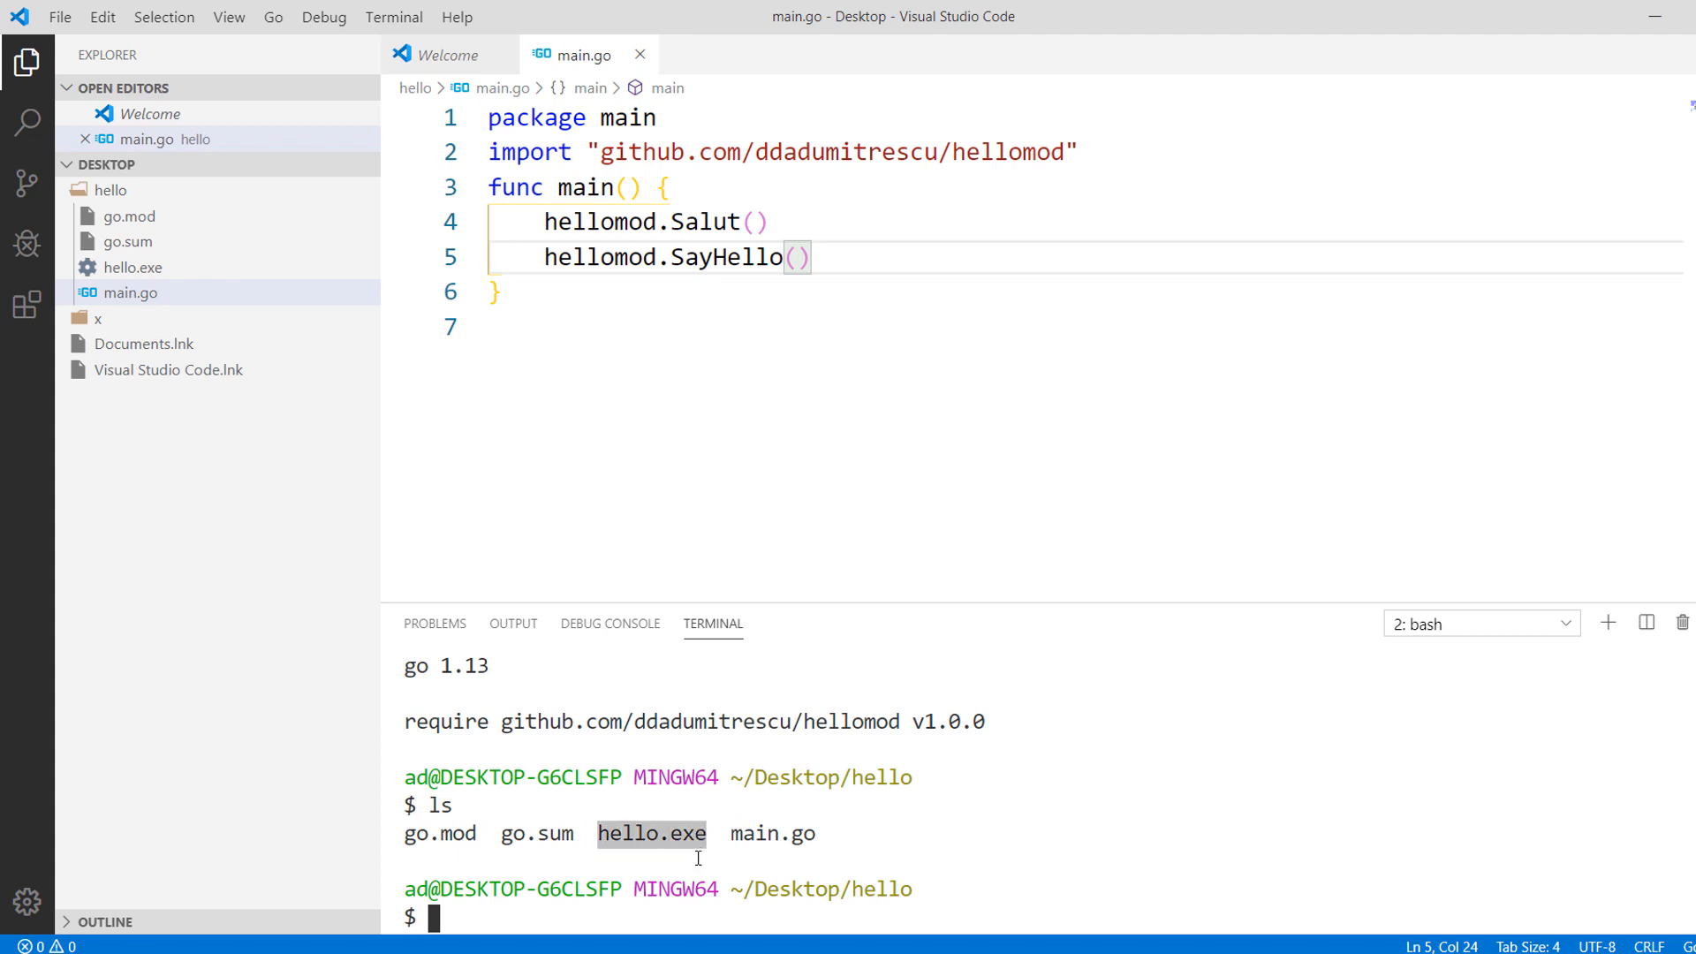
{"action": "type", "text": "./hello.exe"}
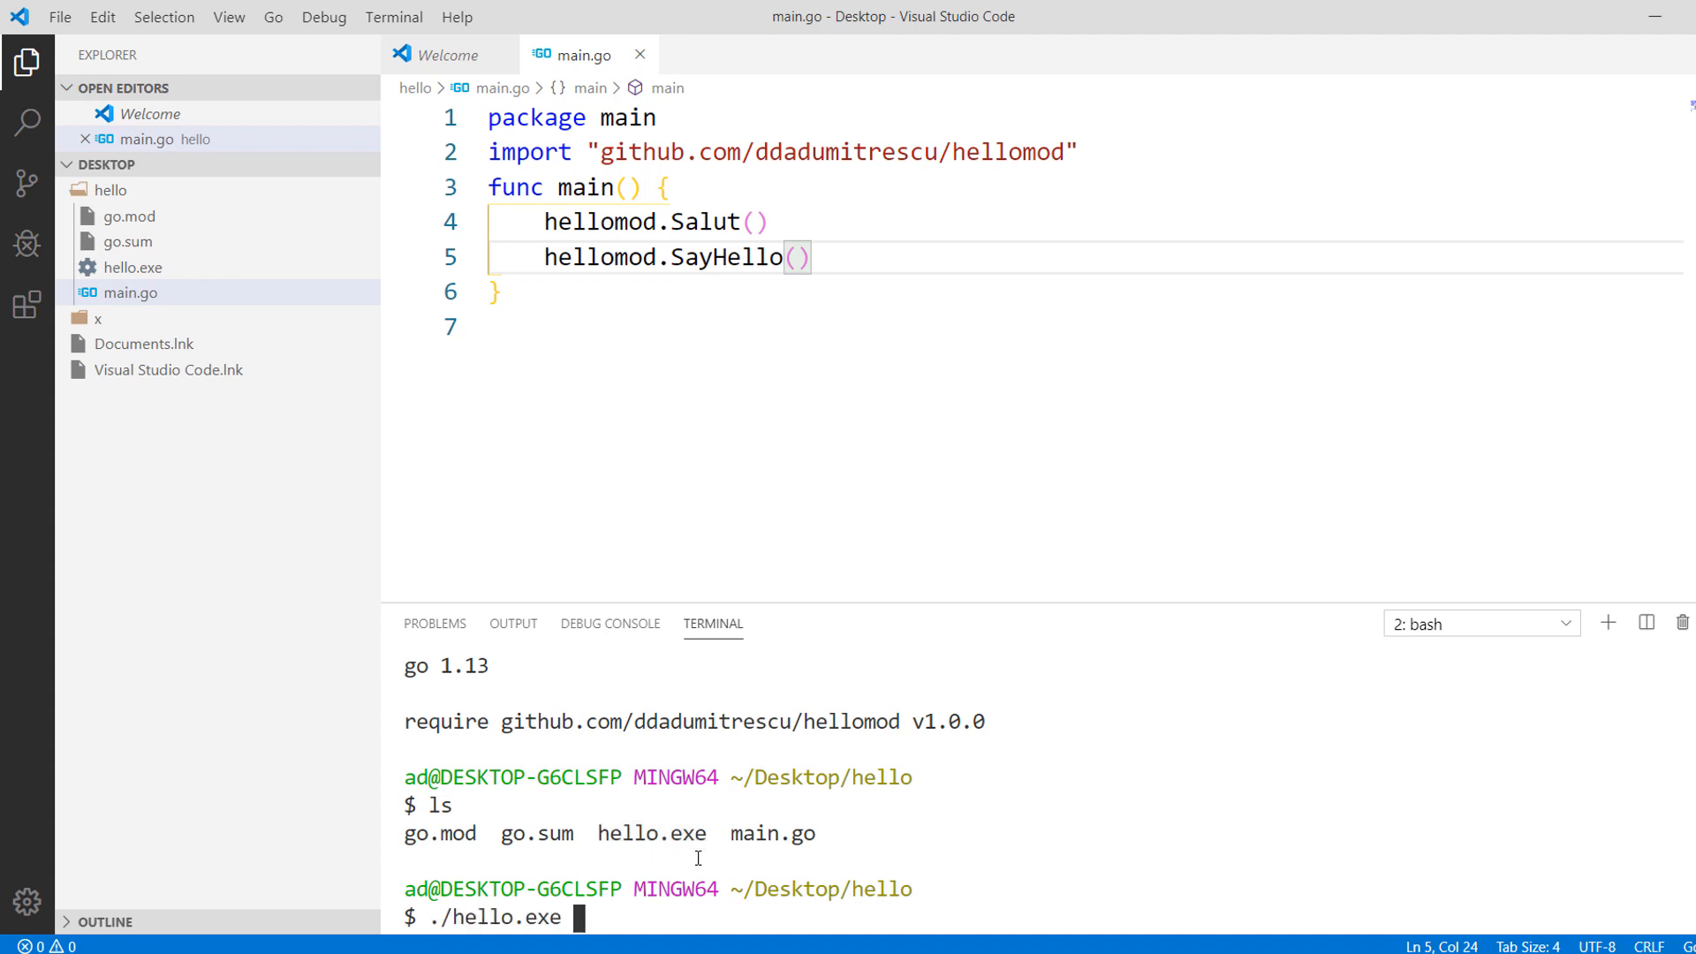
{"action": "key", "text": "Return"}
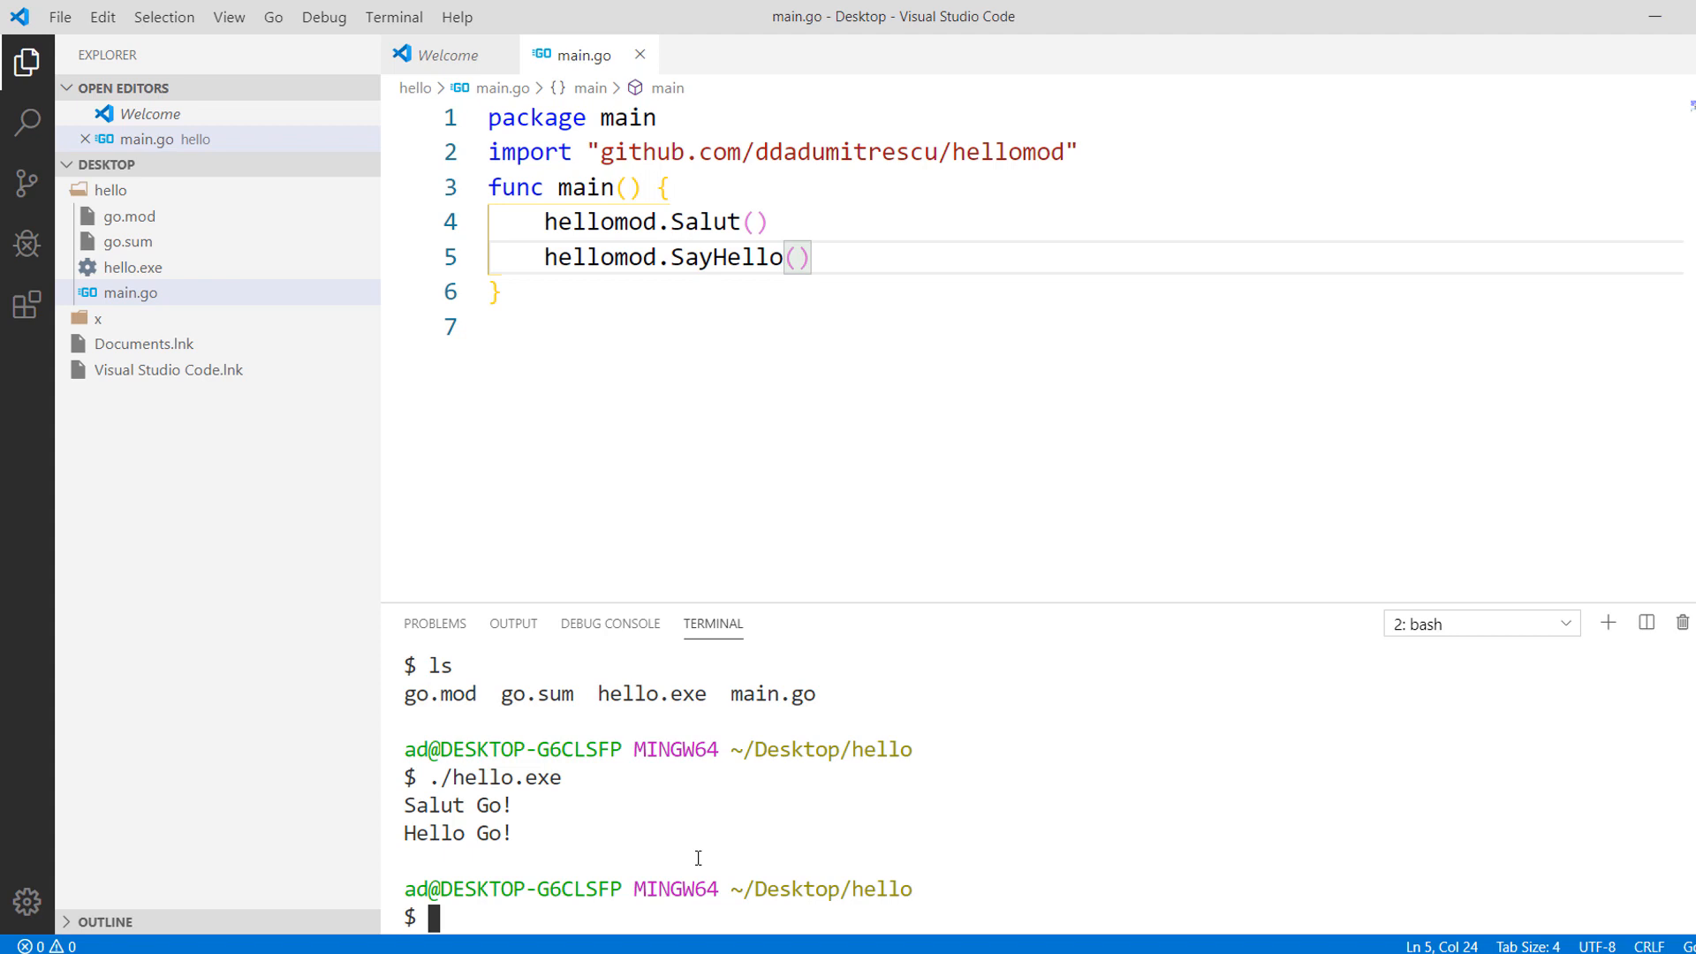
{"action": "type", "text": "ls"}
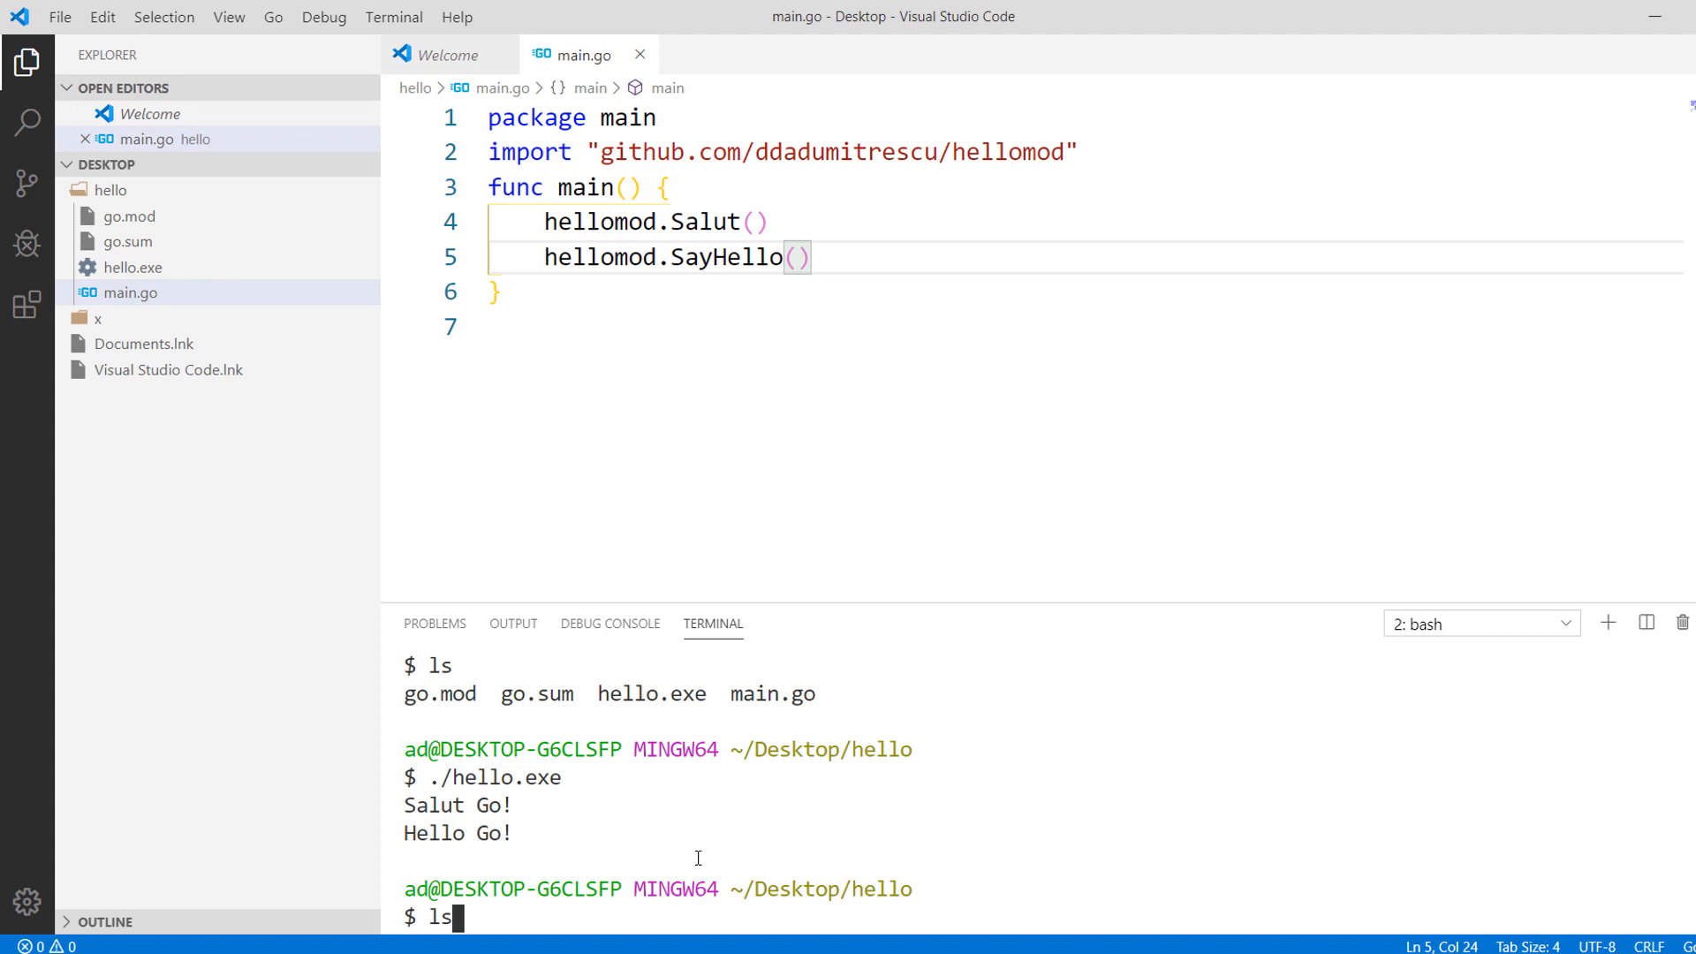
{"action": "key", "text": "Return"}
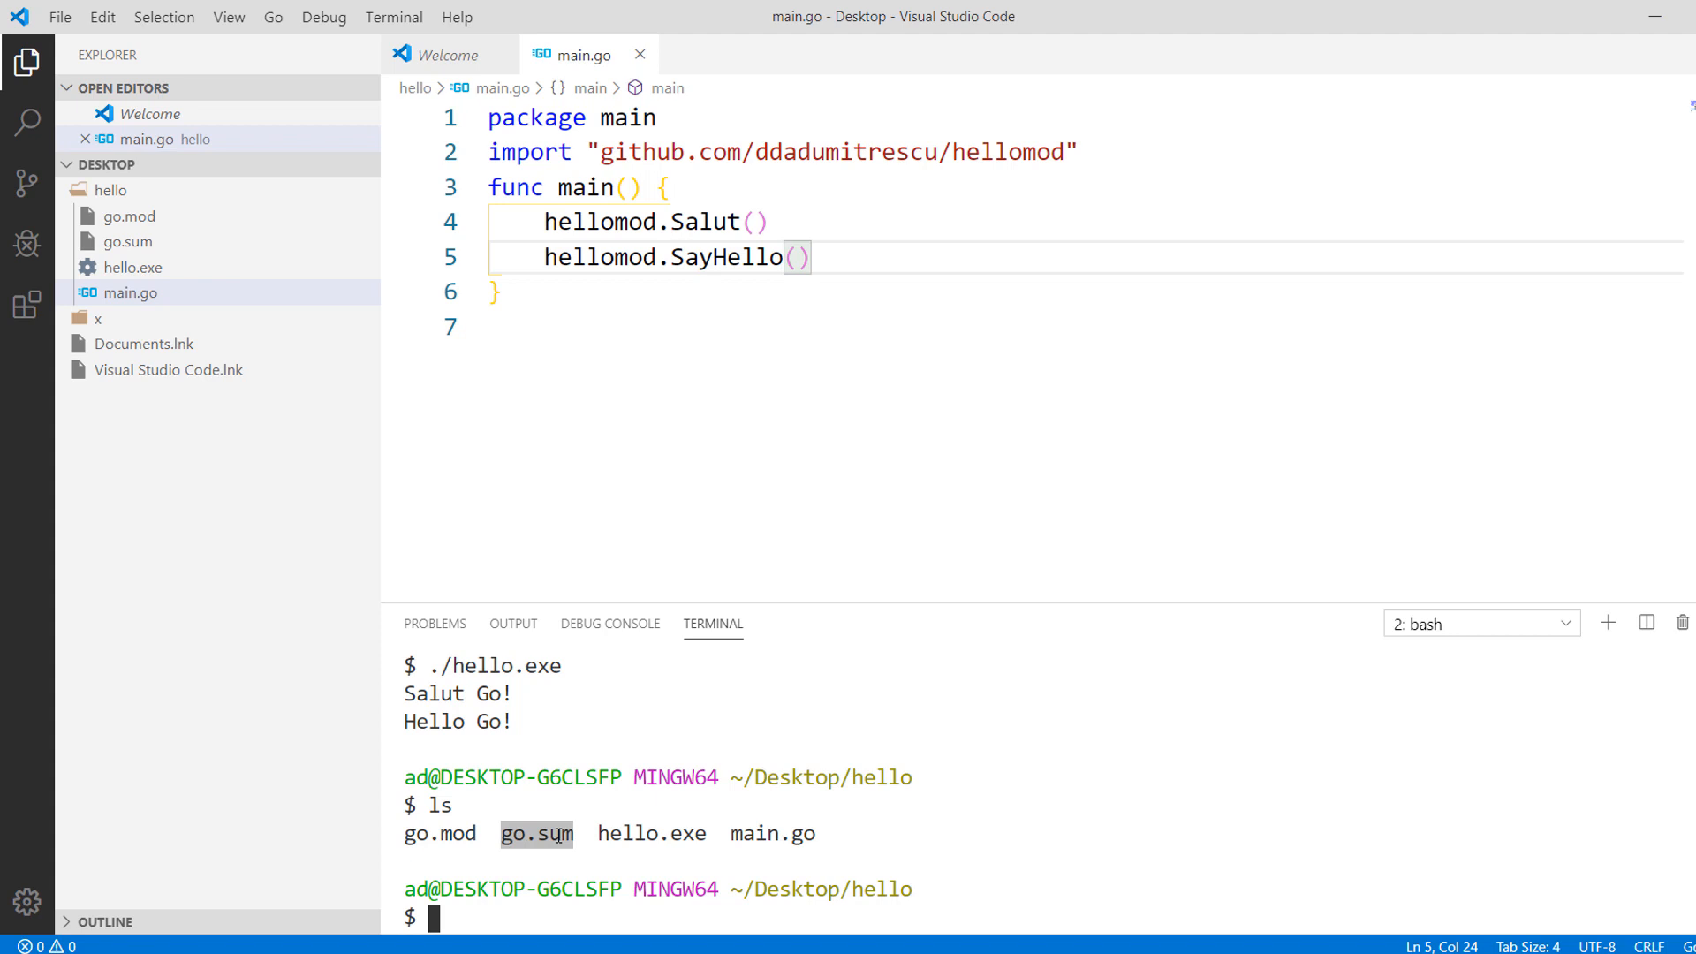
Print go.sum with cat and highlight the hellomod v1.0.0 module path
{"action": "type", "text": "cat go"}
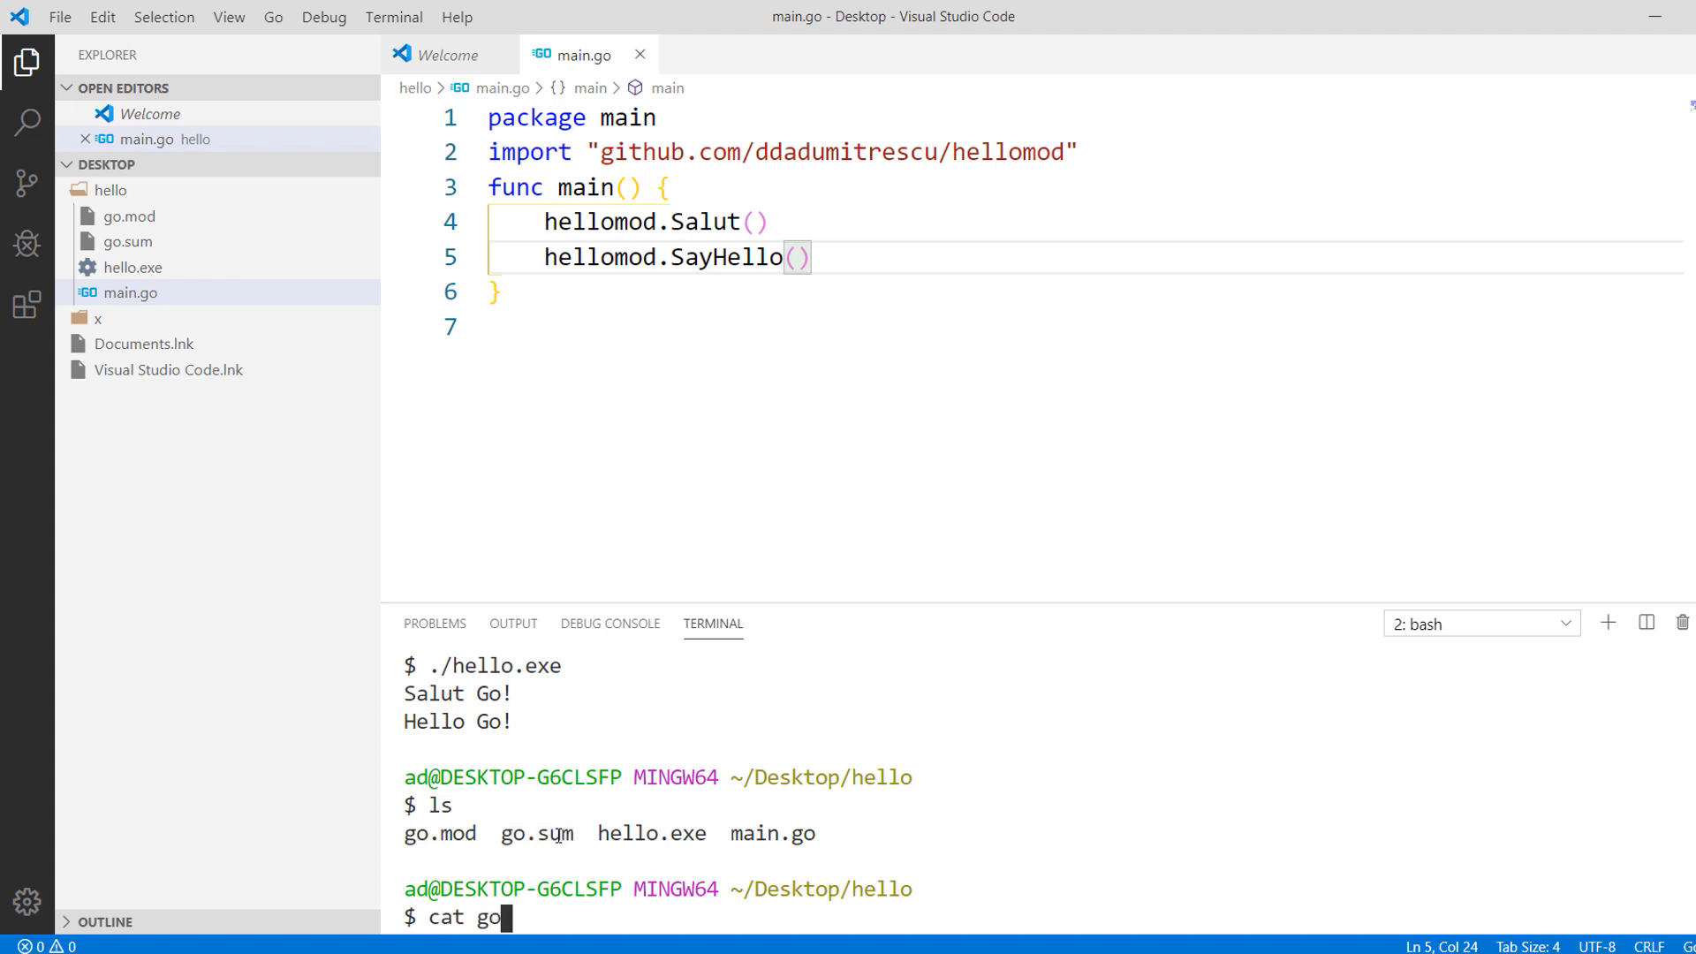
{"action": "type", "text": ".sum"}
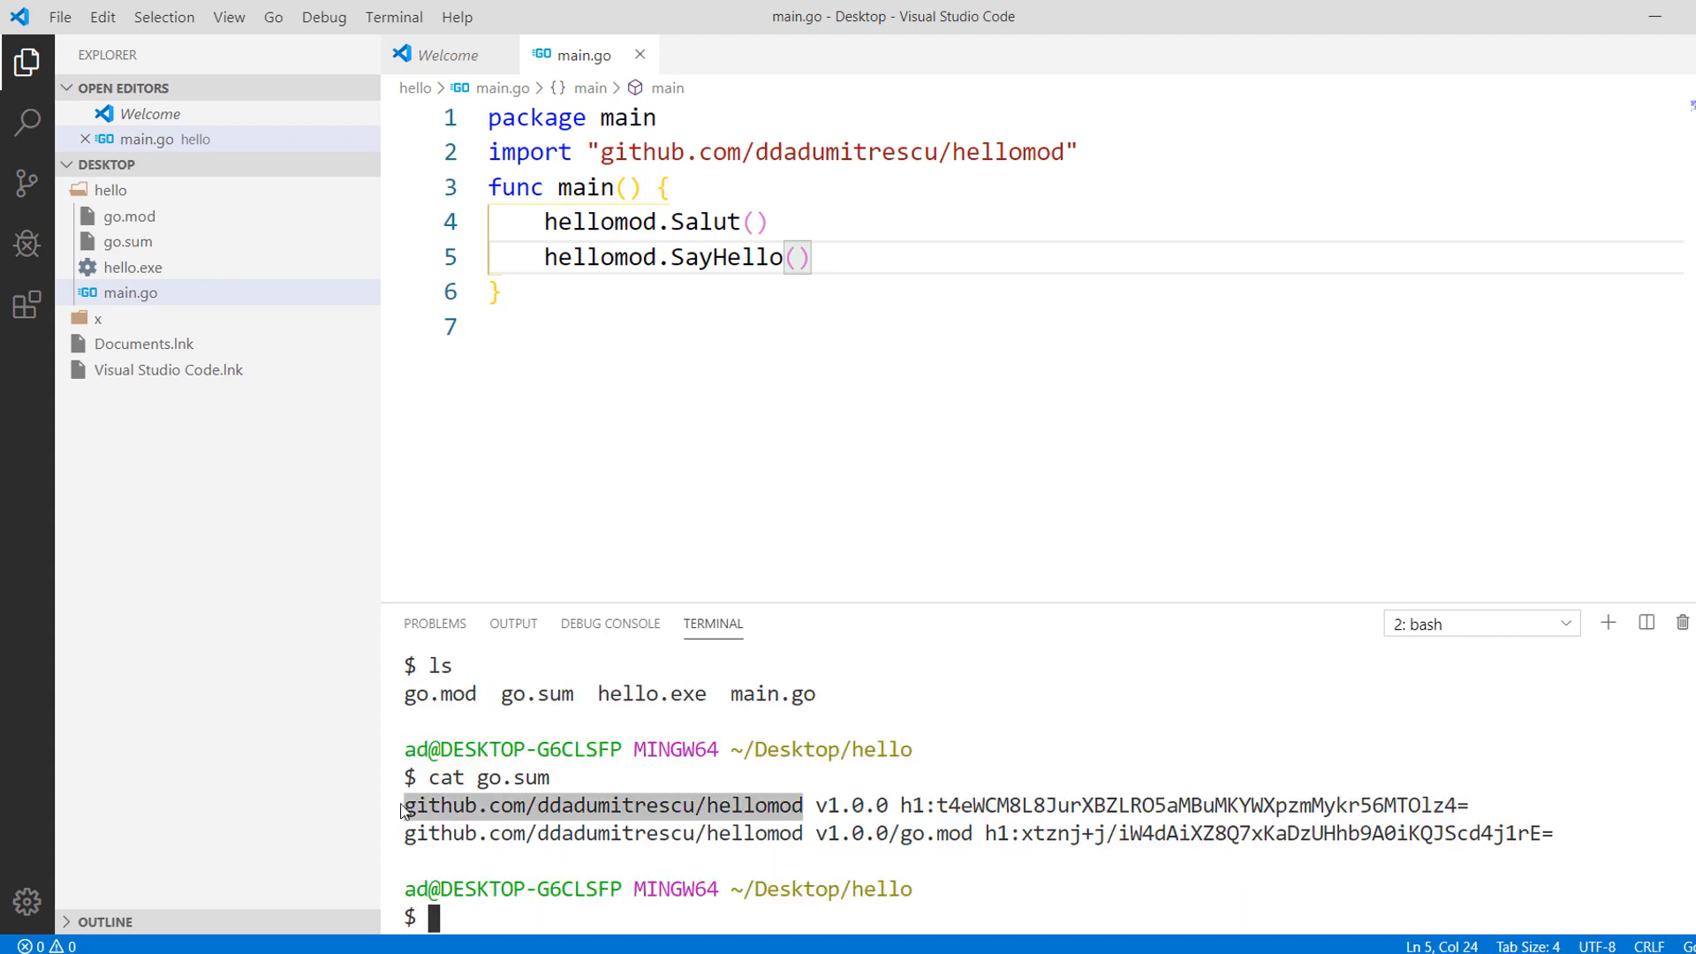
{"action": "double_click", "coordinate": [853, 806]}
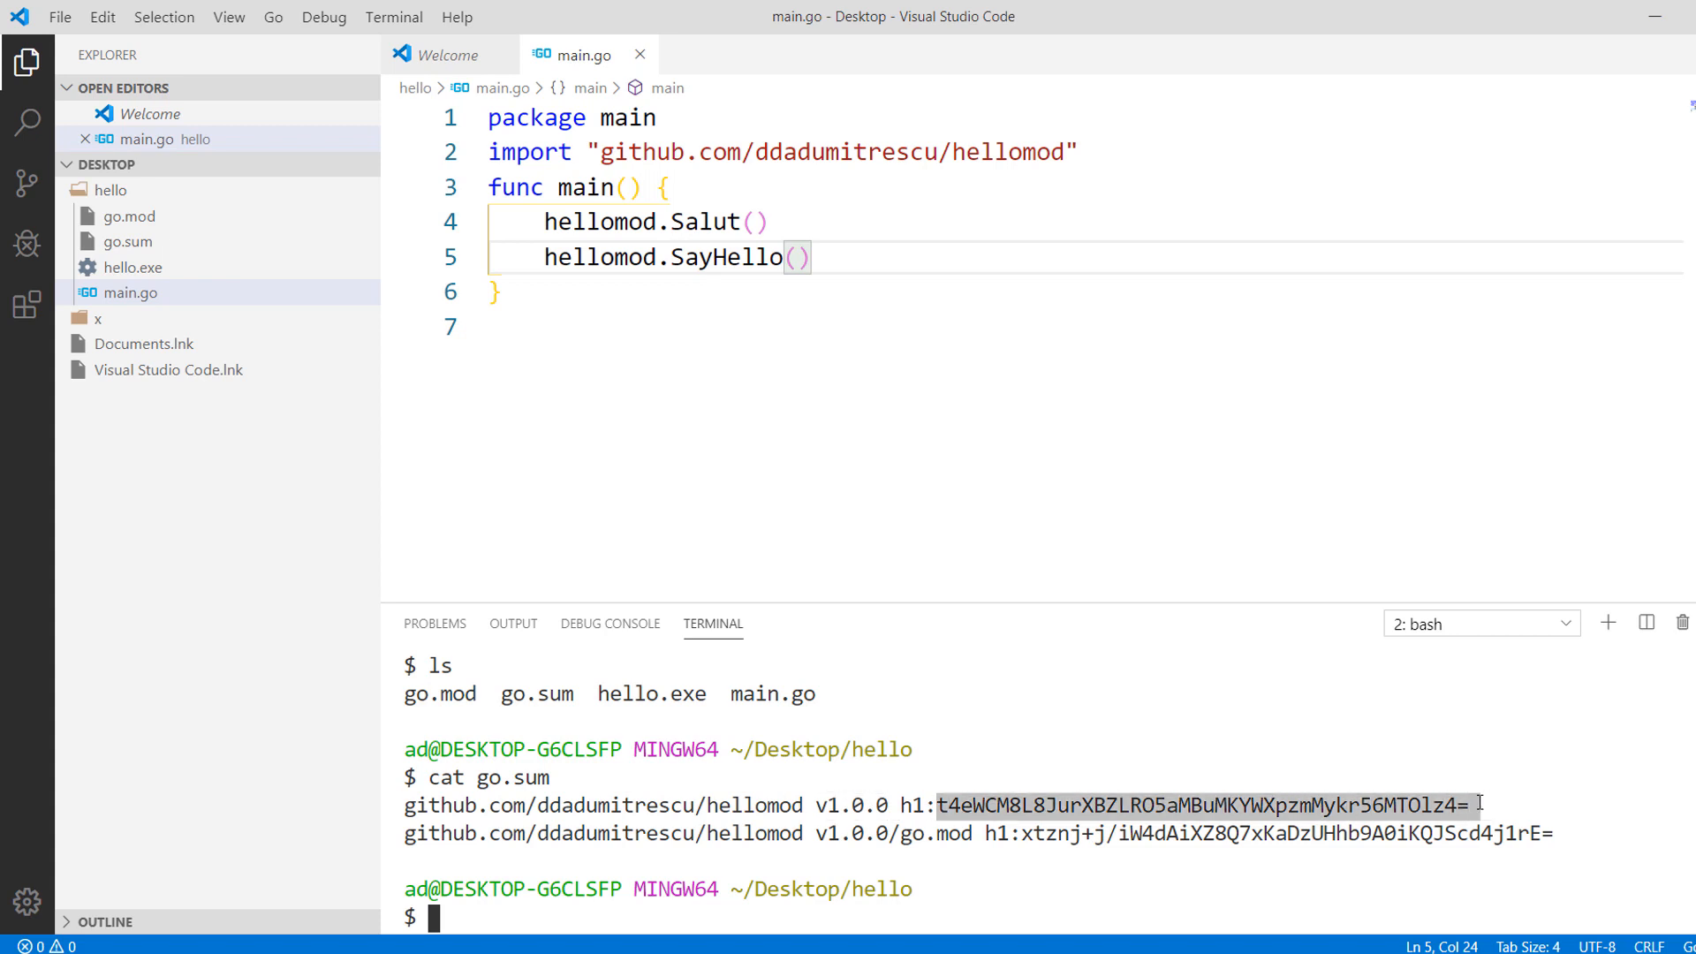
Run main.go directly with 'go run main.go', printing both greetings
{"action": "type", "text": "go run main.go"}
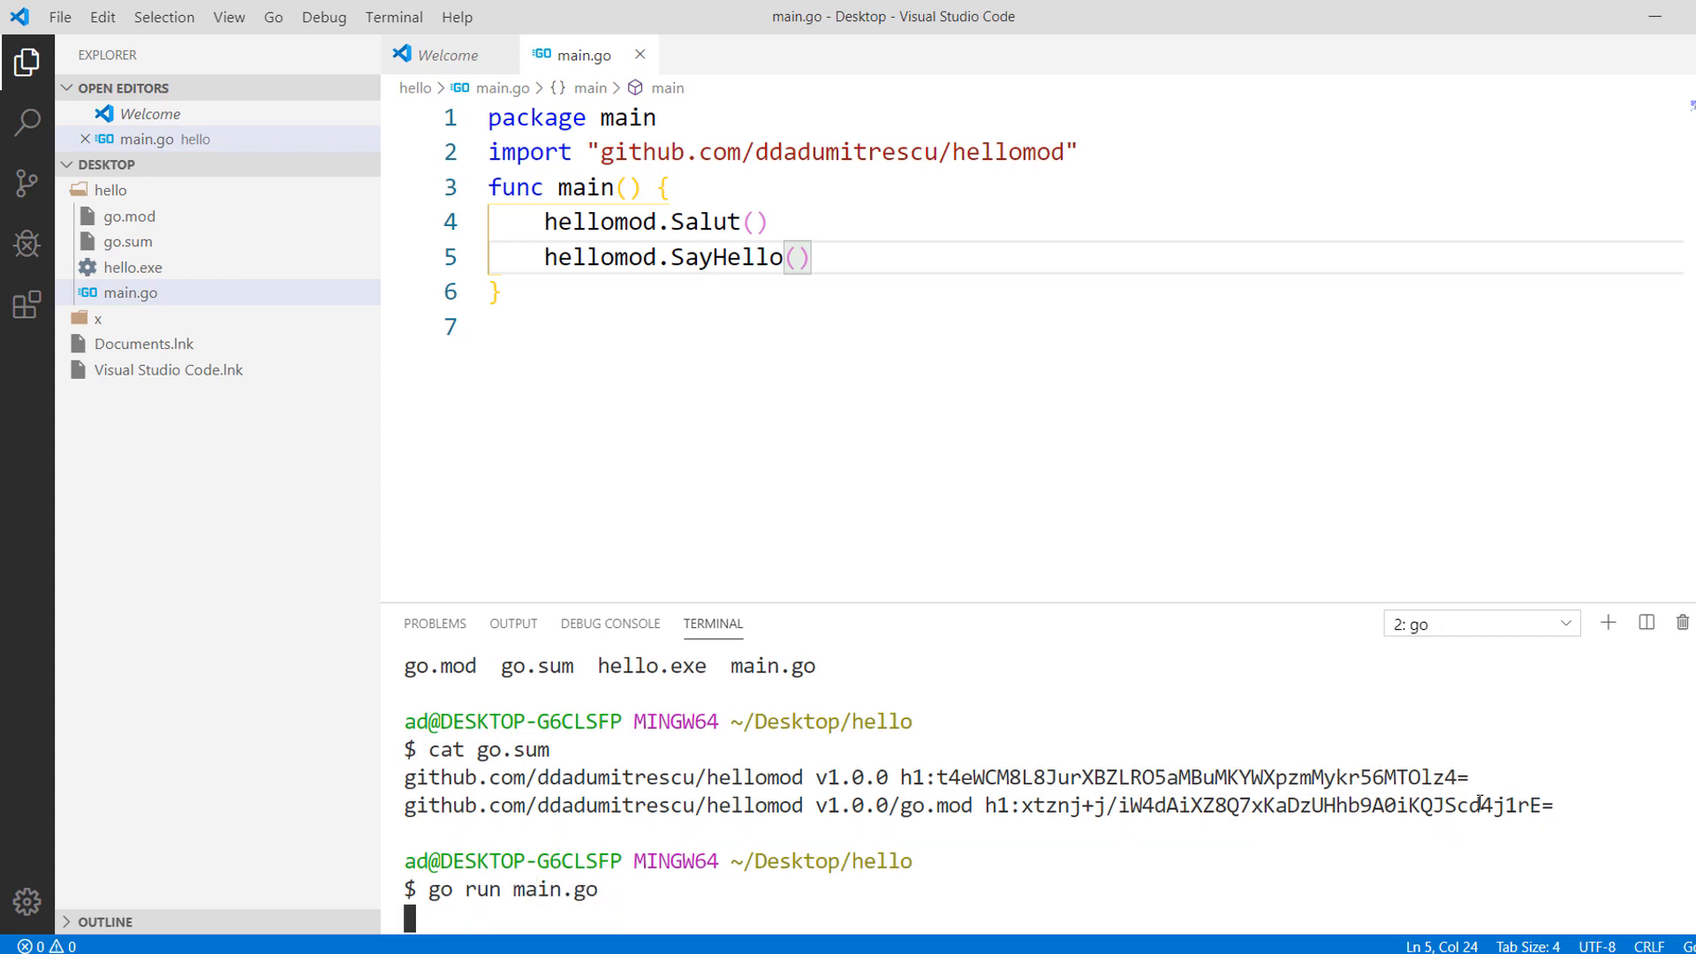
{"action": "key", "text": "Return"}
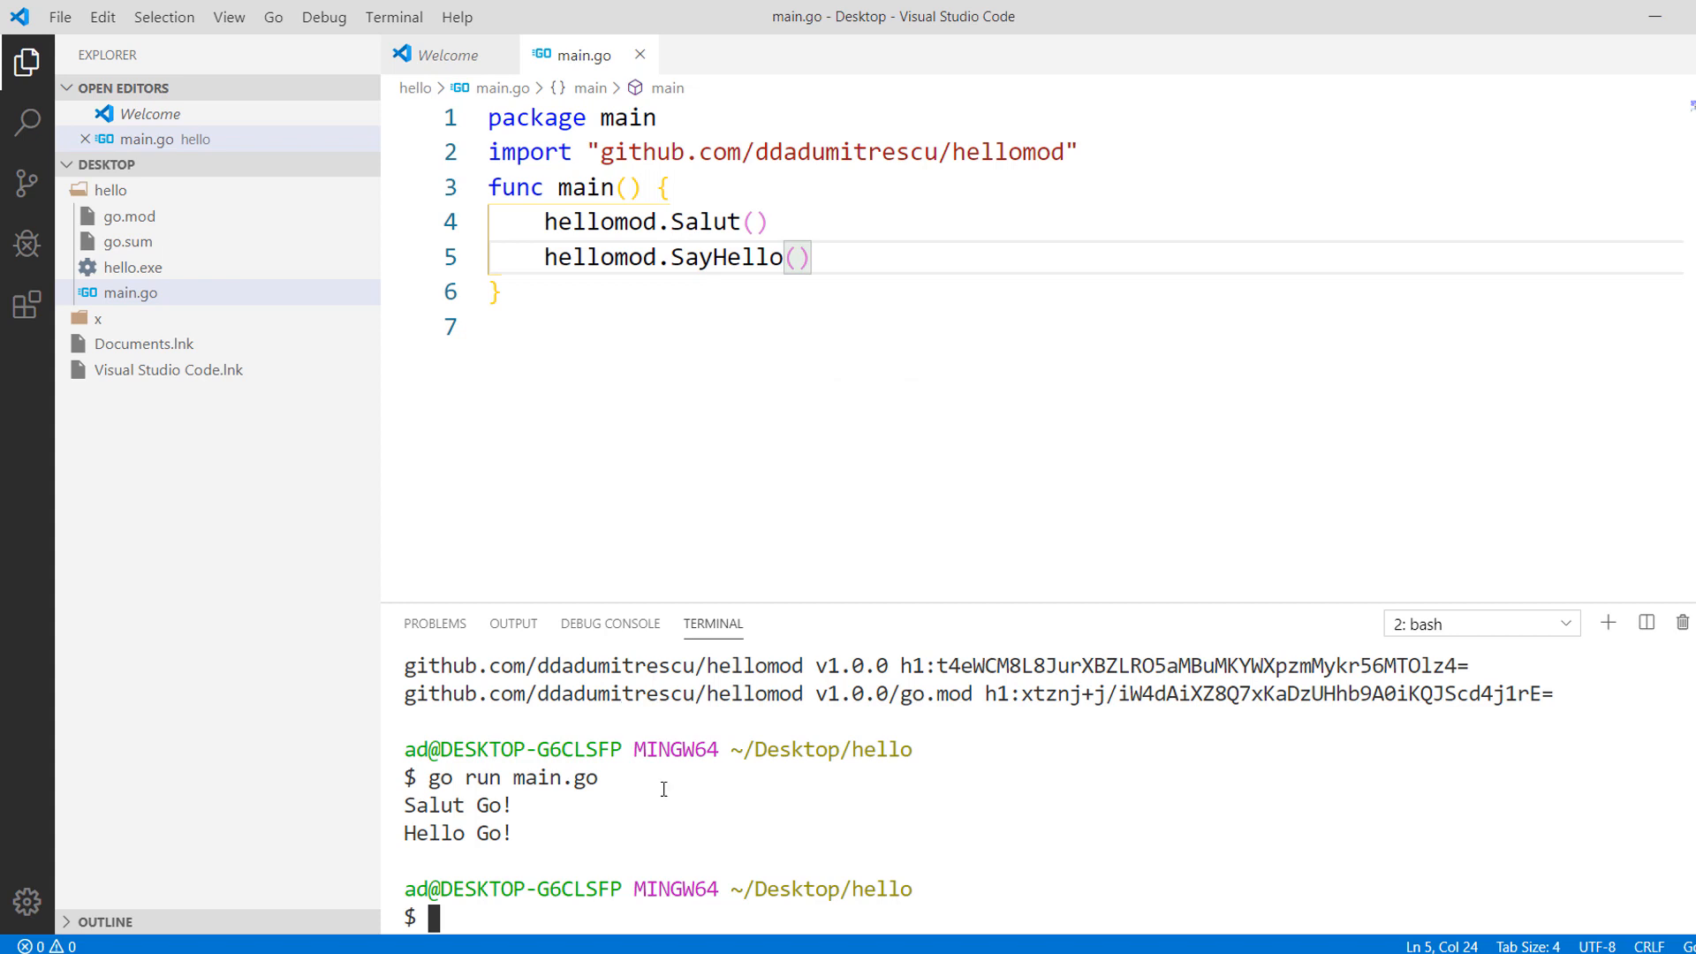
Move up to the home directory and list its contents
{"action": "type", "text": "cd ../.."}
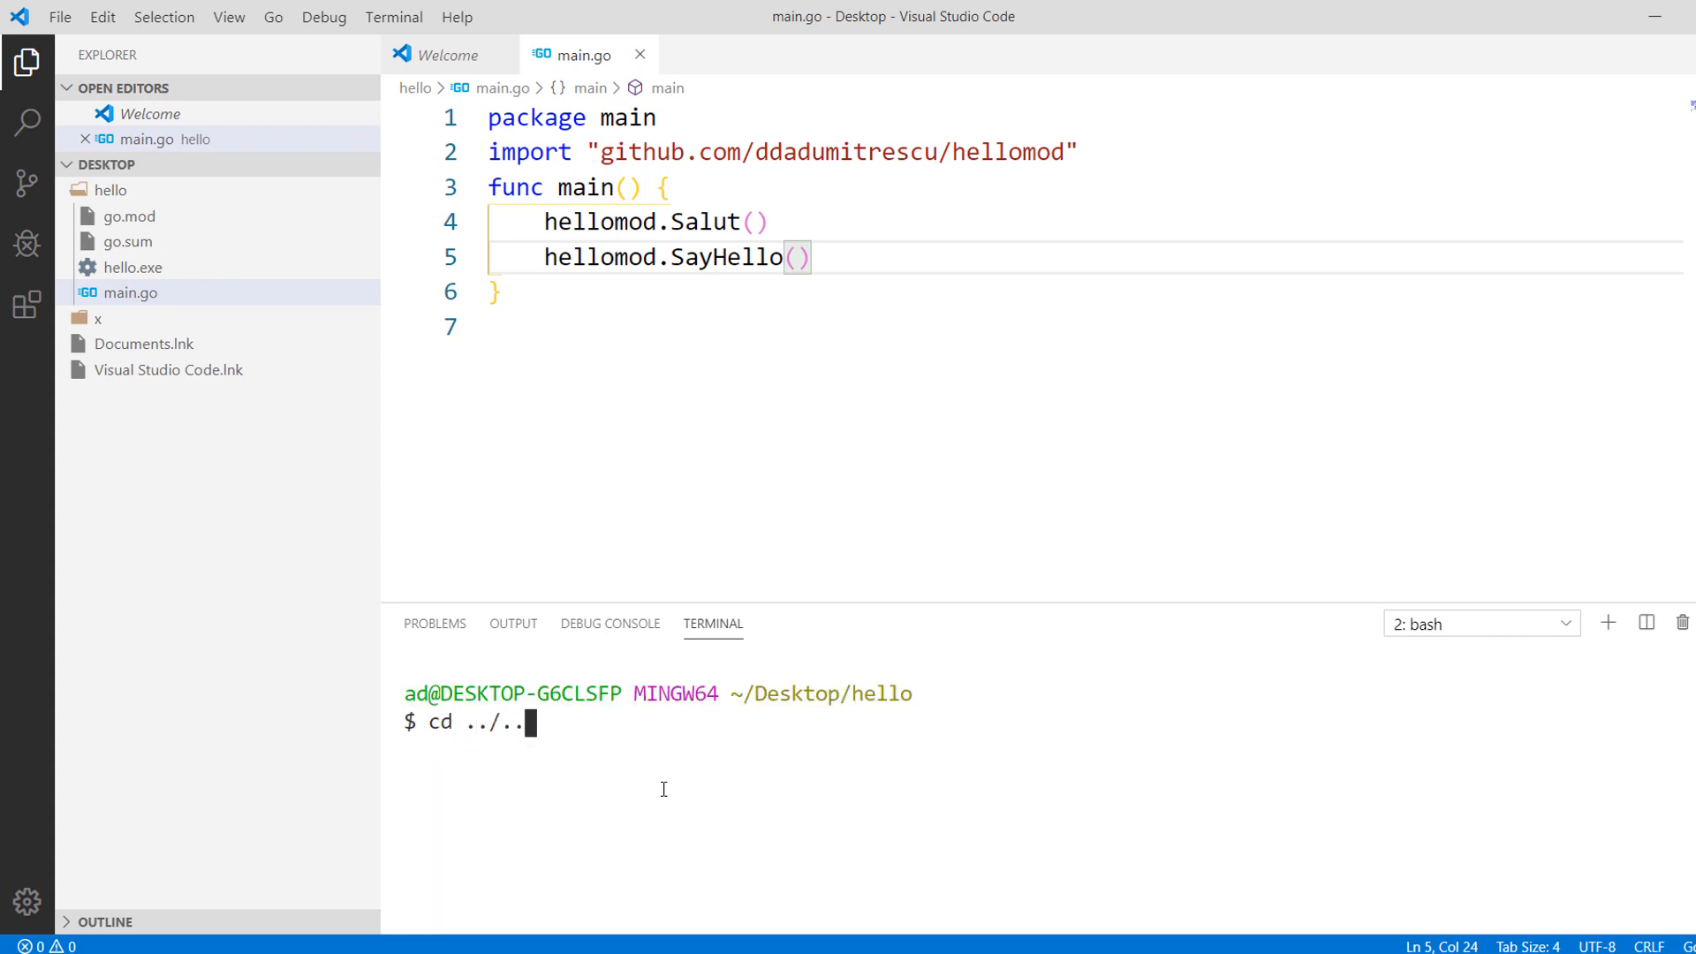
{"action": "key", "text": "Return"}
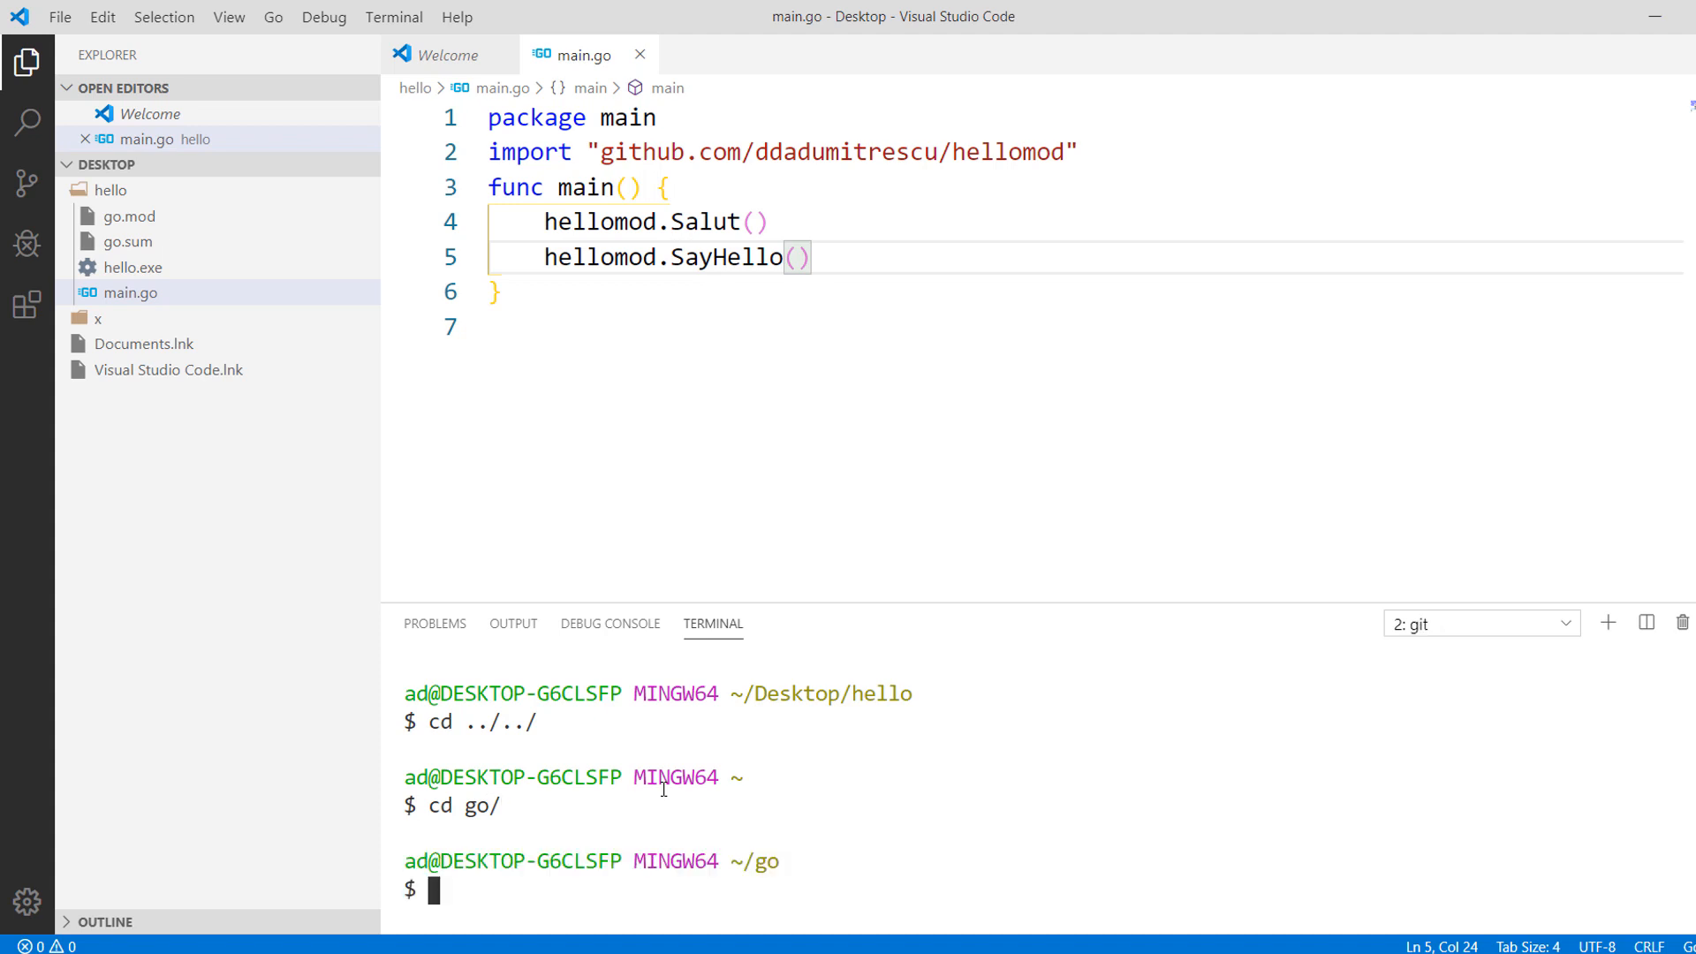
{"action": "type", "text": "ls"}
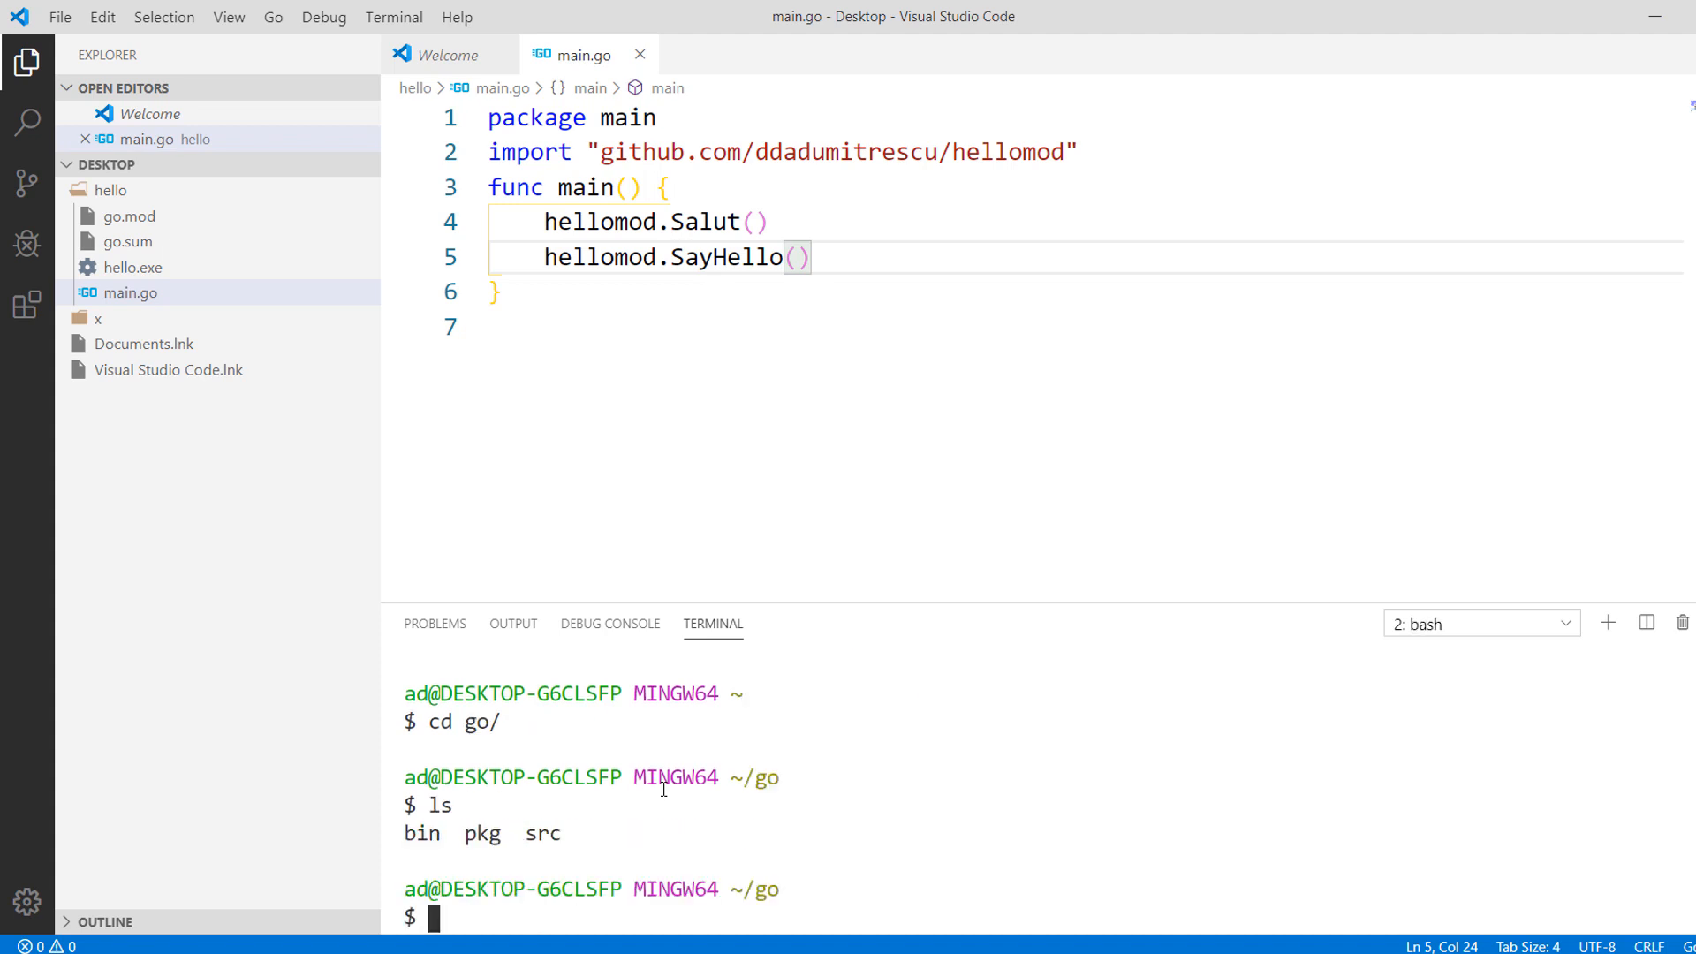
{"action": "type", "text": "ls"}
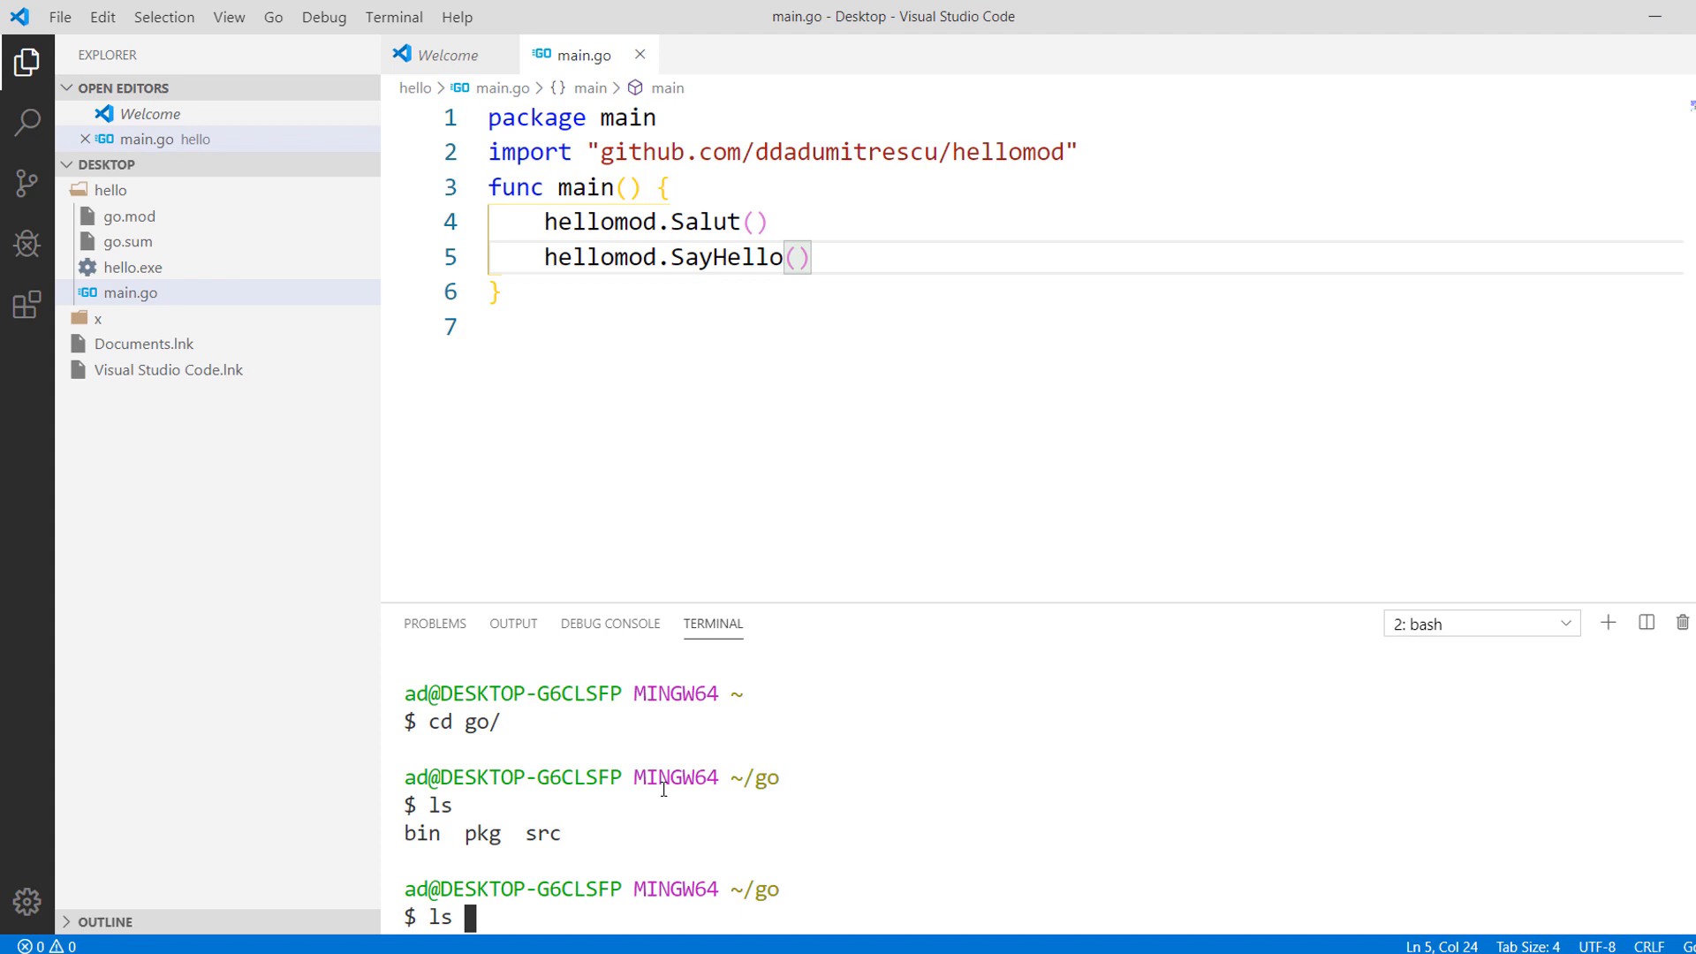
{"action": "type", "text": "pkg/"}
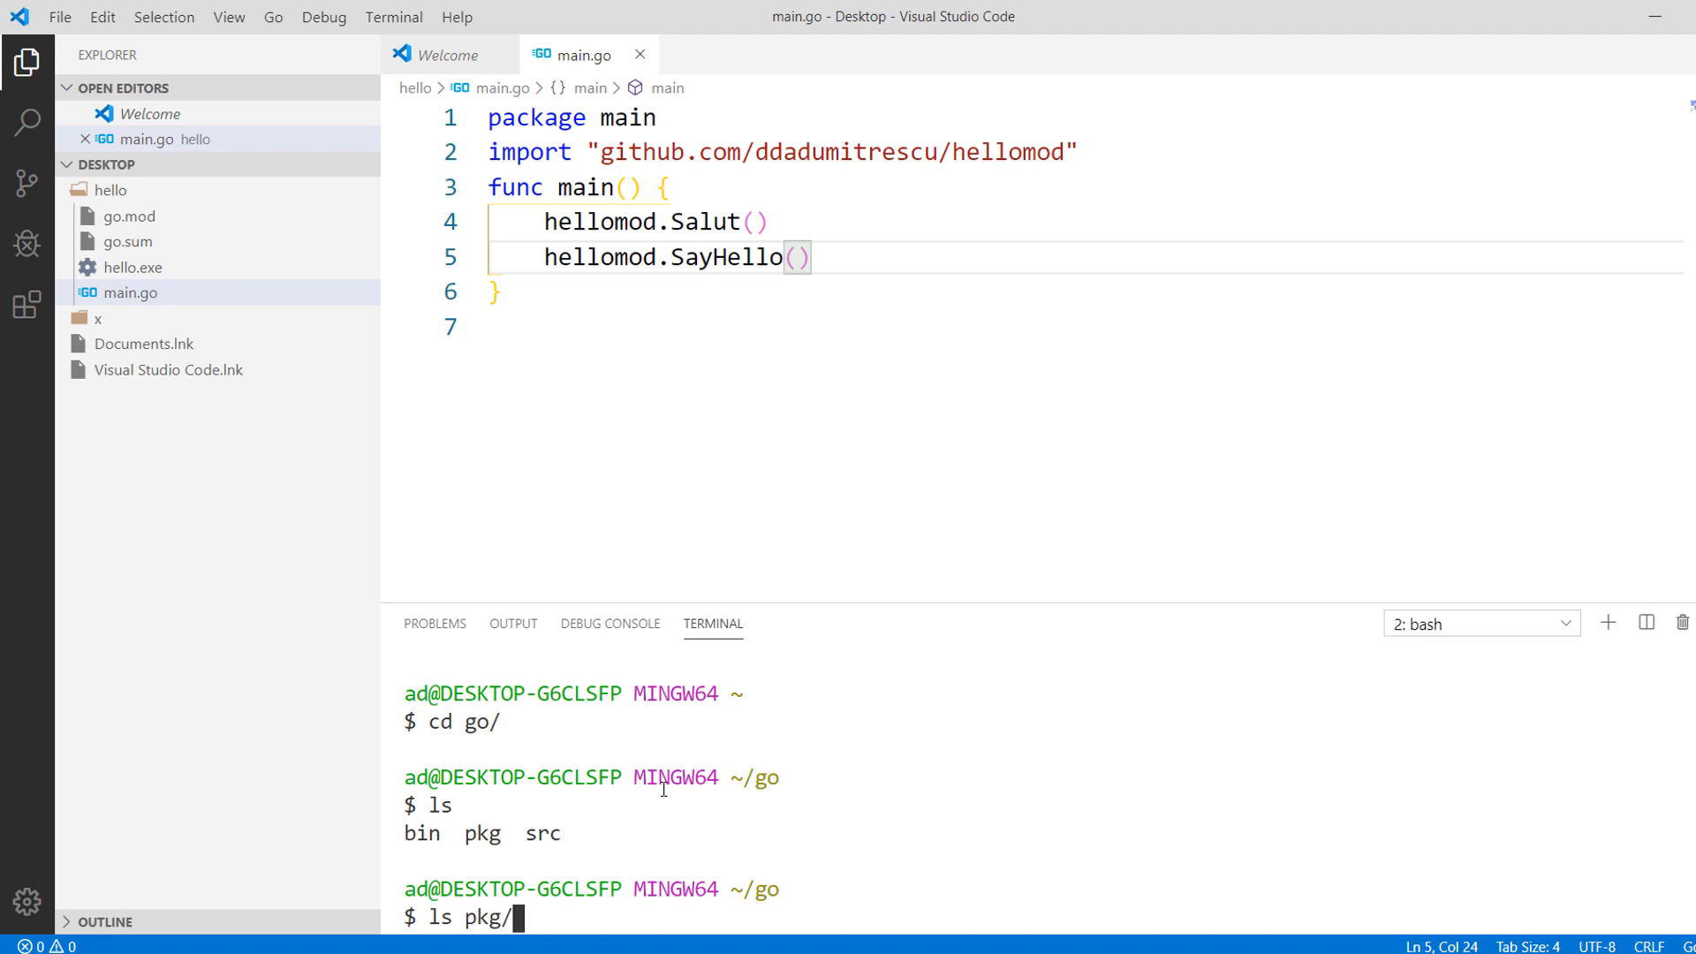
{"action": "key", "text": "Return"}
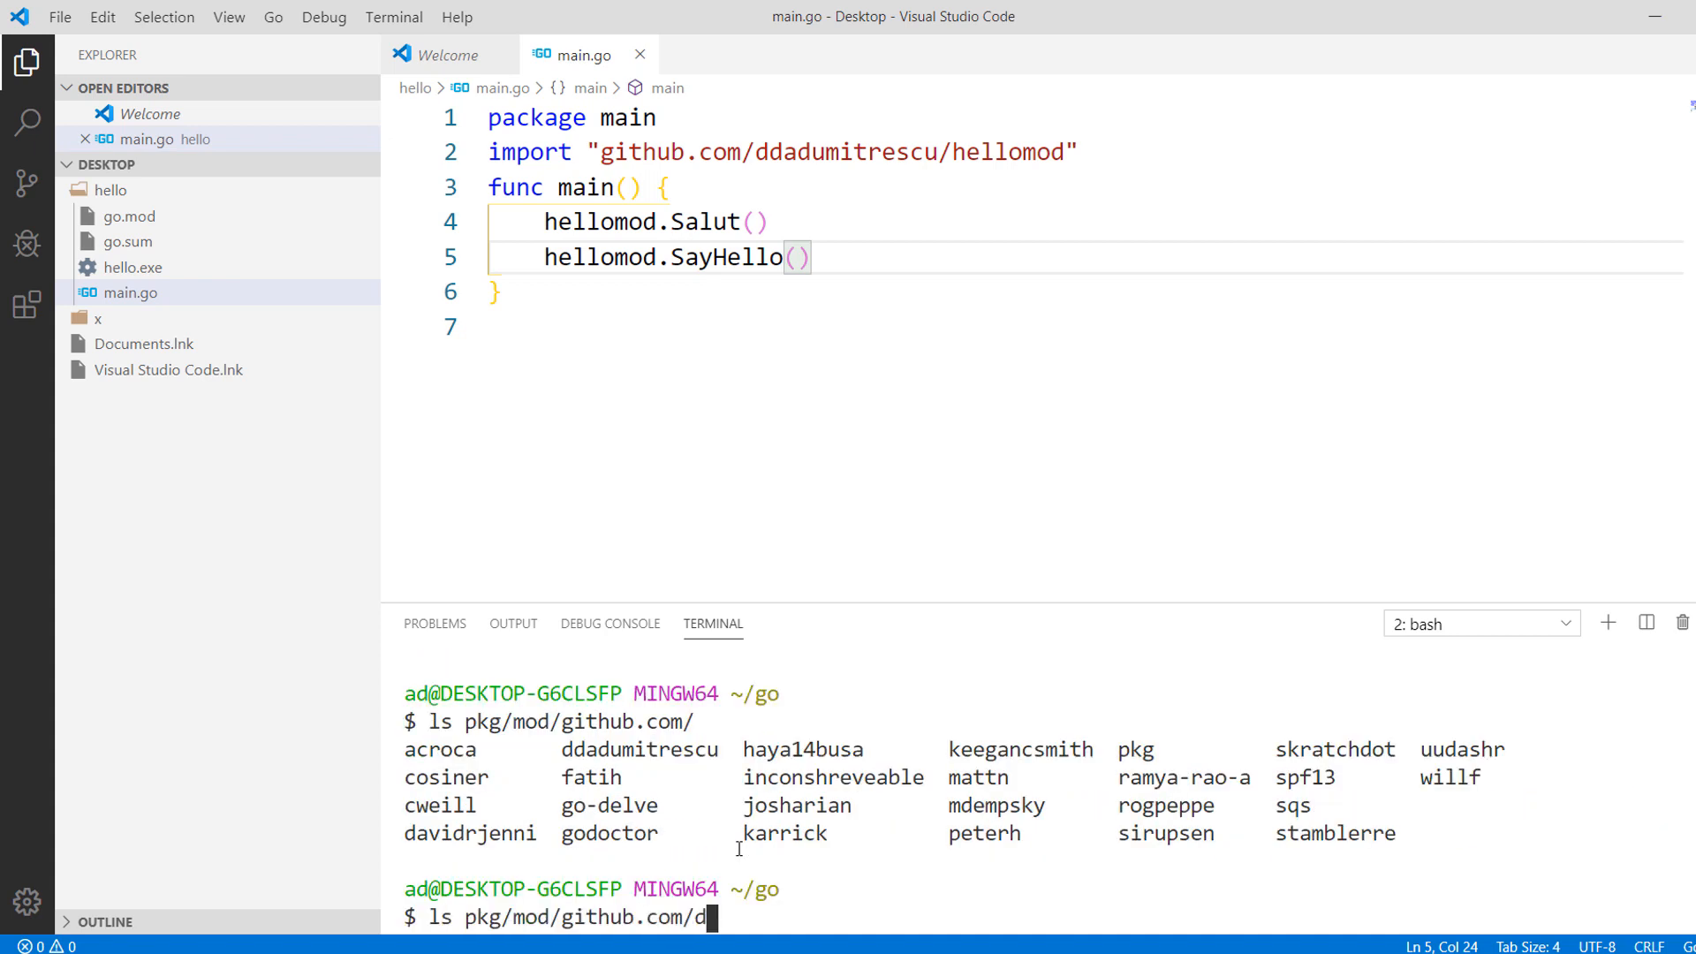
{"action": "key", "text": "Return"}
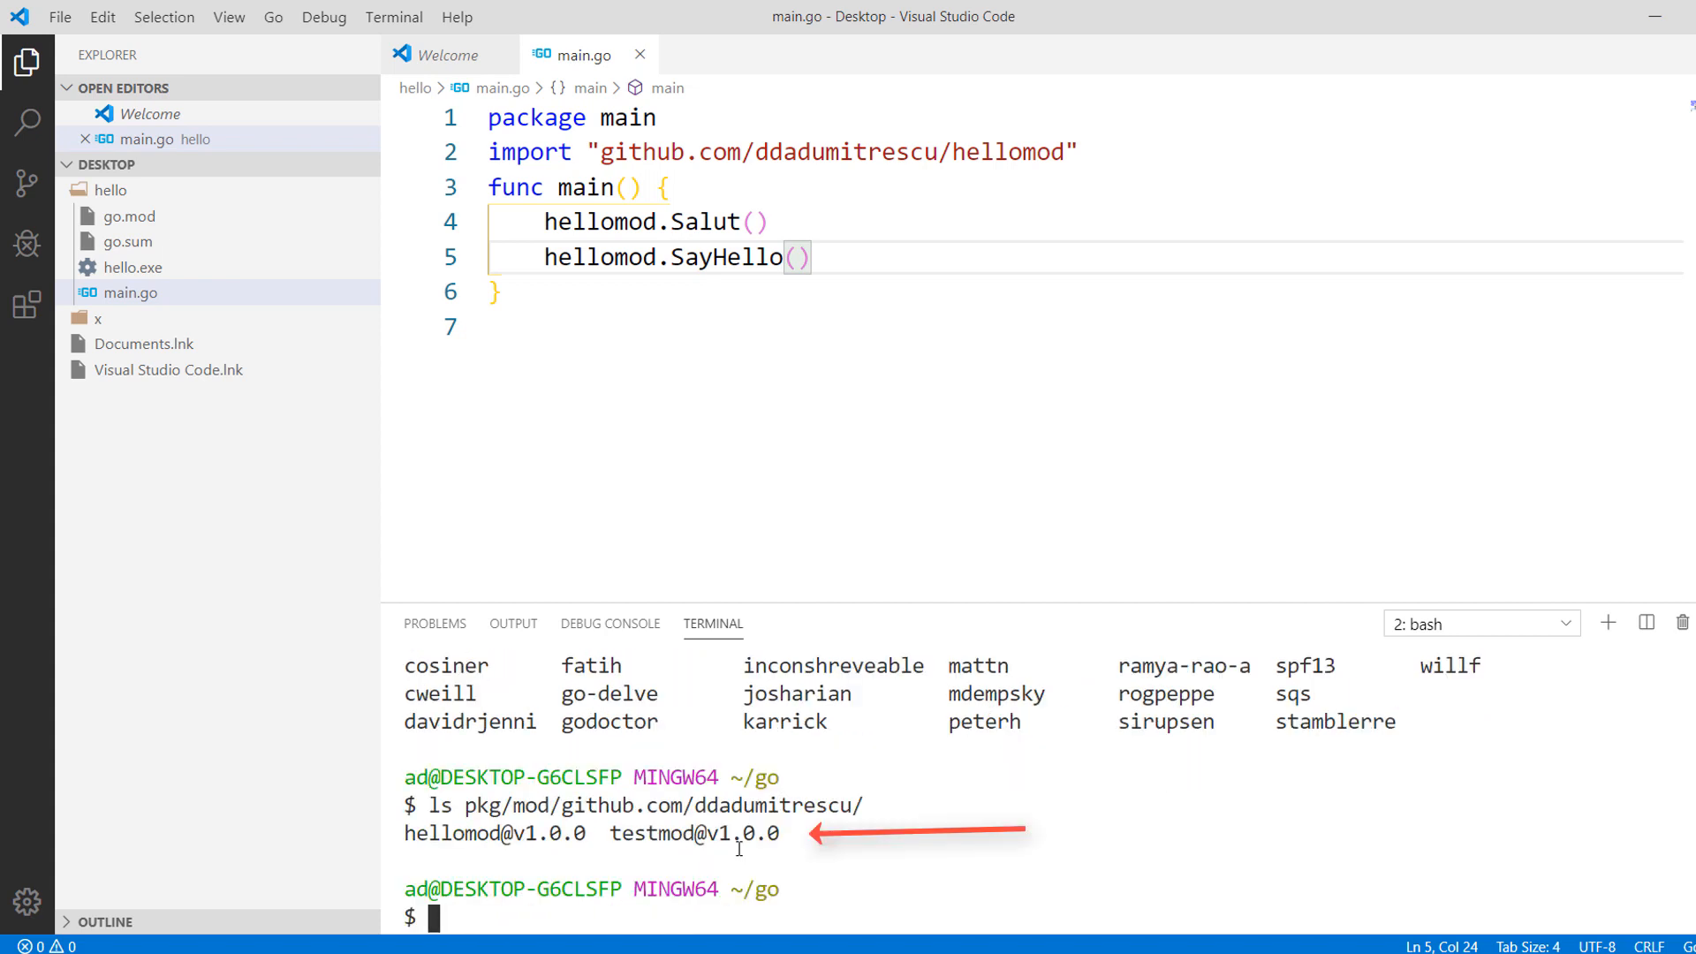
{"action": "double_click", "coordinate": [495, 832]}
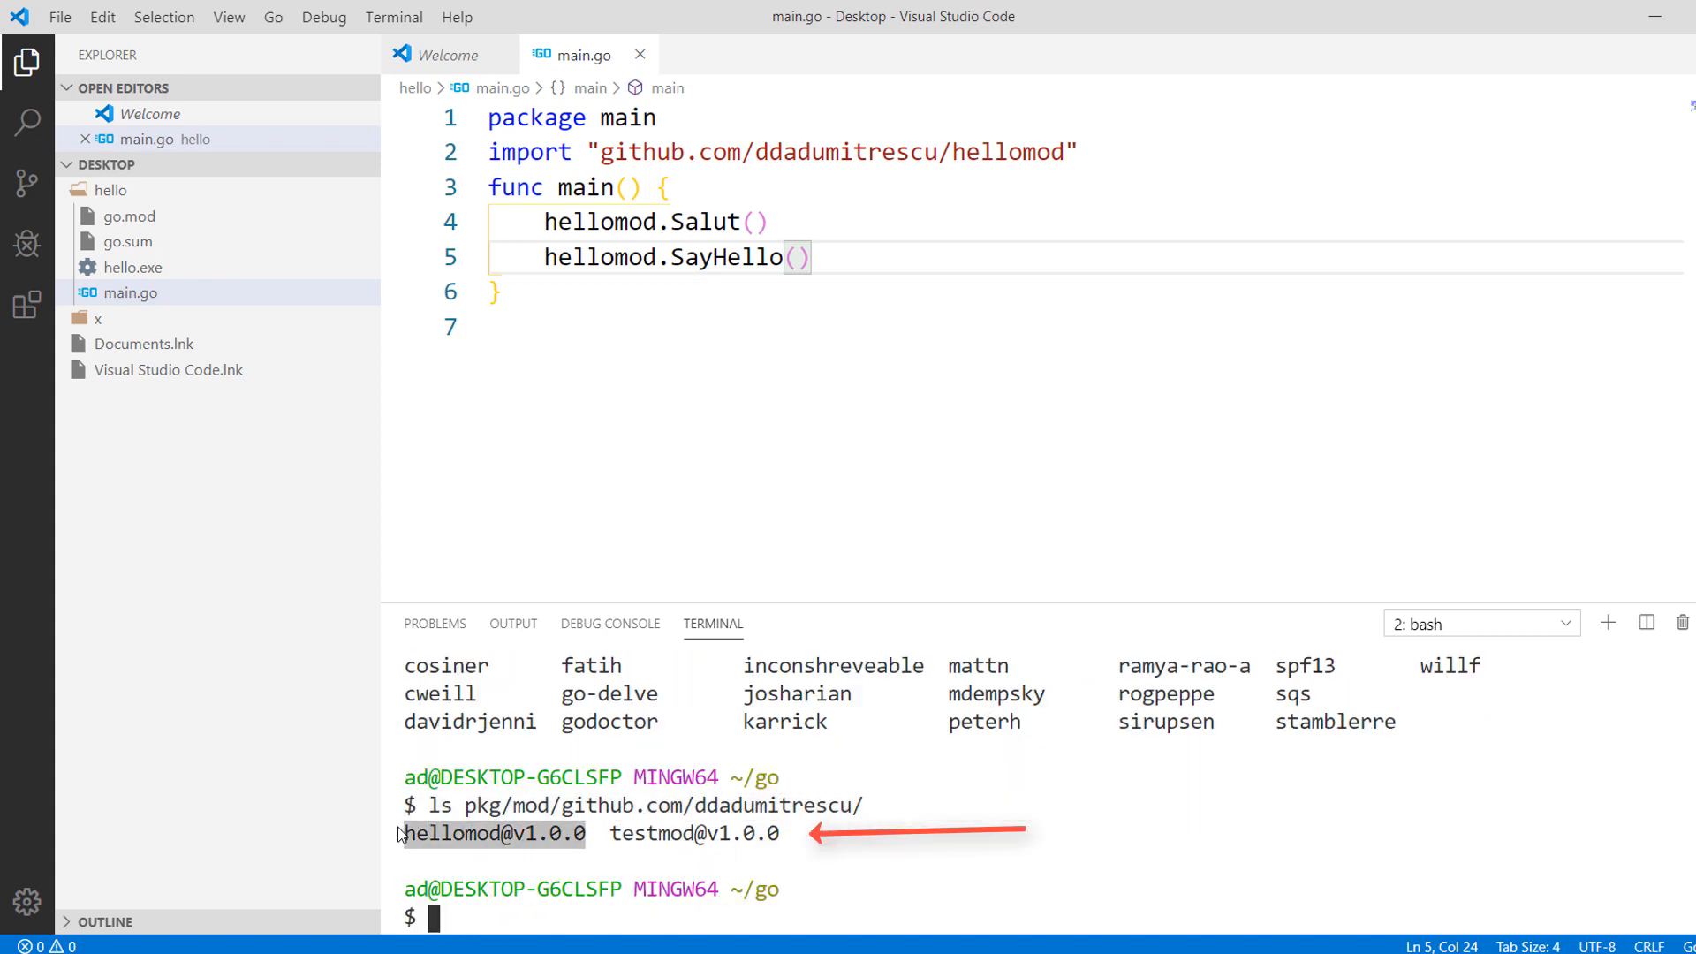